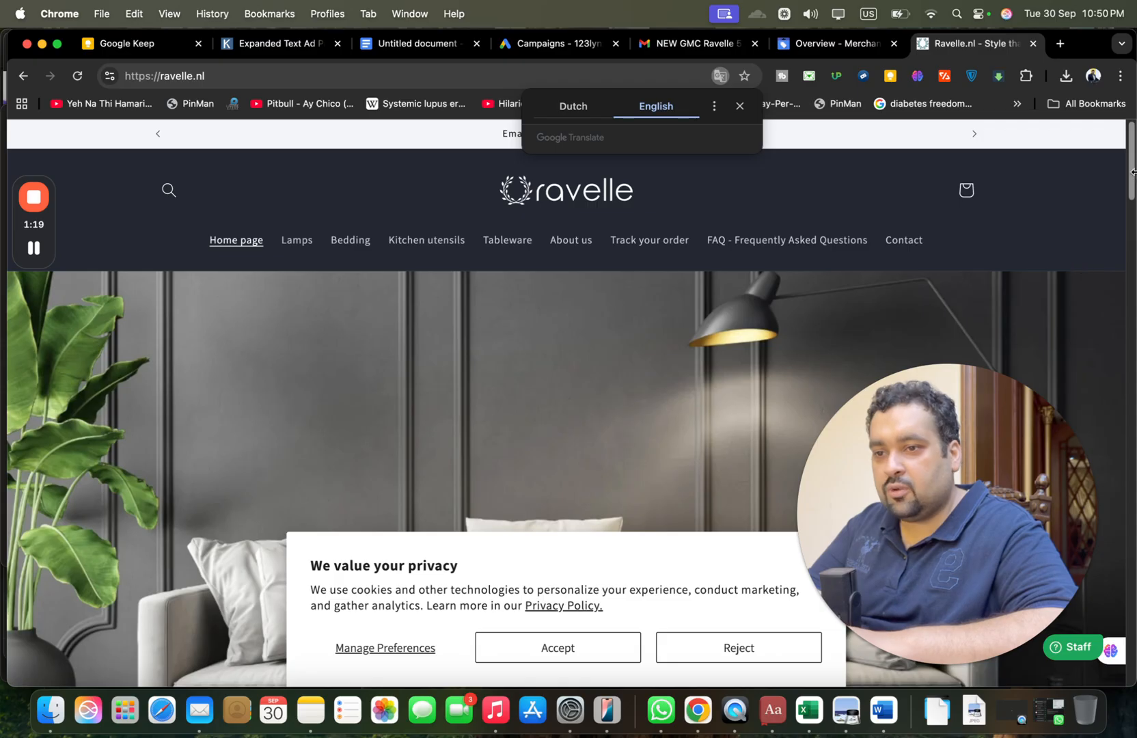
Scroll down the Ravelle.nl homepage before leaving for the case folder
scroll(down, 3)
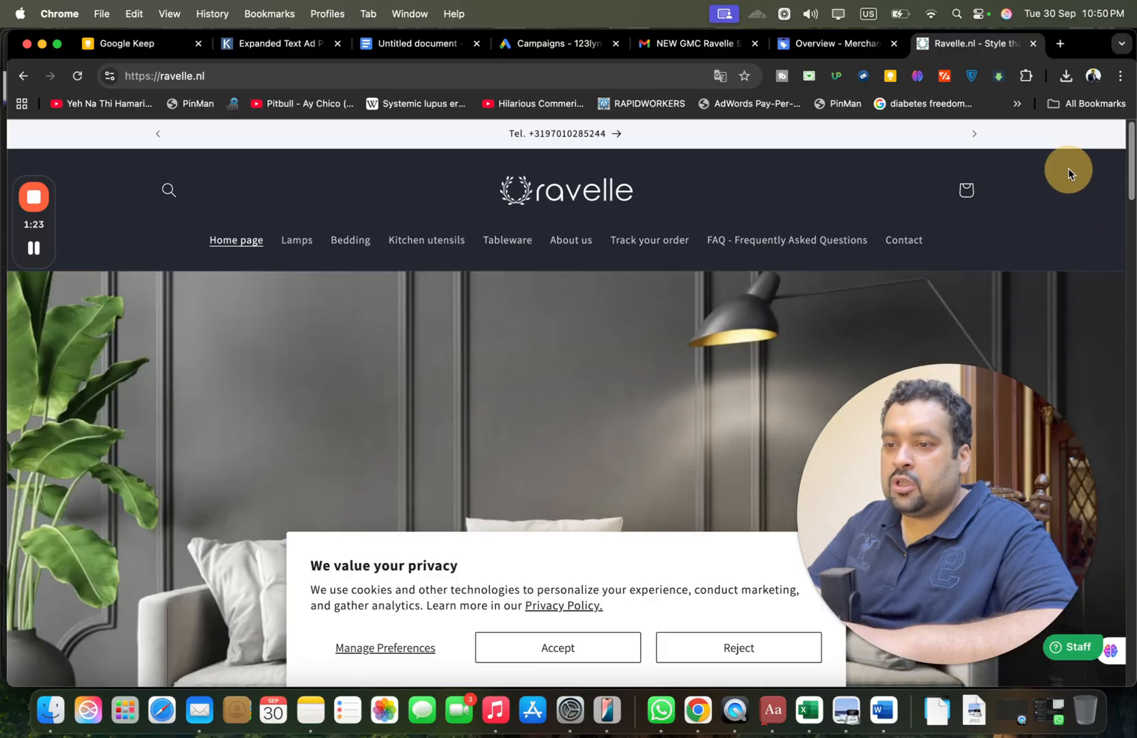
mouse_move(831, 175)
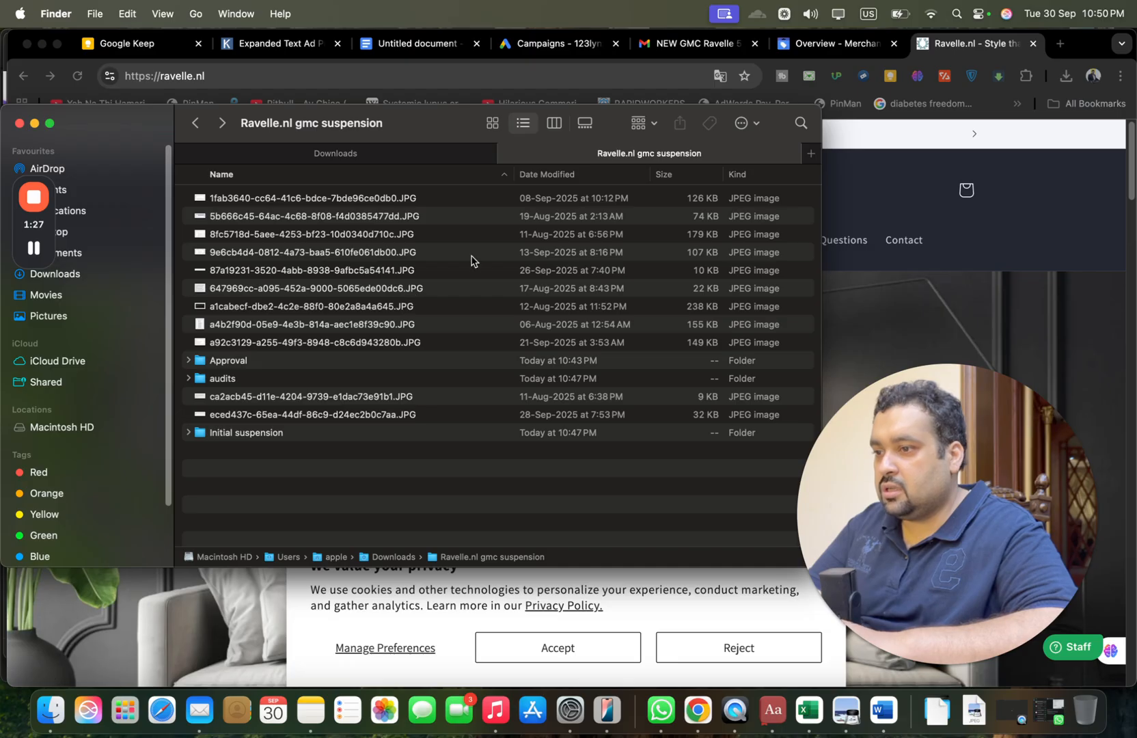
View the Initial suspension folder's screenshots of the suspended Merchant Center products page in Preview
click(244, 432)
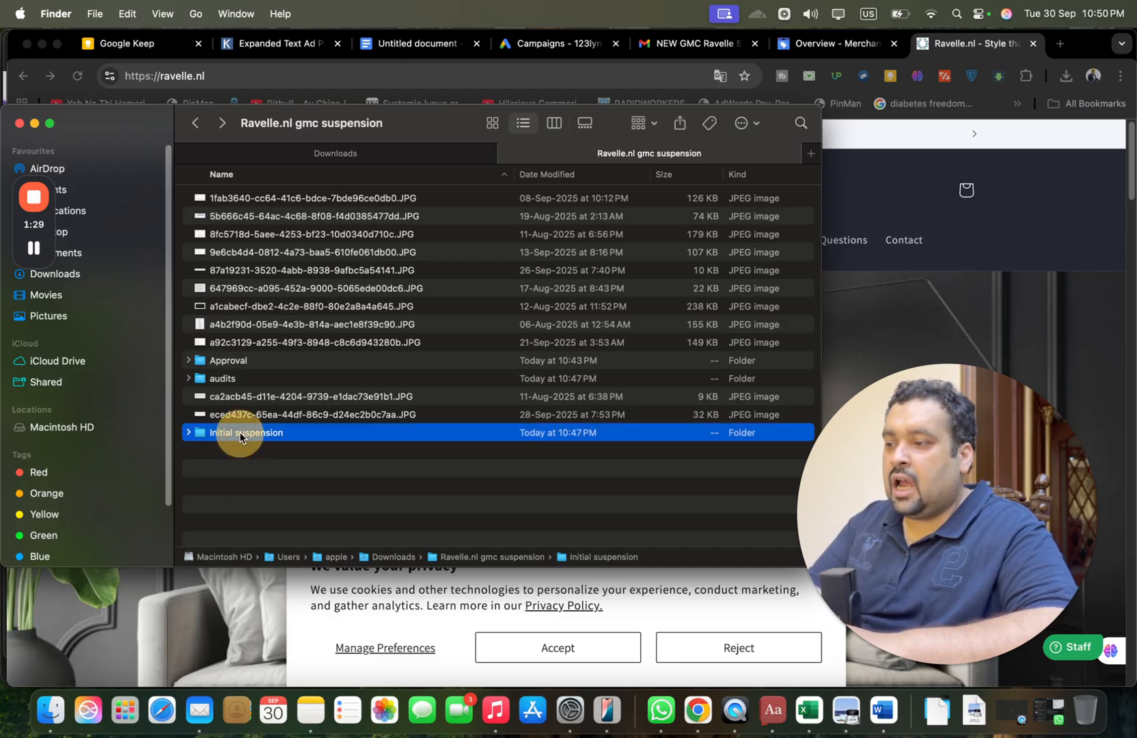
double_click(246, 432)
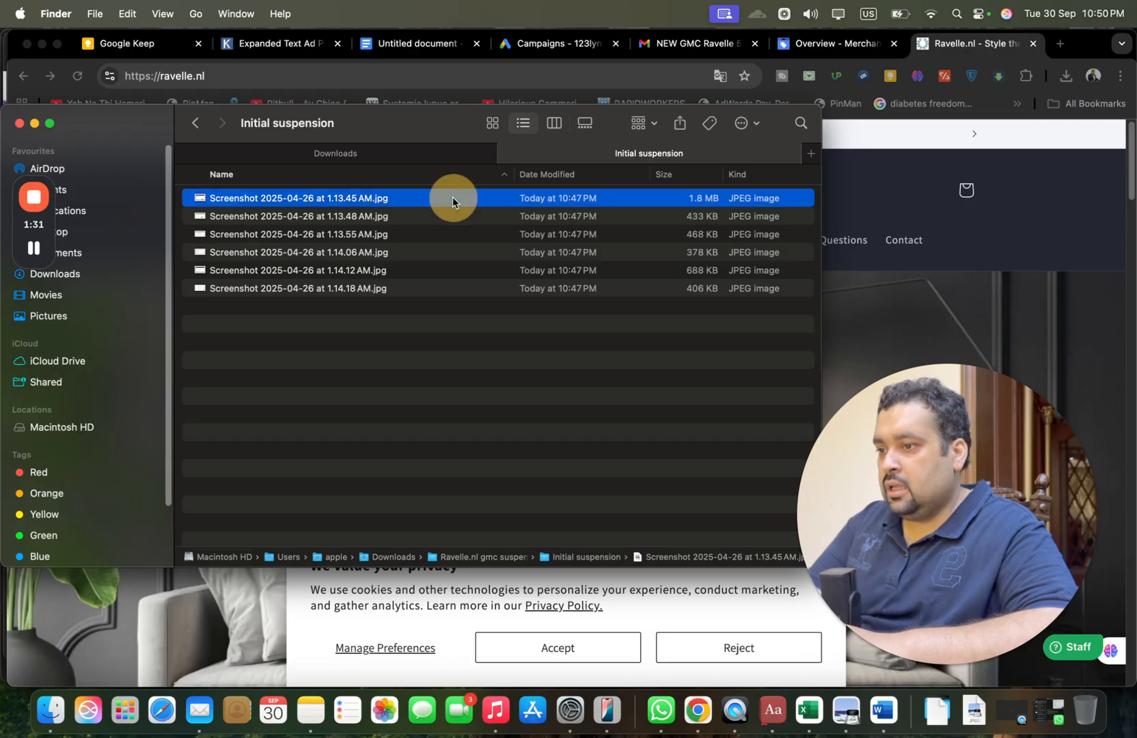
double_click(297, 197)
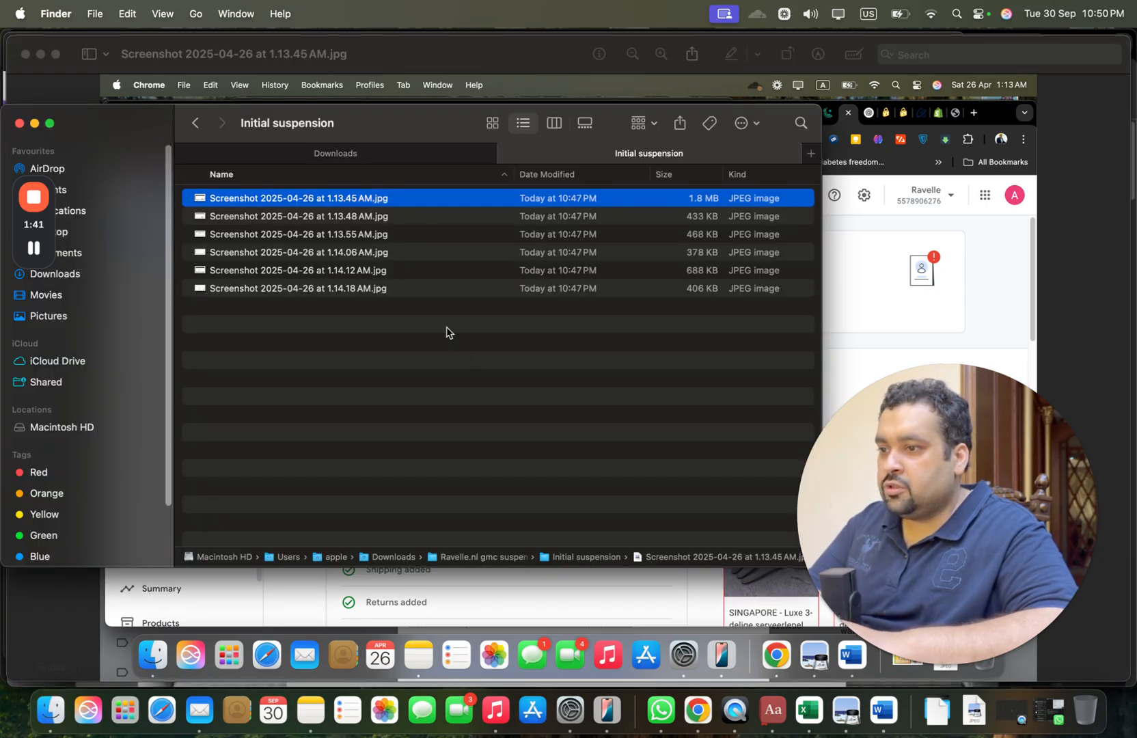
double_click(298, 216)
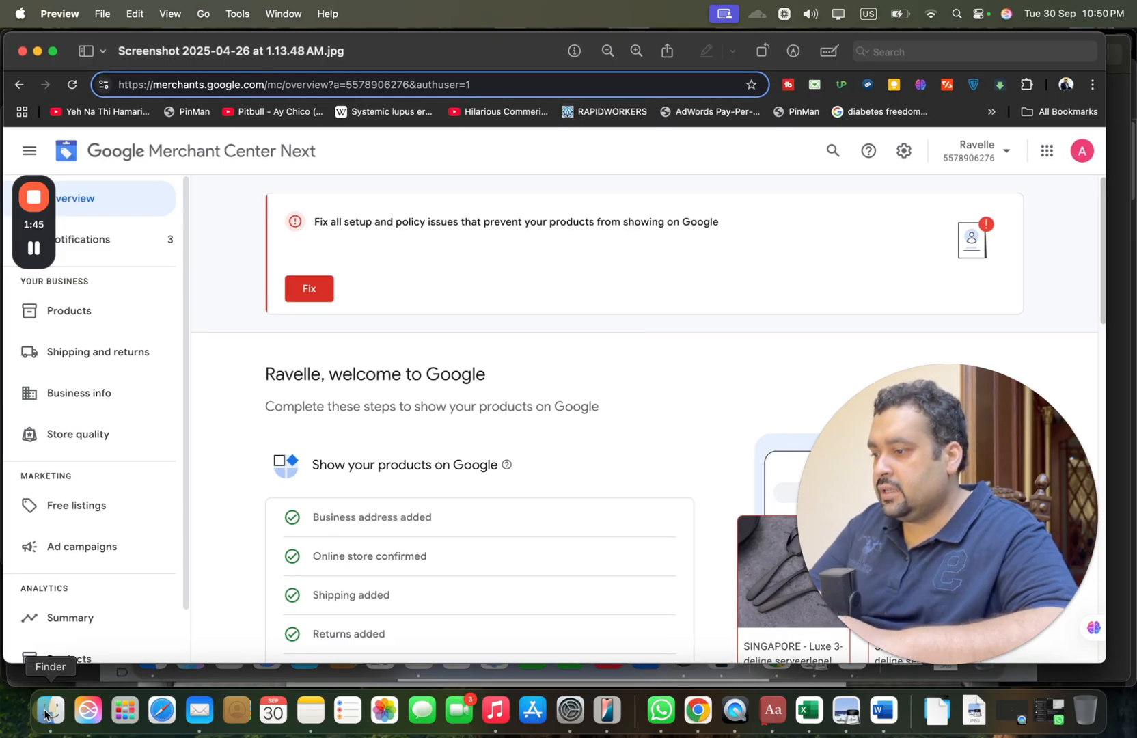
scroll(down, 3)
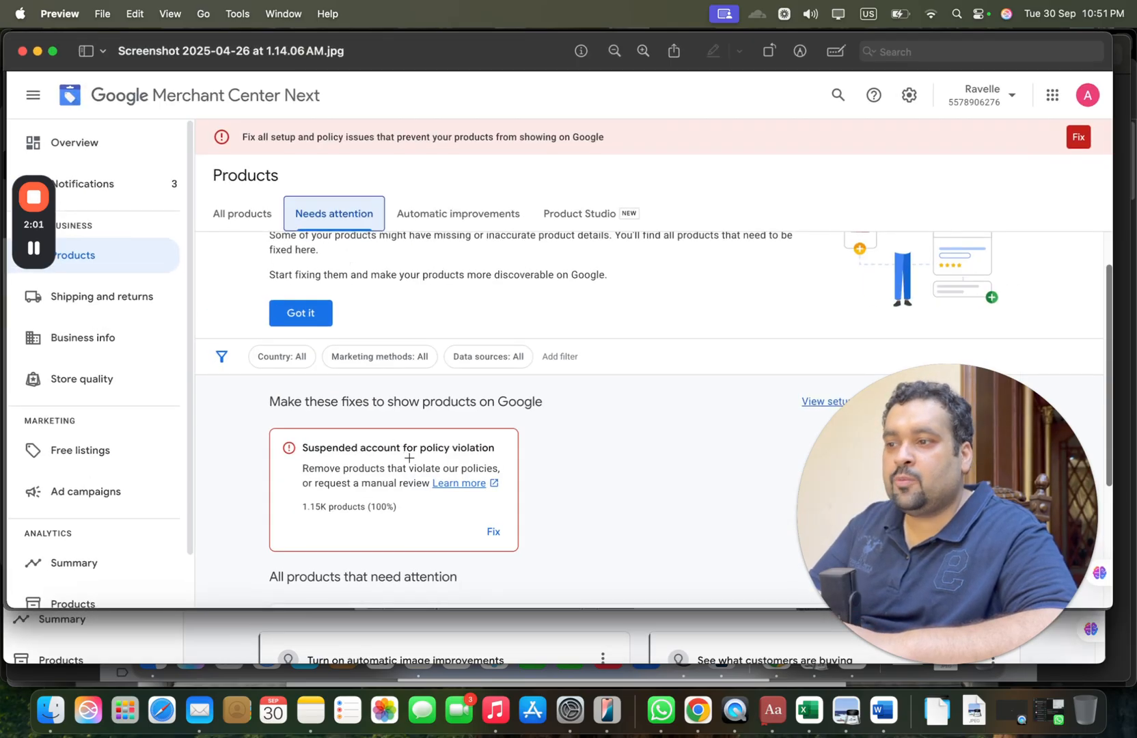
mouse_move(52, 716)
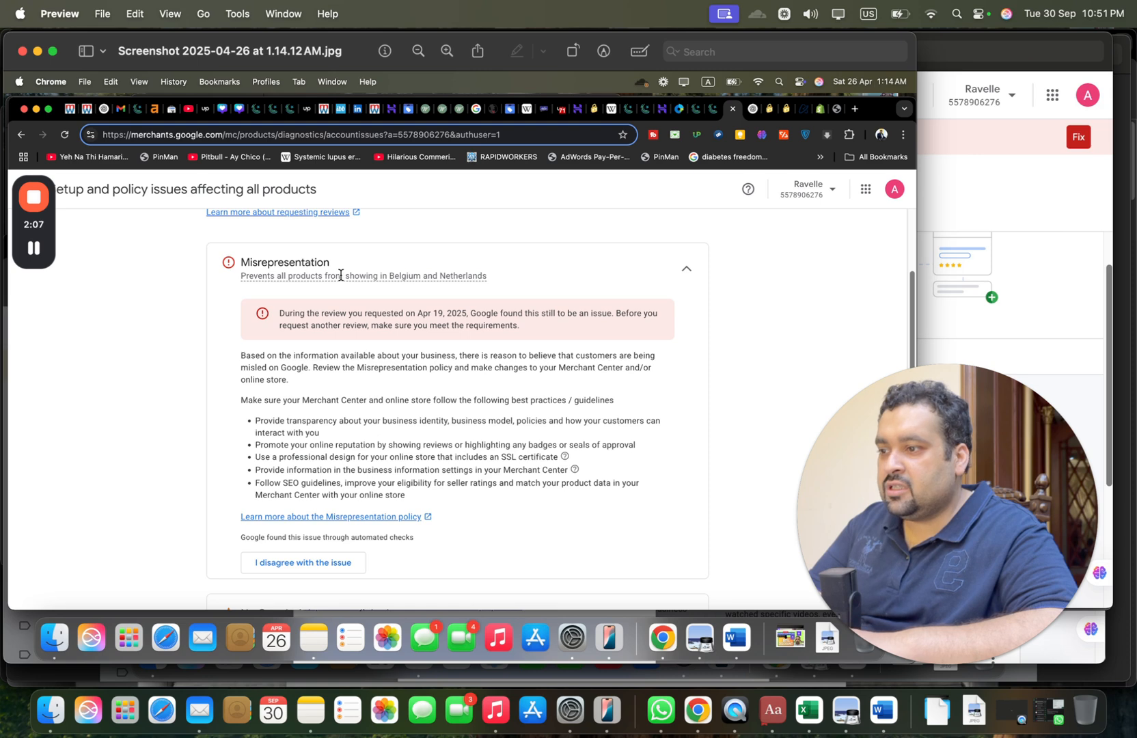
mouse_move(425, 268)
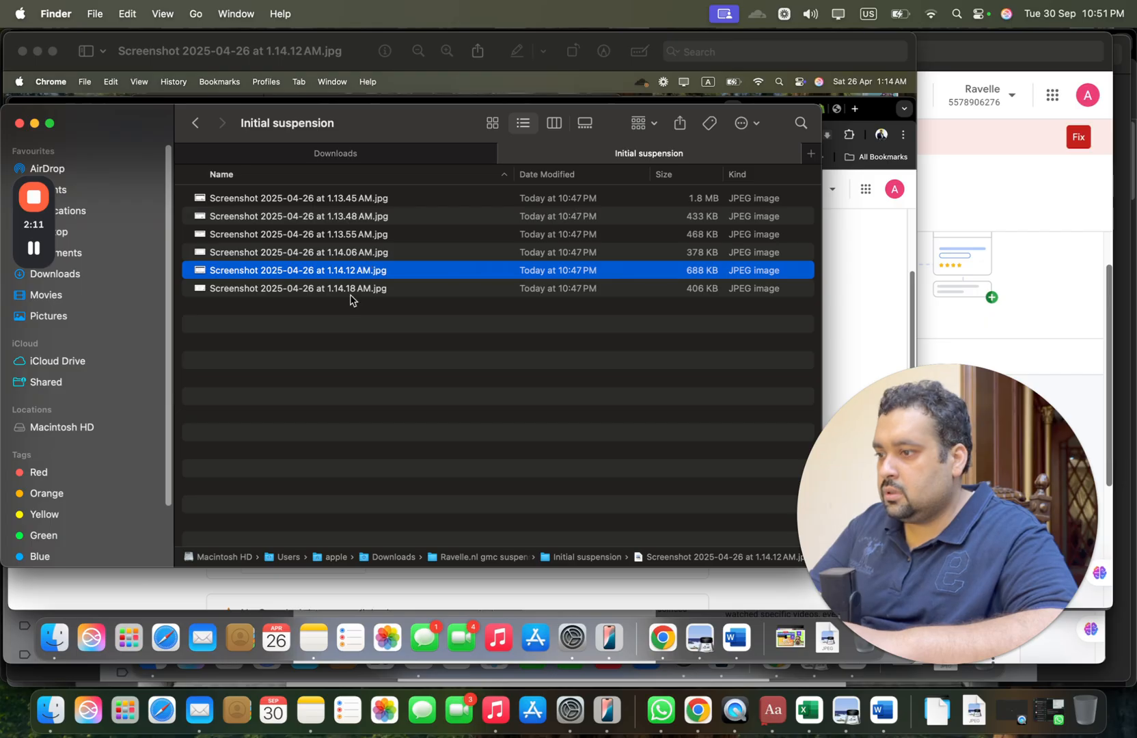
View the last suspension screenshot, return to the case folder and enter the audits folder, selecting the 25 april document
double_click(299, 289)
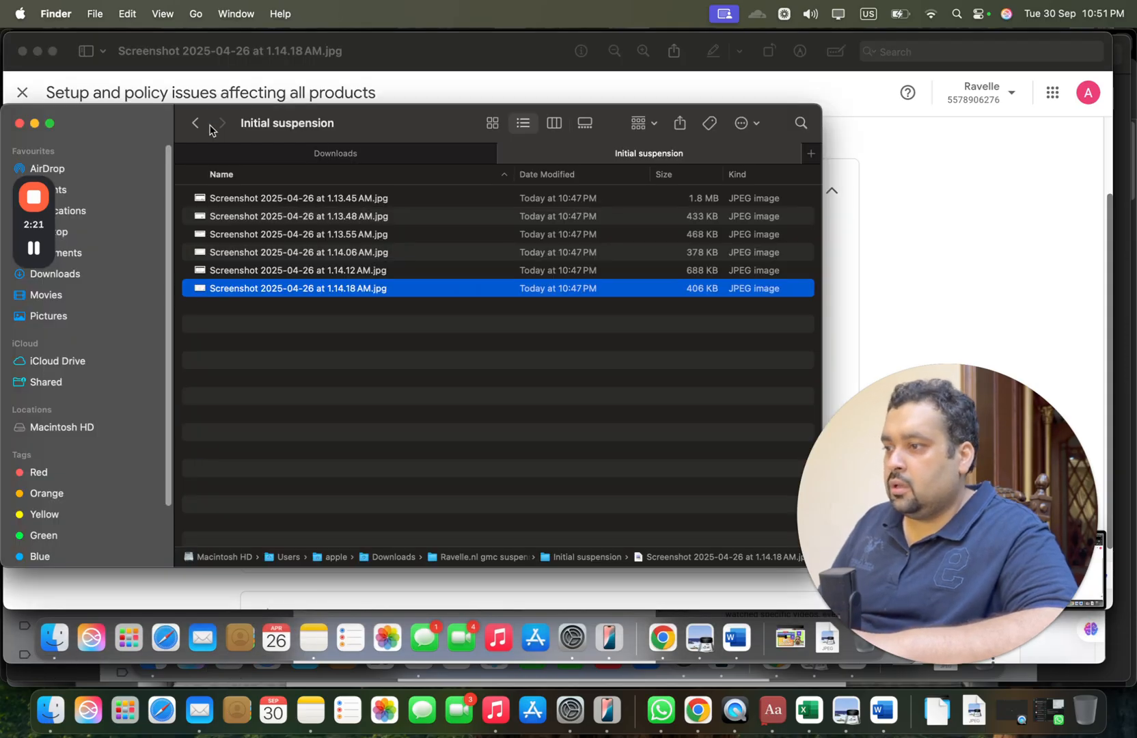
click(194, 123)
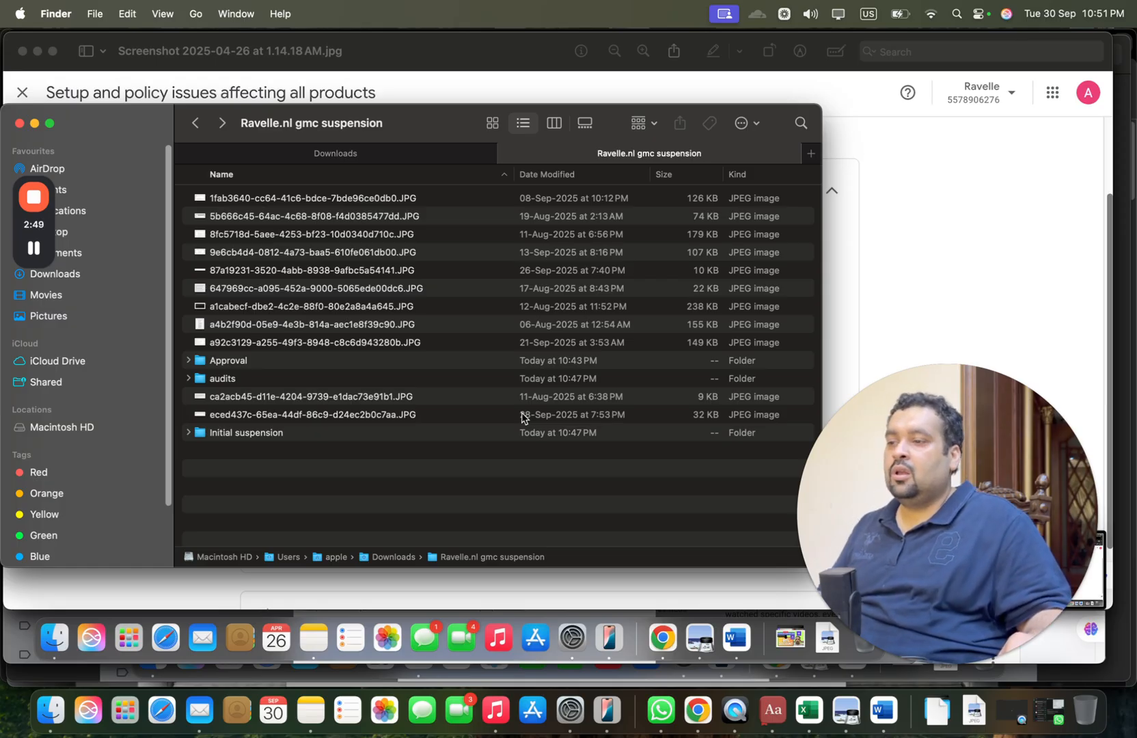
mouse_move(424, 427)
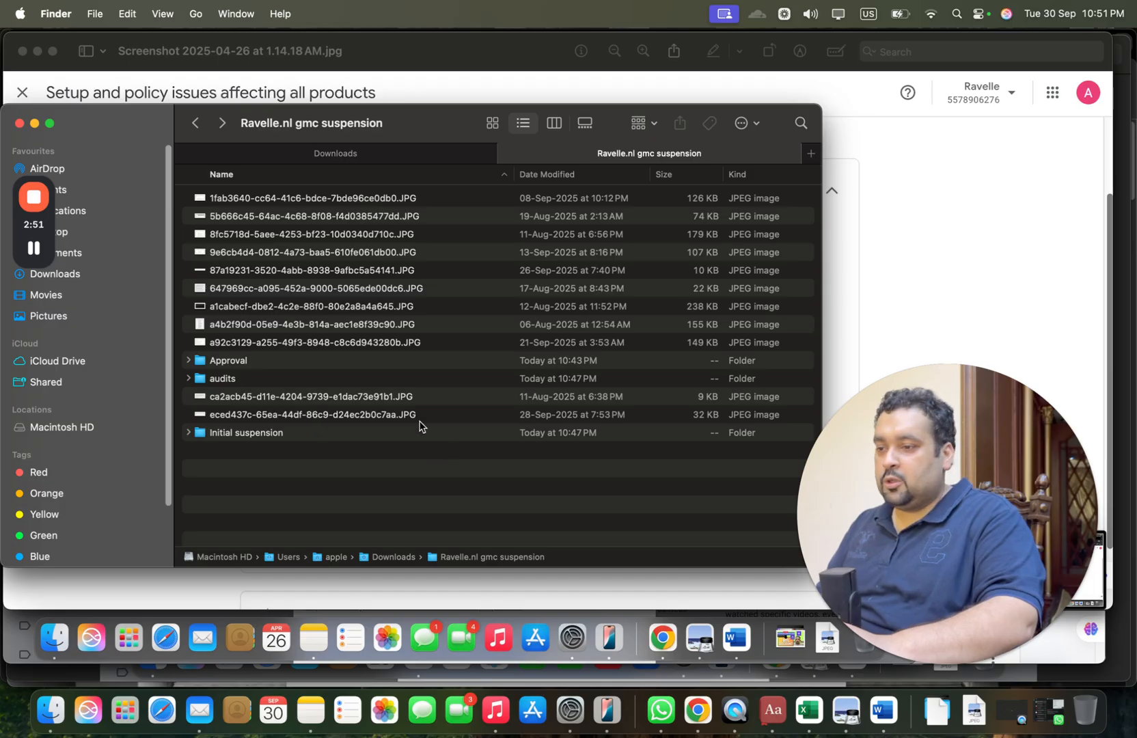
double_click(222, 360)
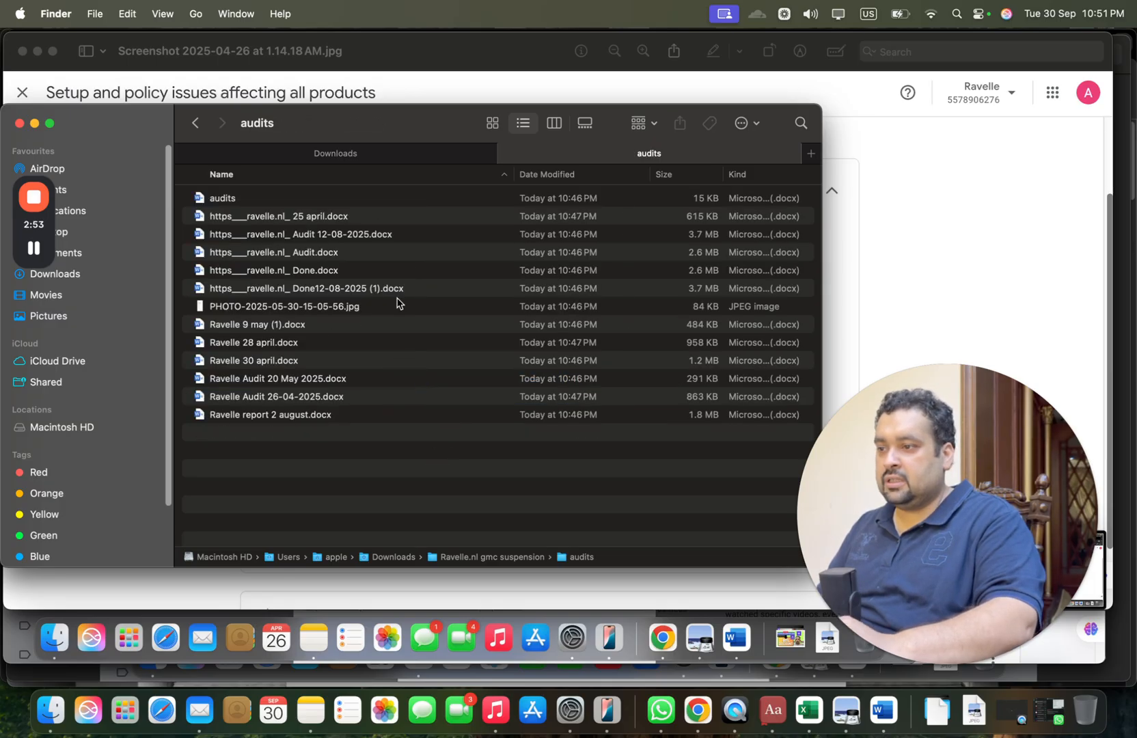
click(292, 216)
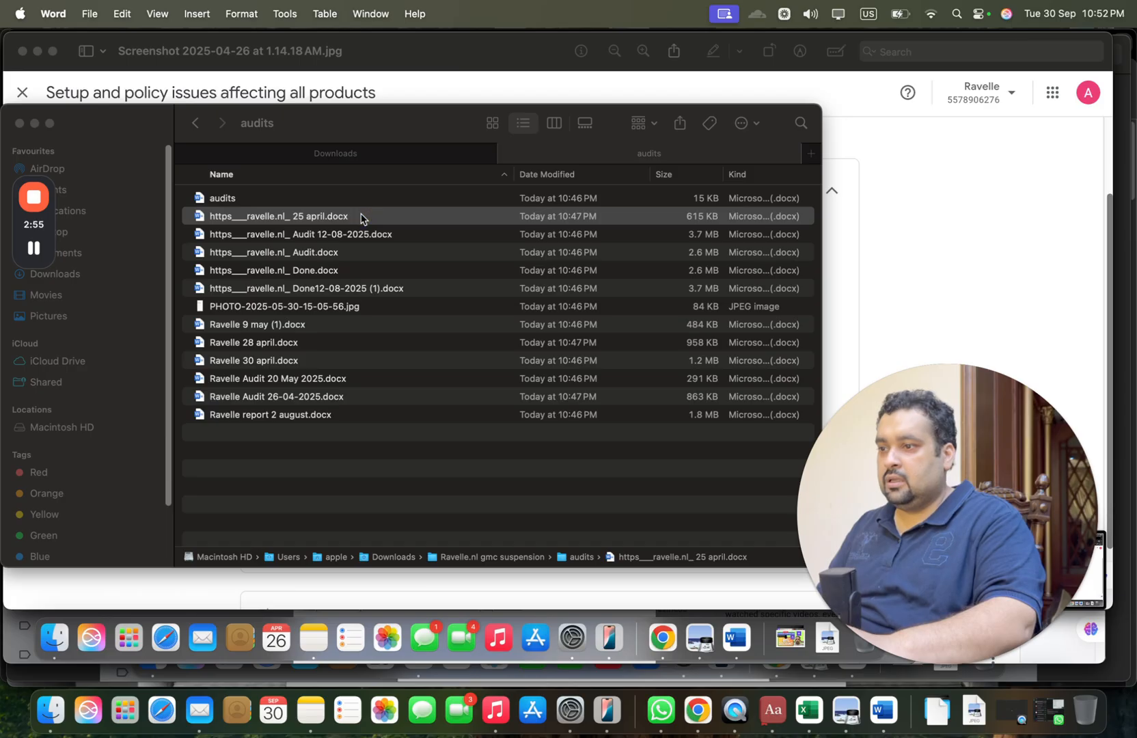
Read the 25 april audit in Word through its contact us, shipping policy and landing page notes
double_click(278, 216)
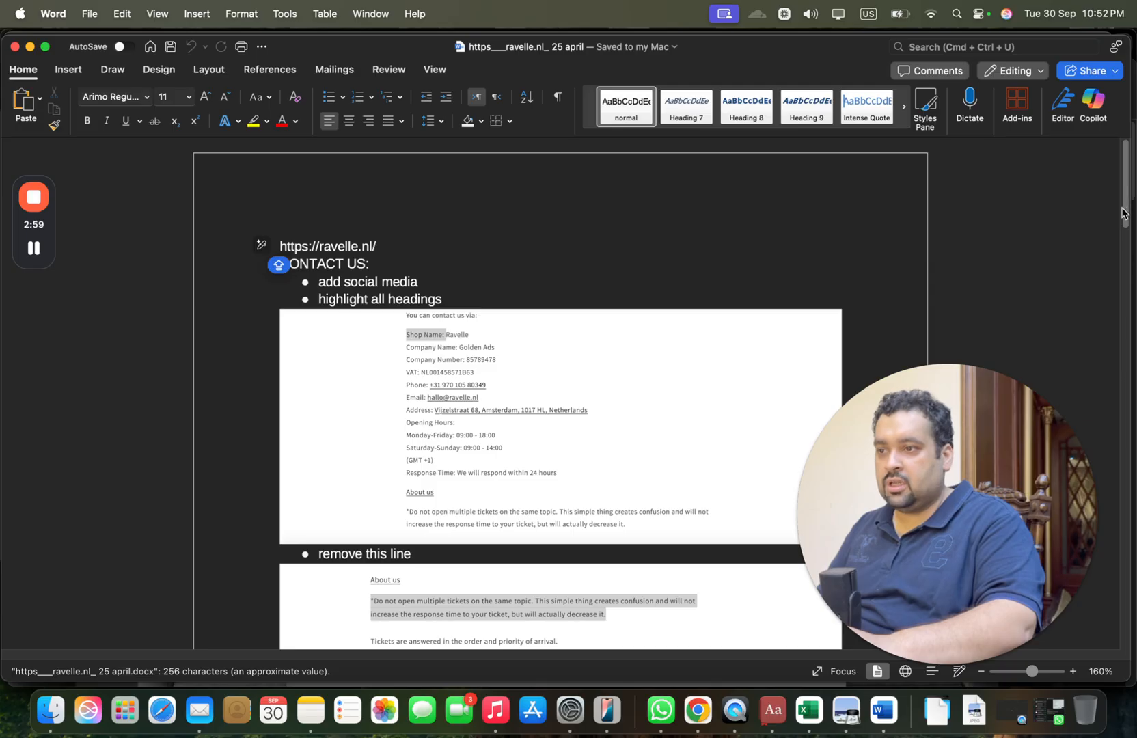
scroll(down, 3)
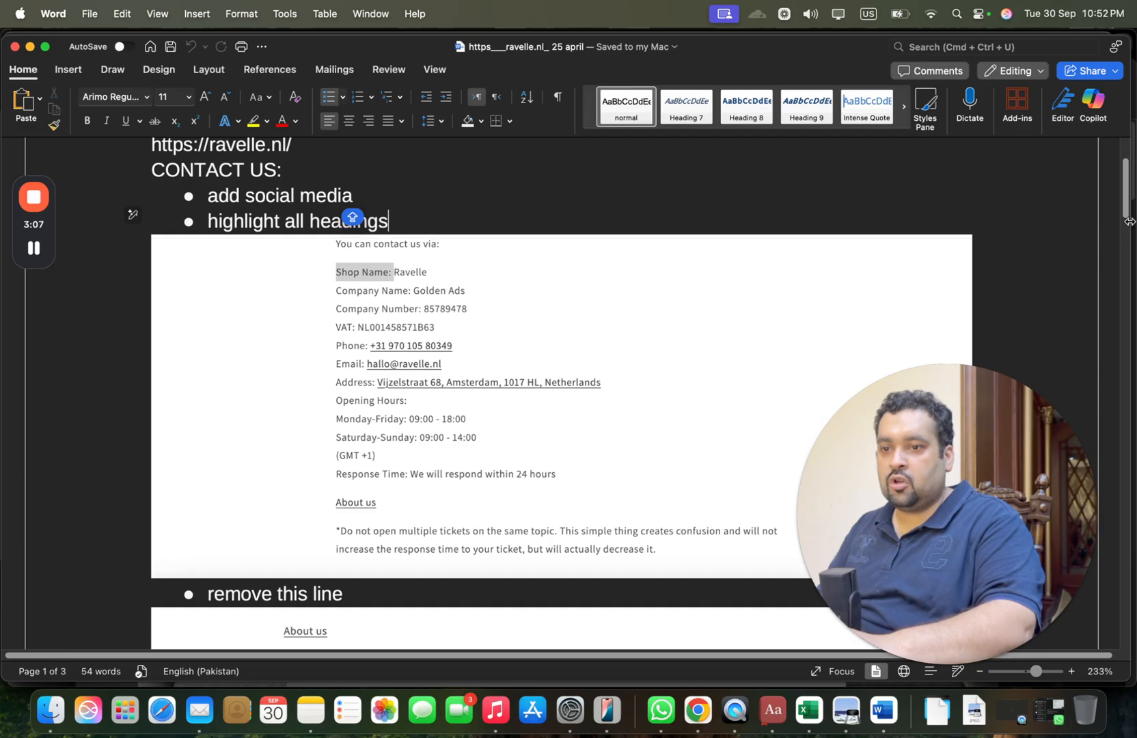
scroll(down, 3)
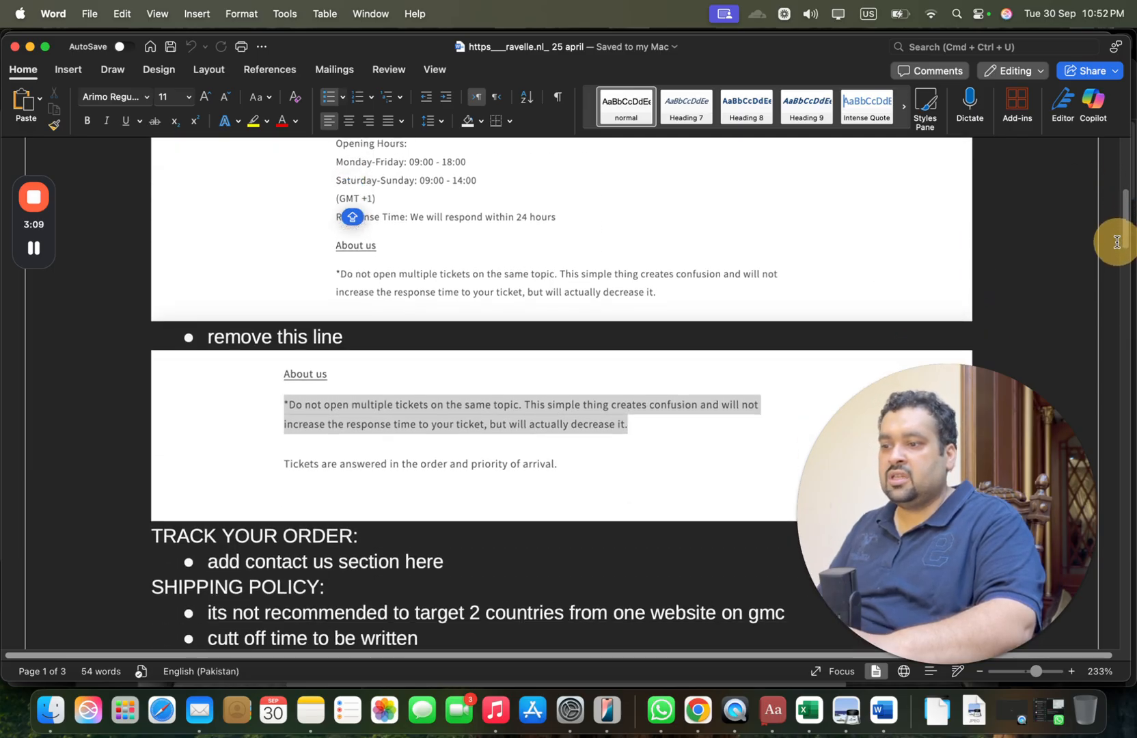
scroll(down, 3)
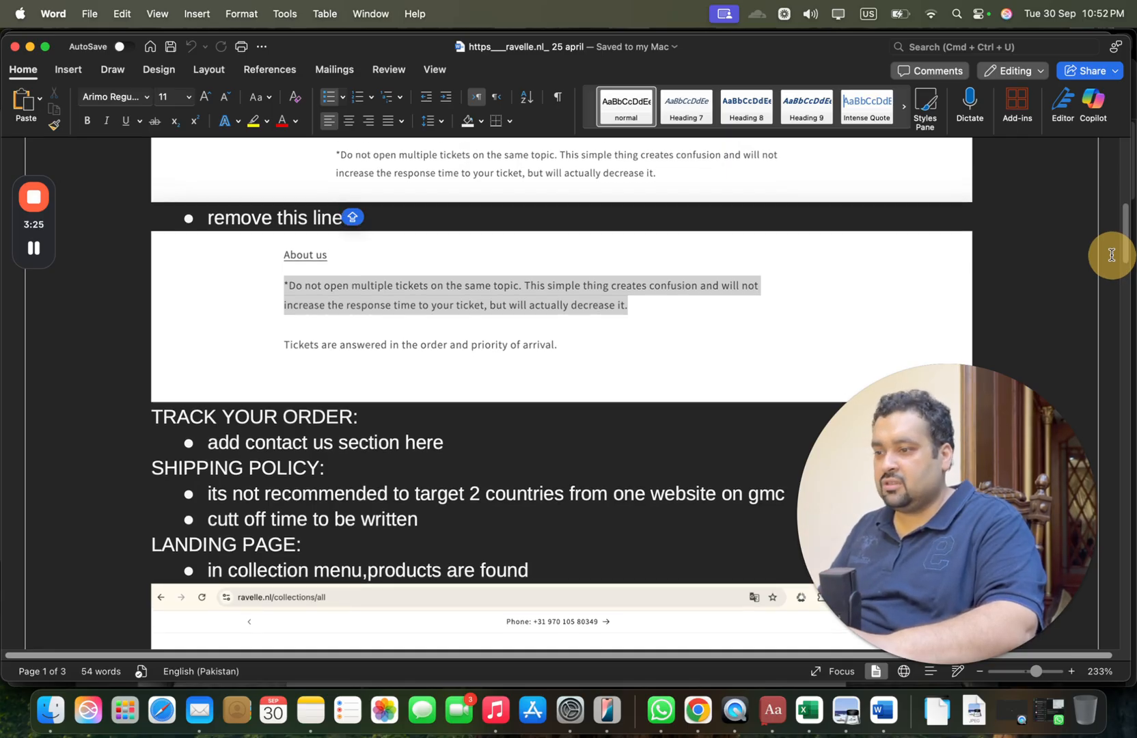
scroll(down, 3)
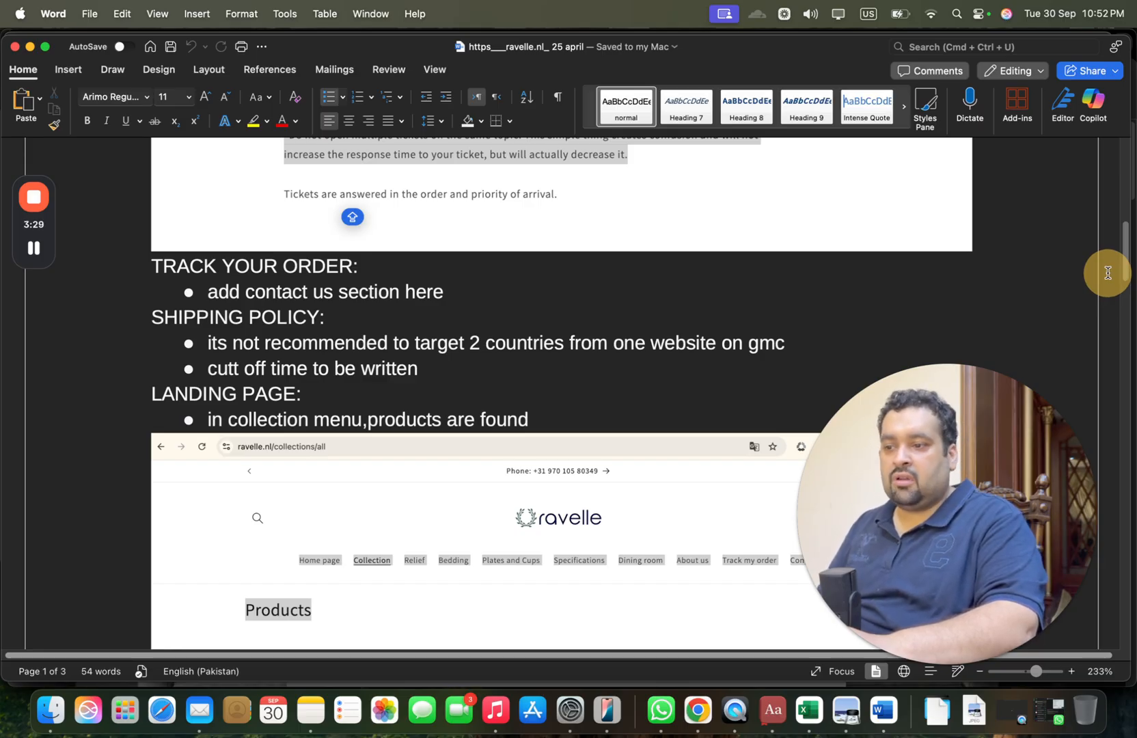
scroll(down, 3)
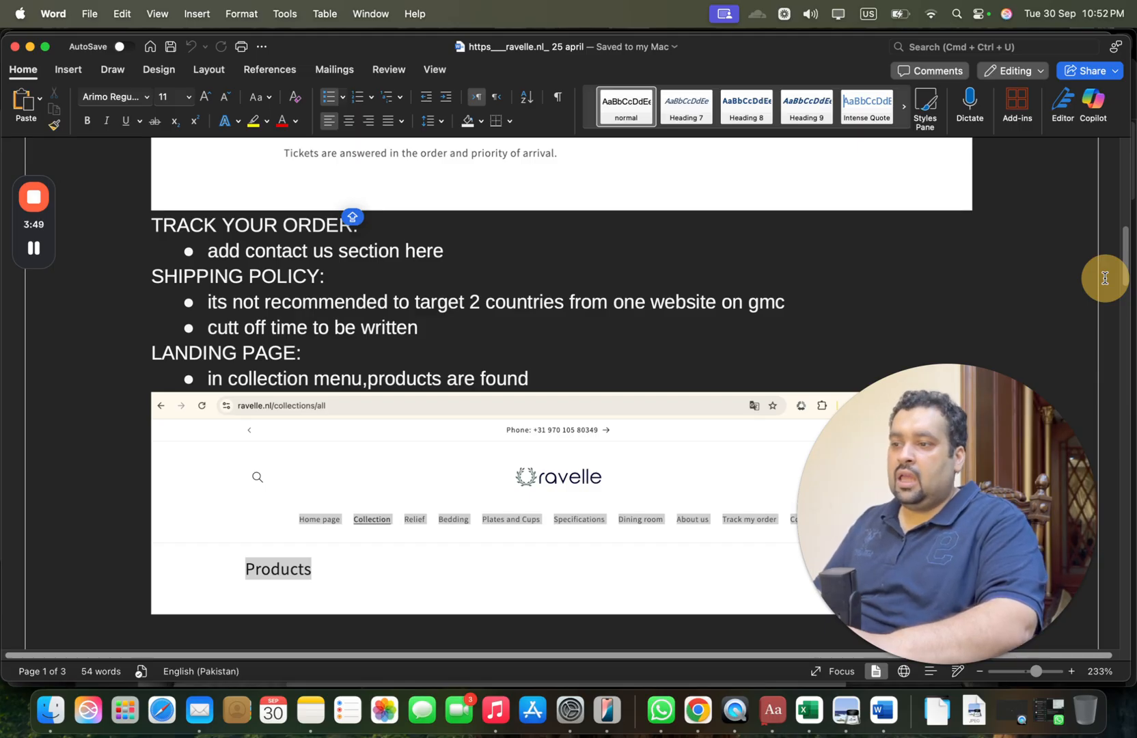
scroll(down, 3)
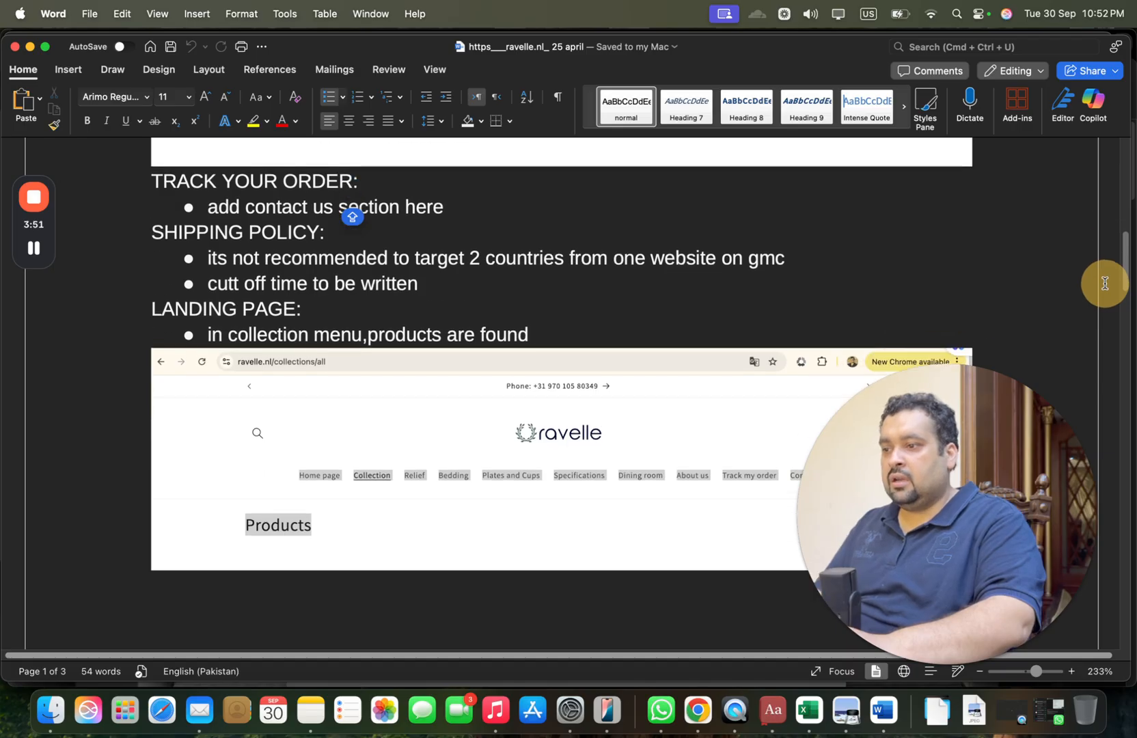
scroll(down, 3)
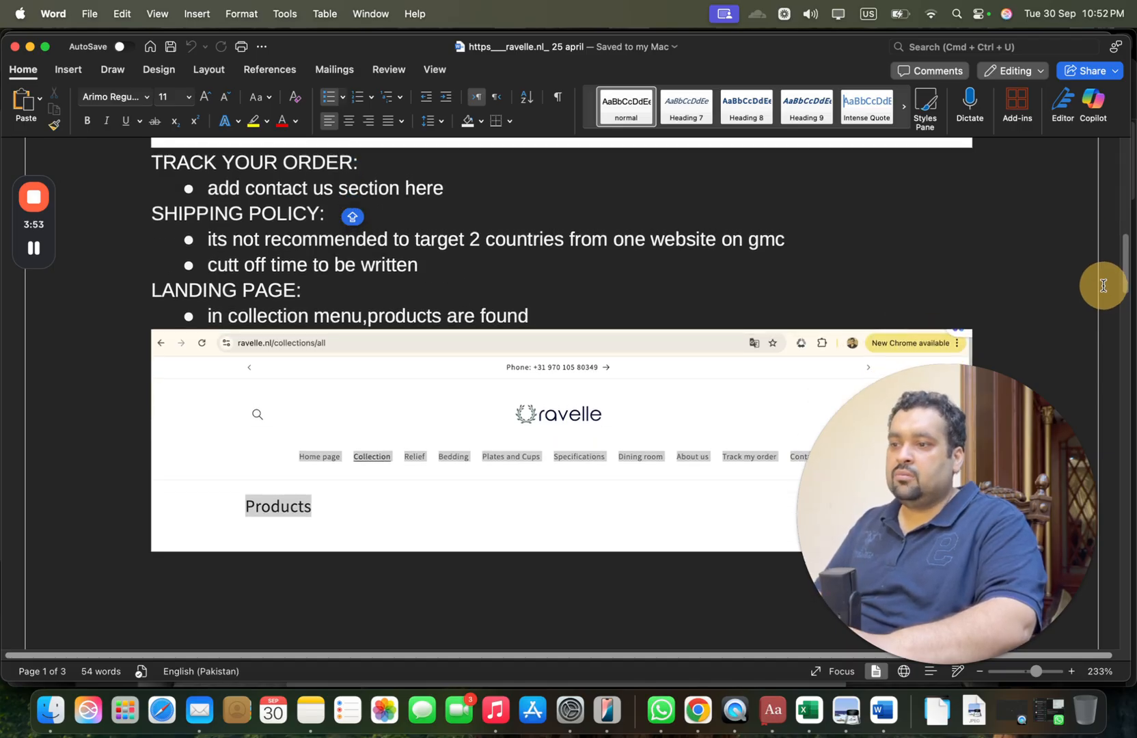
scroll(down, 3)
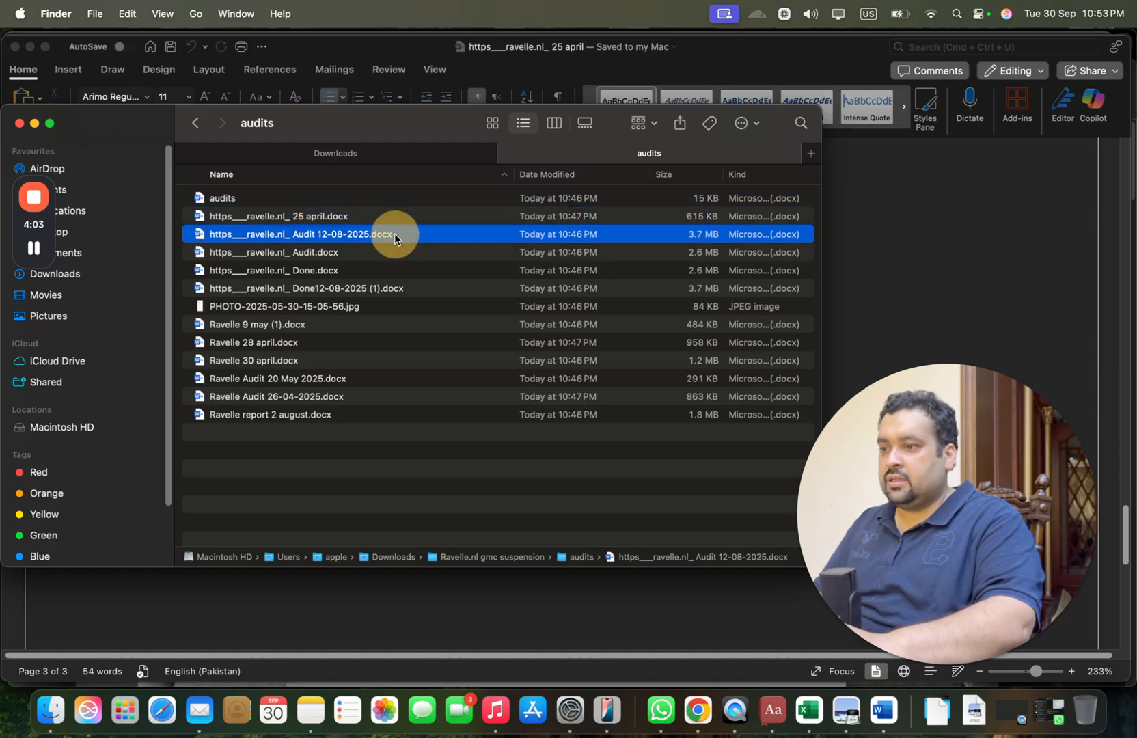
double_click(298, 233)
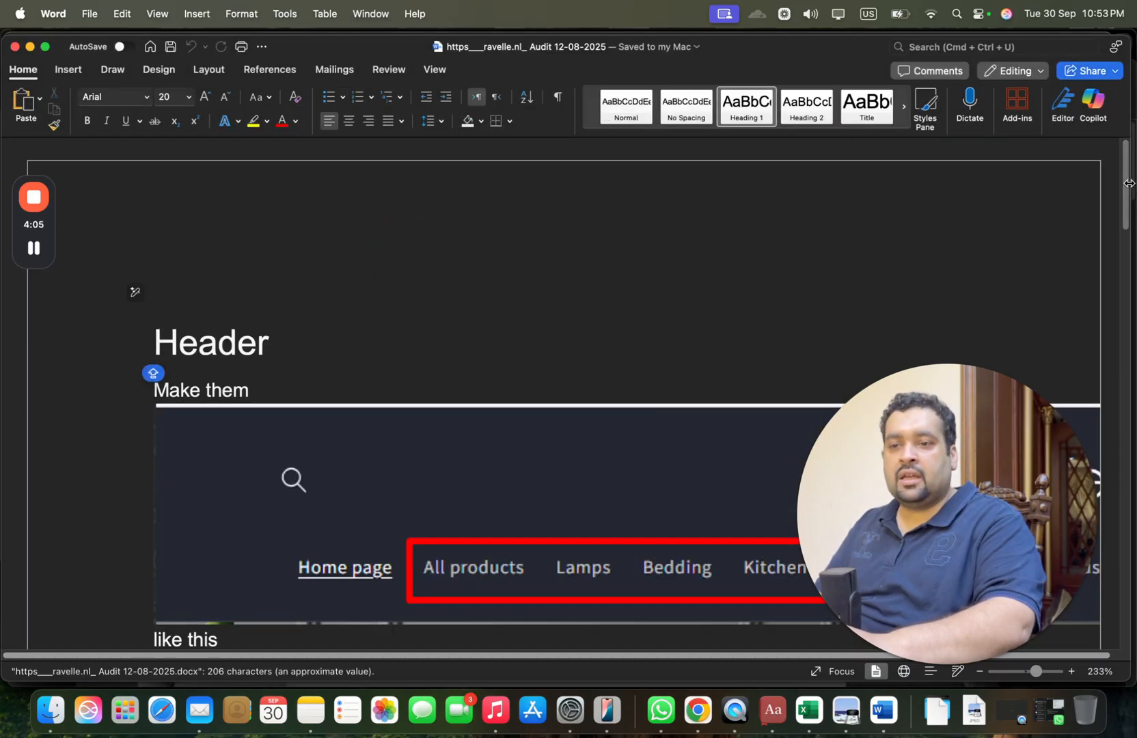
scroll(down, 3)
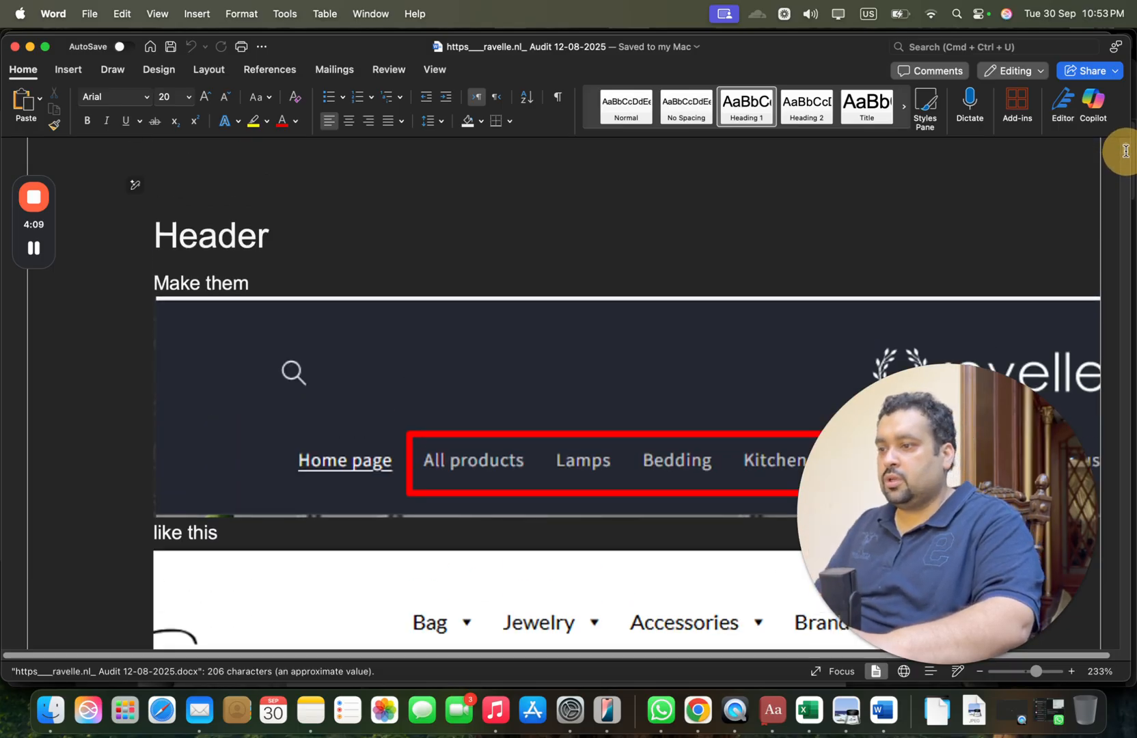
scroll(down, 3)
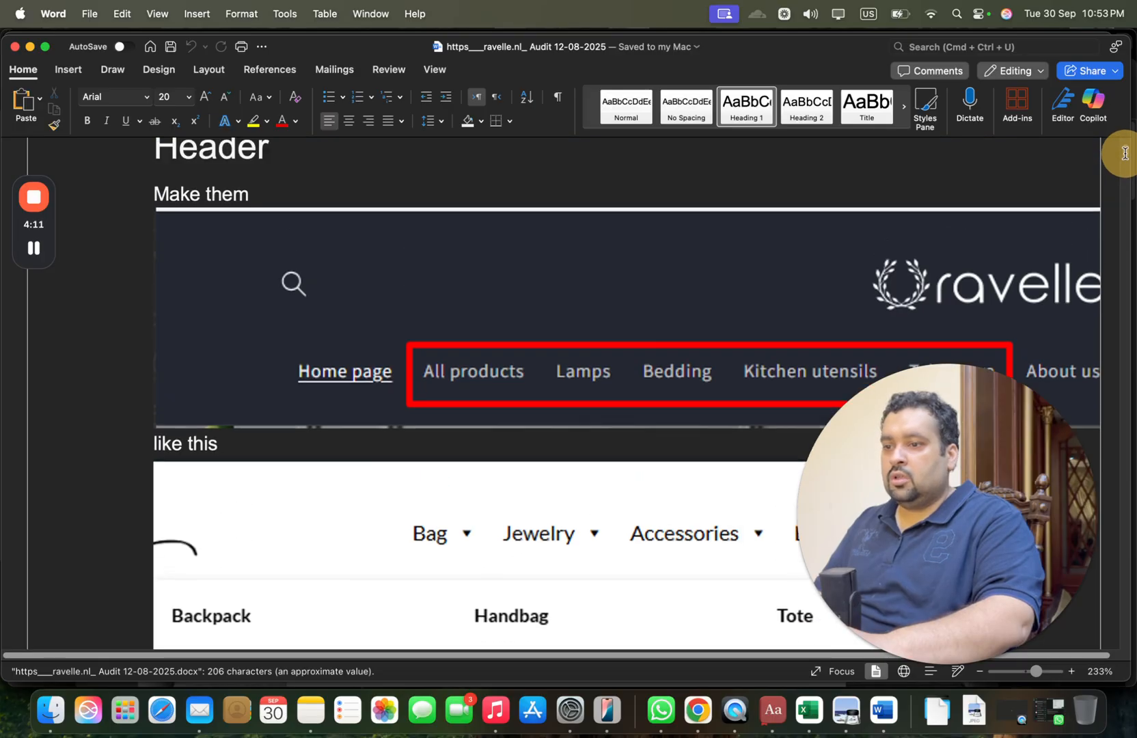
scroll(down, 3)
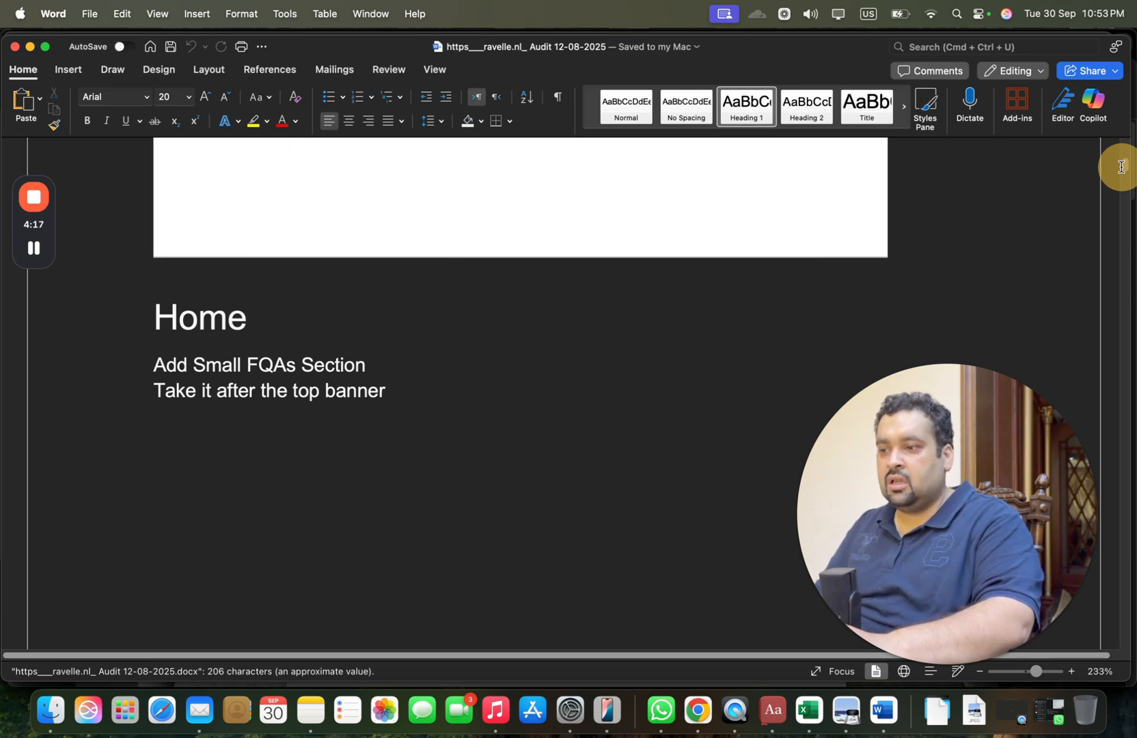
scroll(down, 3)
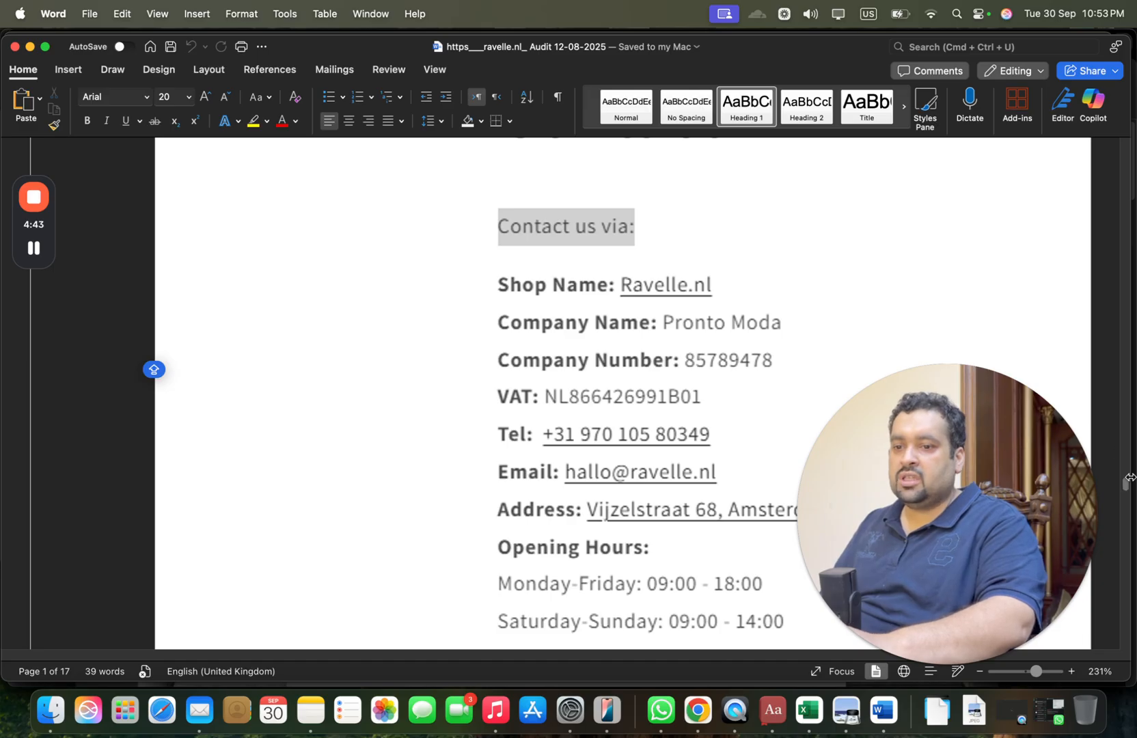
scroll(down, 3)
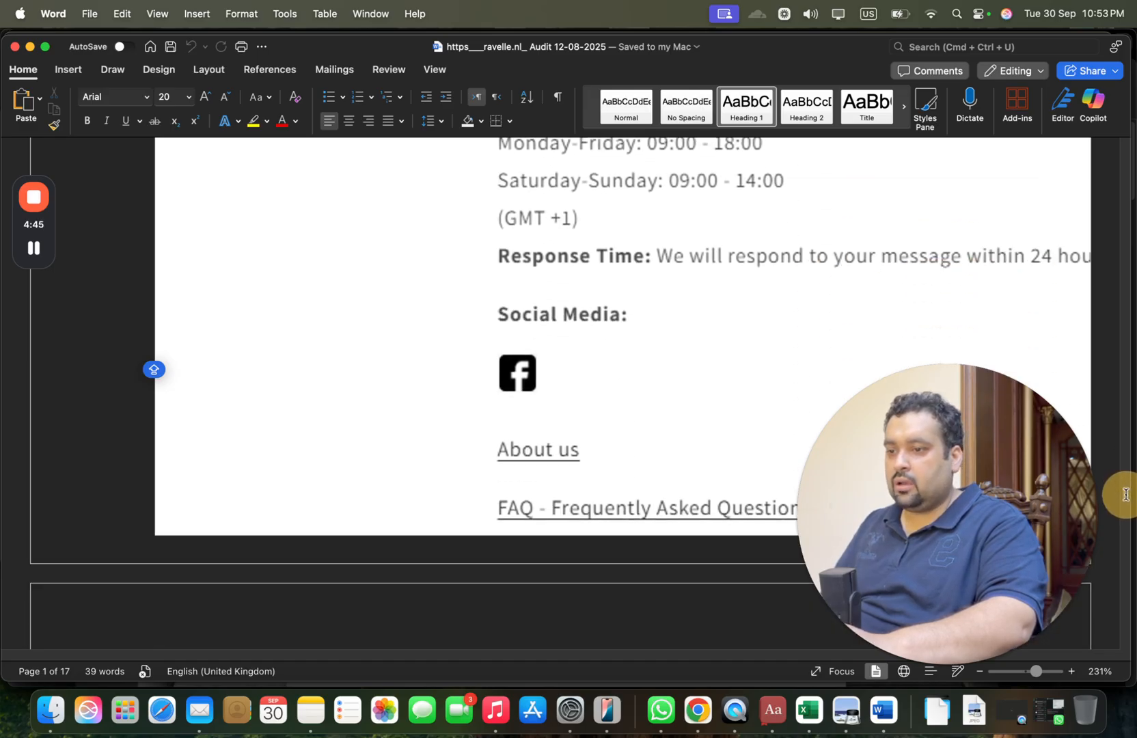
scroll(down, 3)
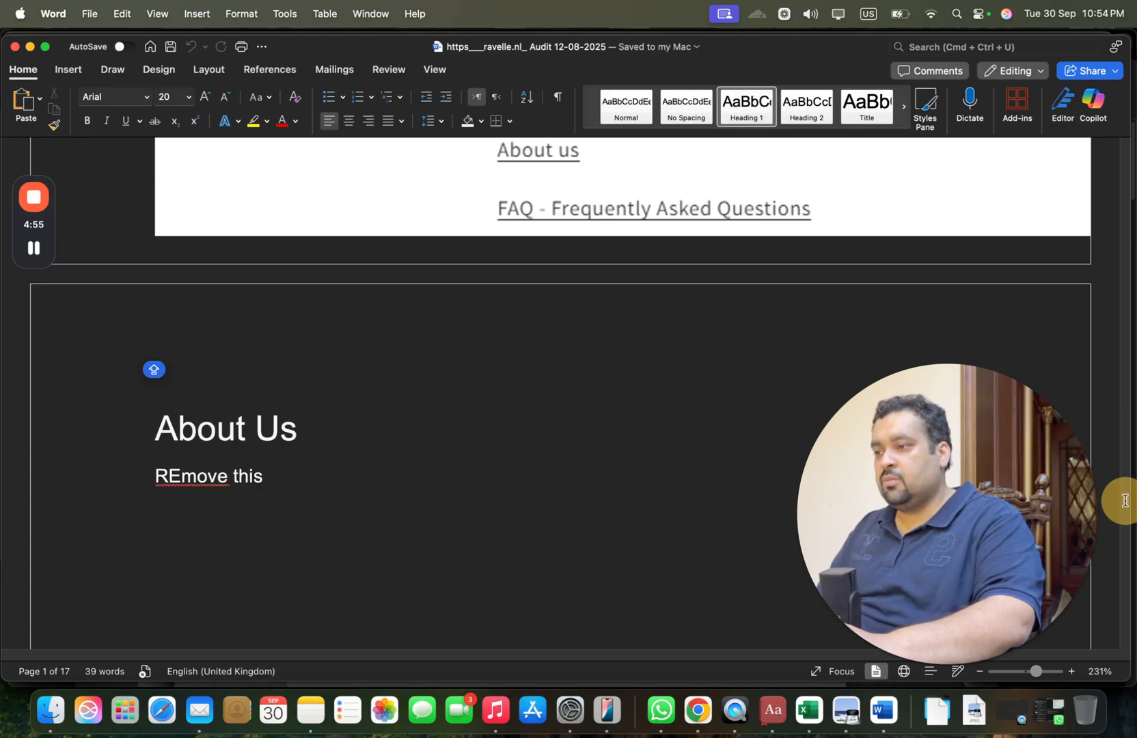
scroll(down, 3)
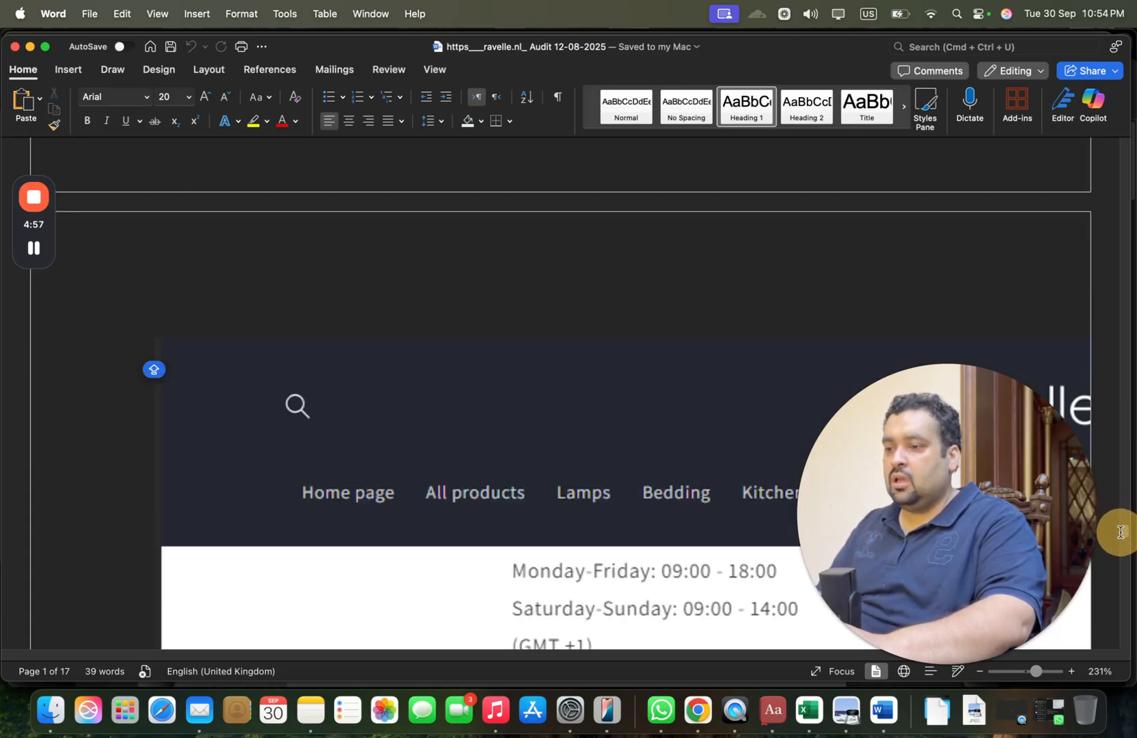
scroll(down, 3)
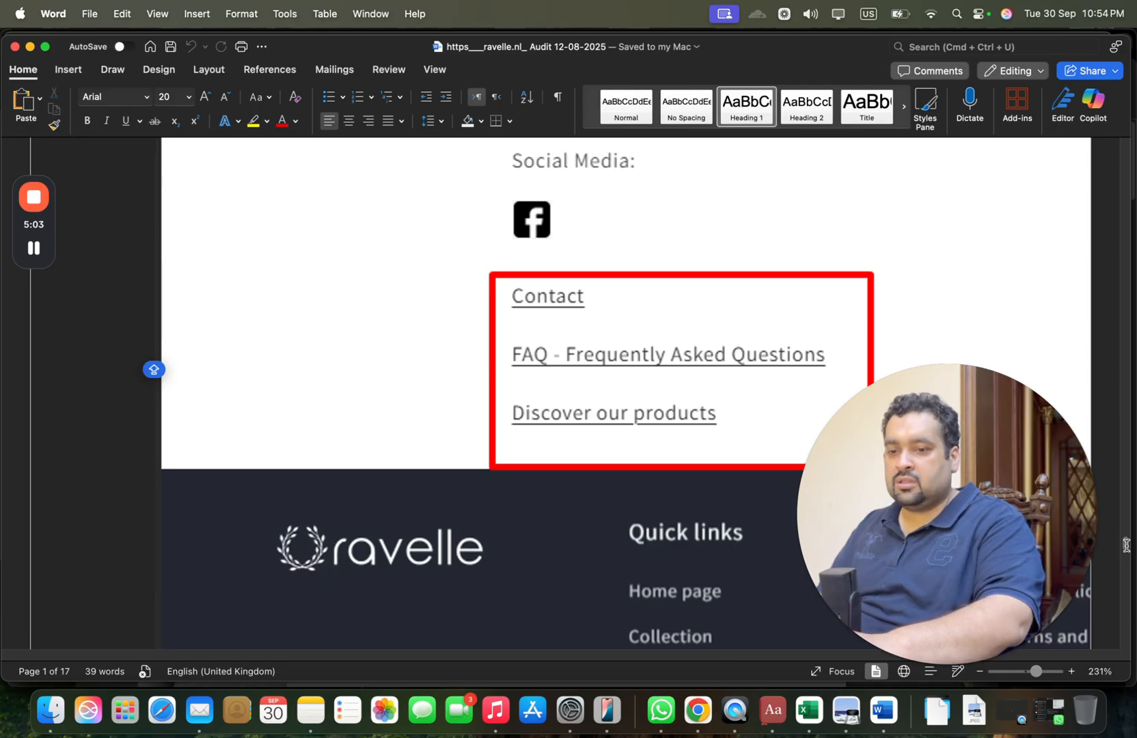
scroll(down, 3)
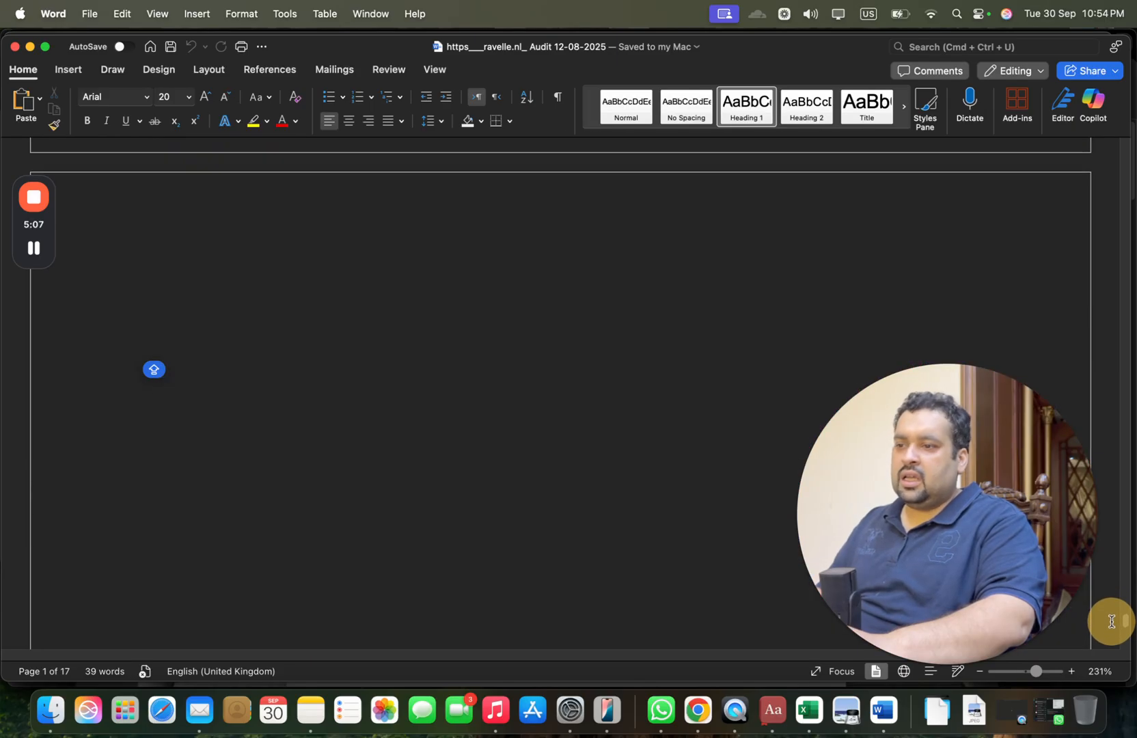
Read the Done 12-08-2025 audit to the end, past its checked-off header and home items
click(49, 719)
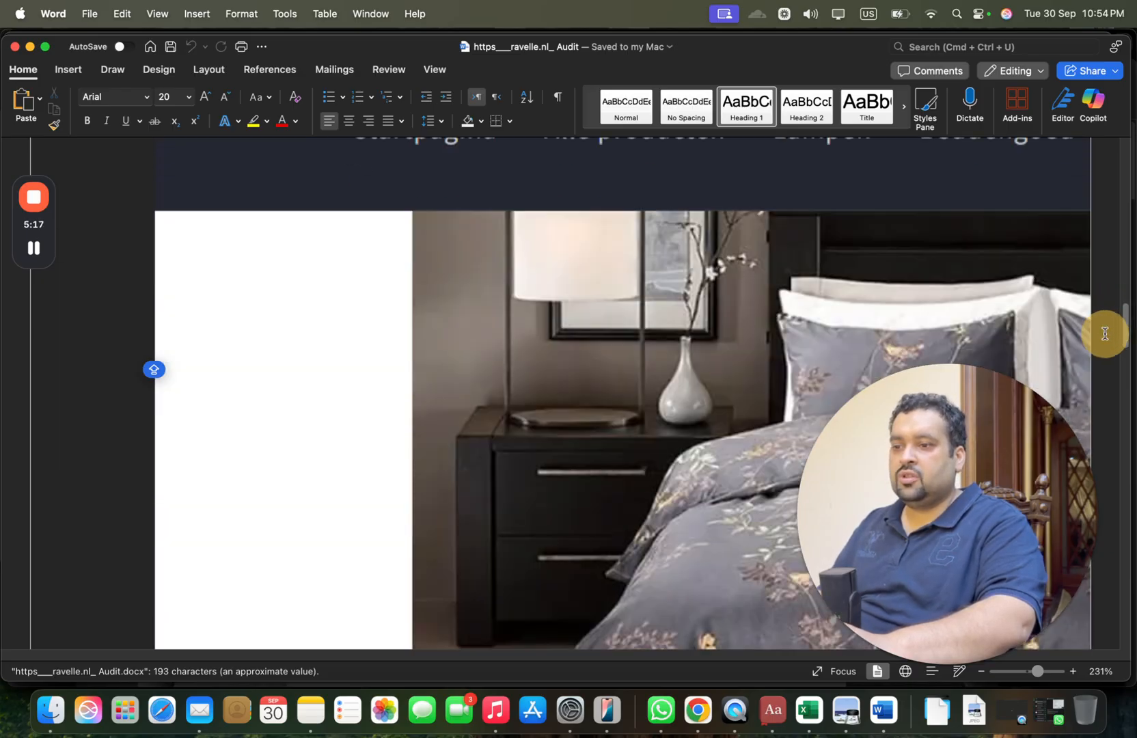
scroll(down, 3)
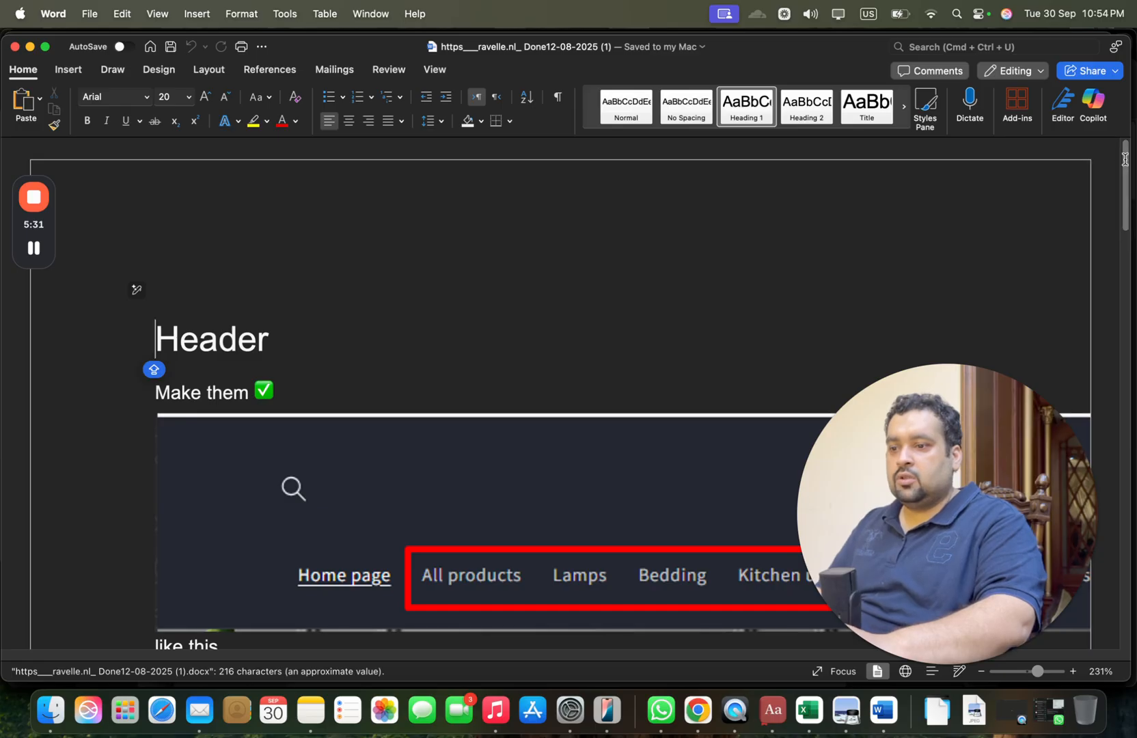
scroll(down, 3)
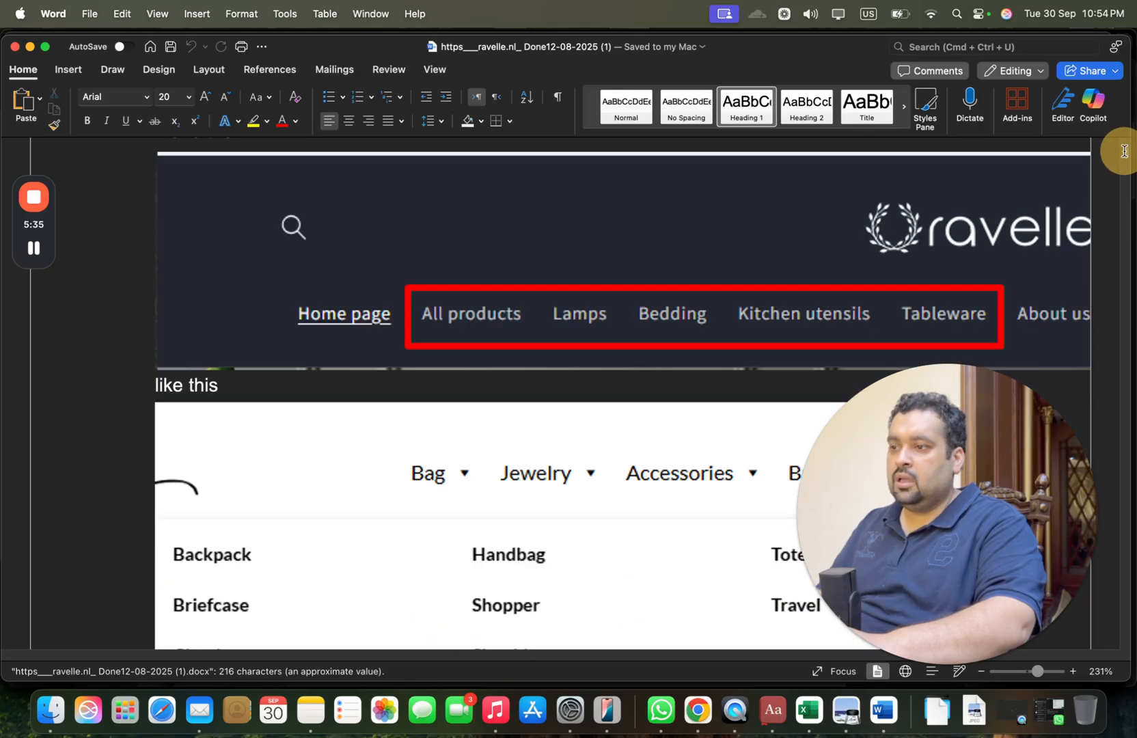
scroll(down, 3)
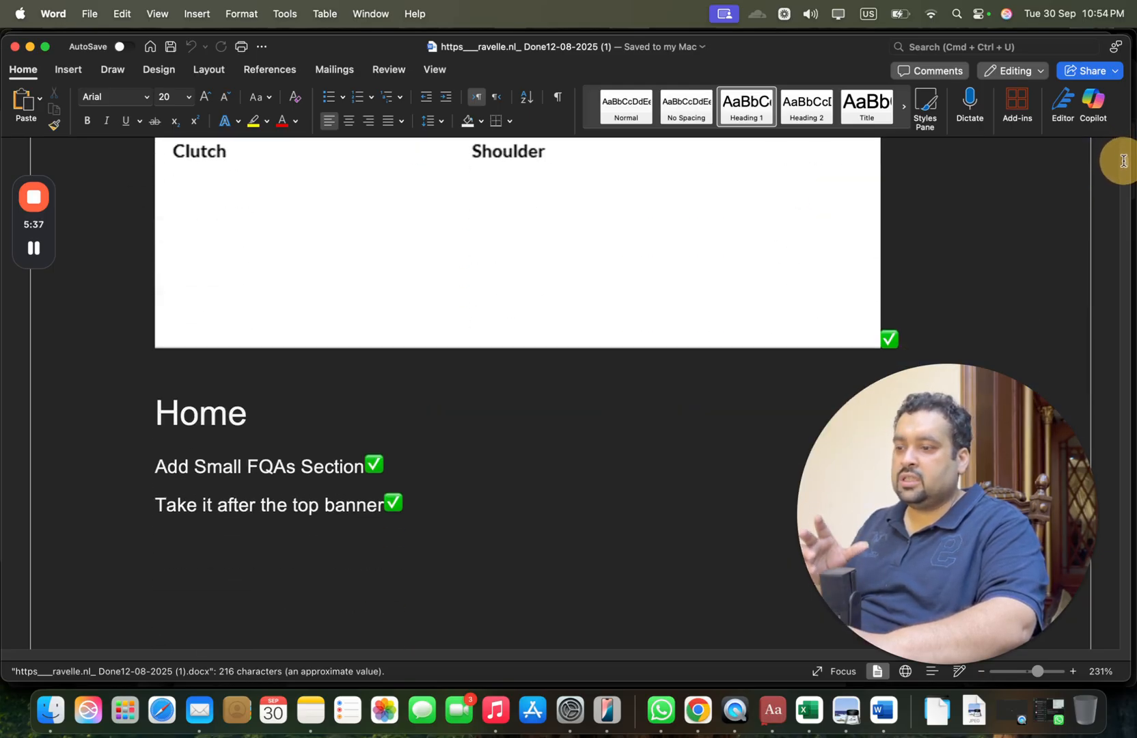
scroll(down, 3)
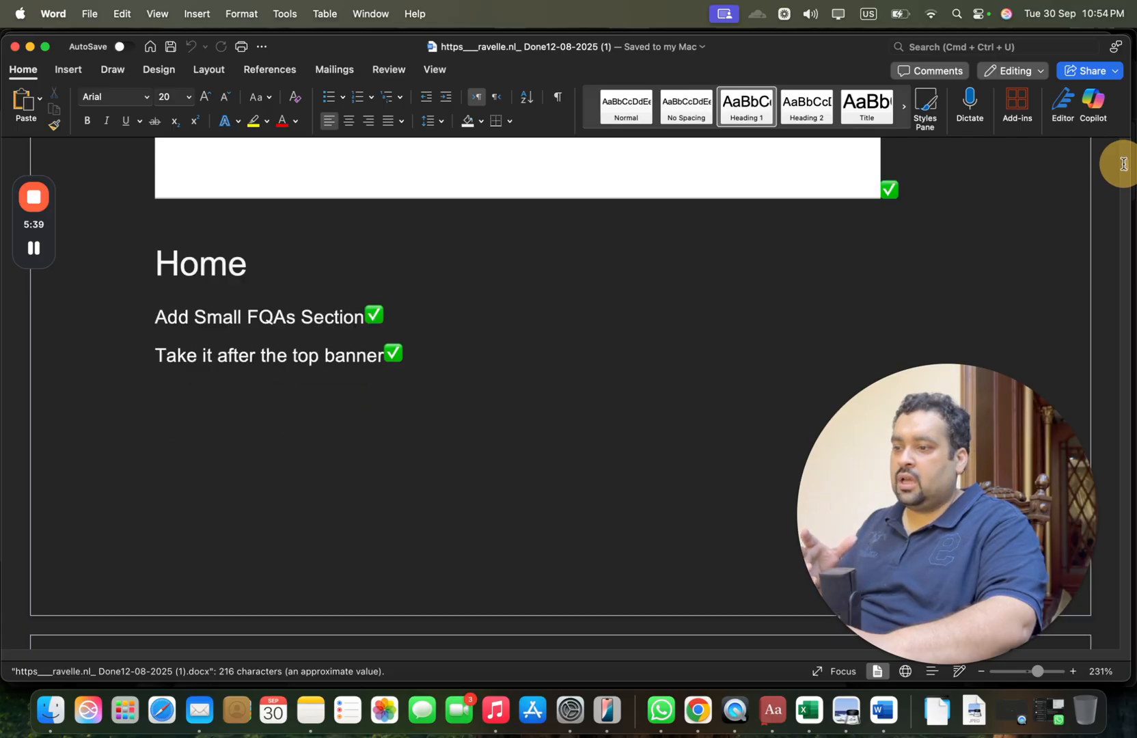
scroll(down, 3)
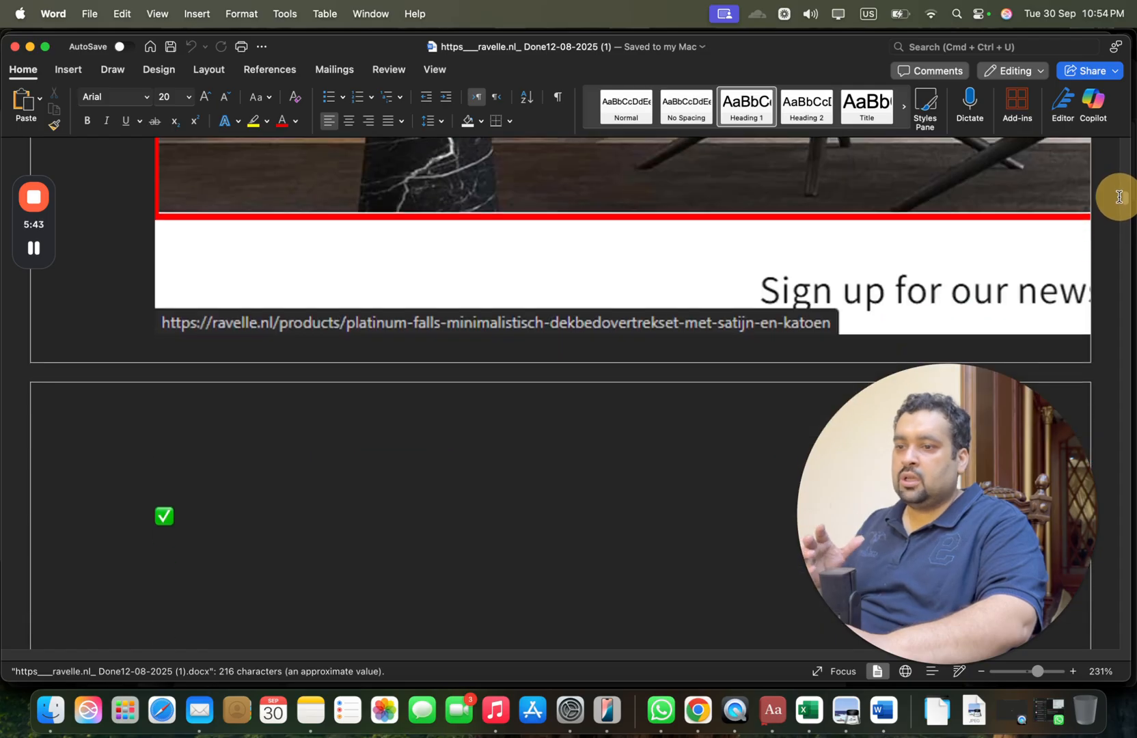
scroll(down, 3)
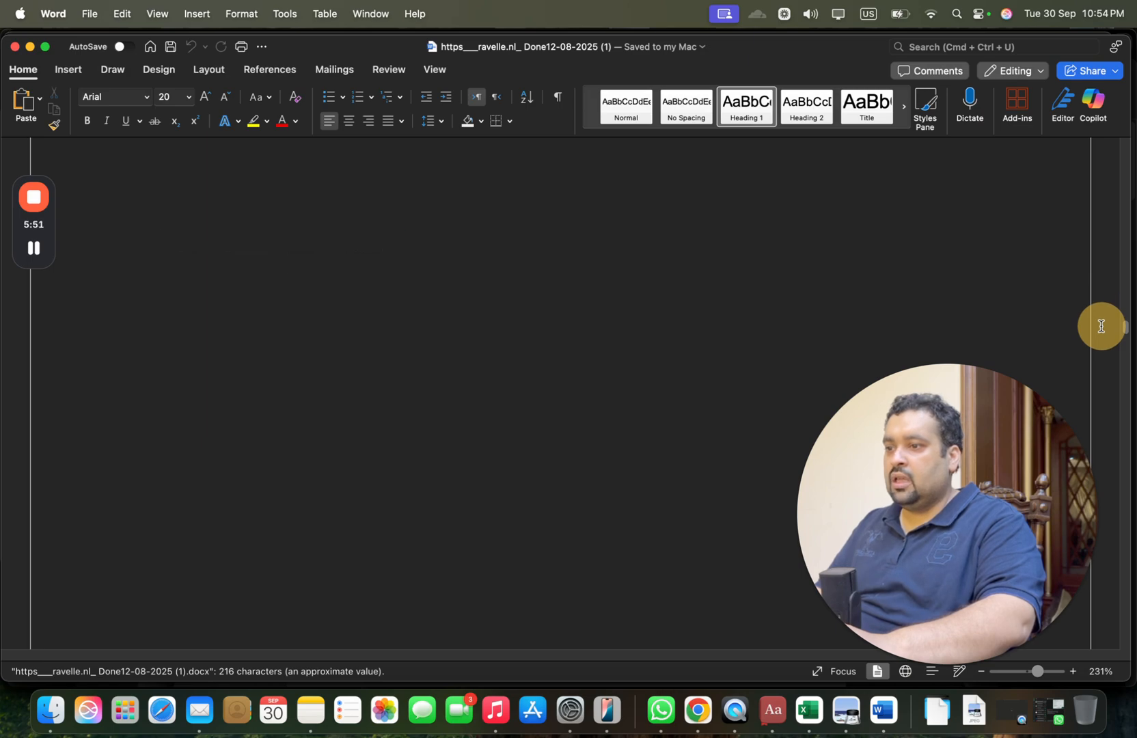
scroll(down, 3)
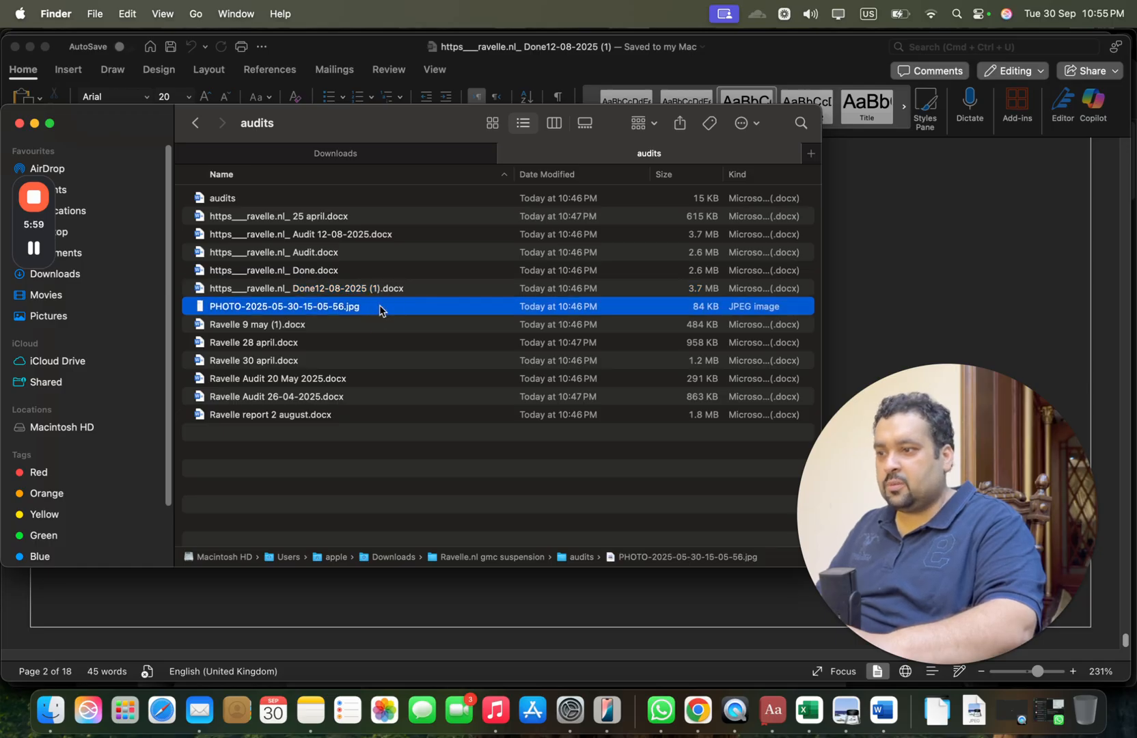
Read the Ravelle 9 may audit through its main-menu and product page notes
double_click(284, 307)
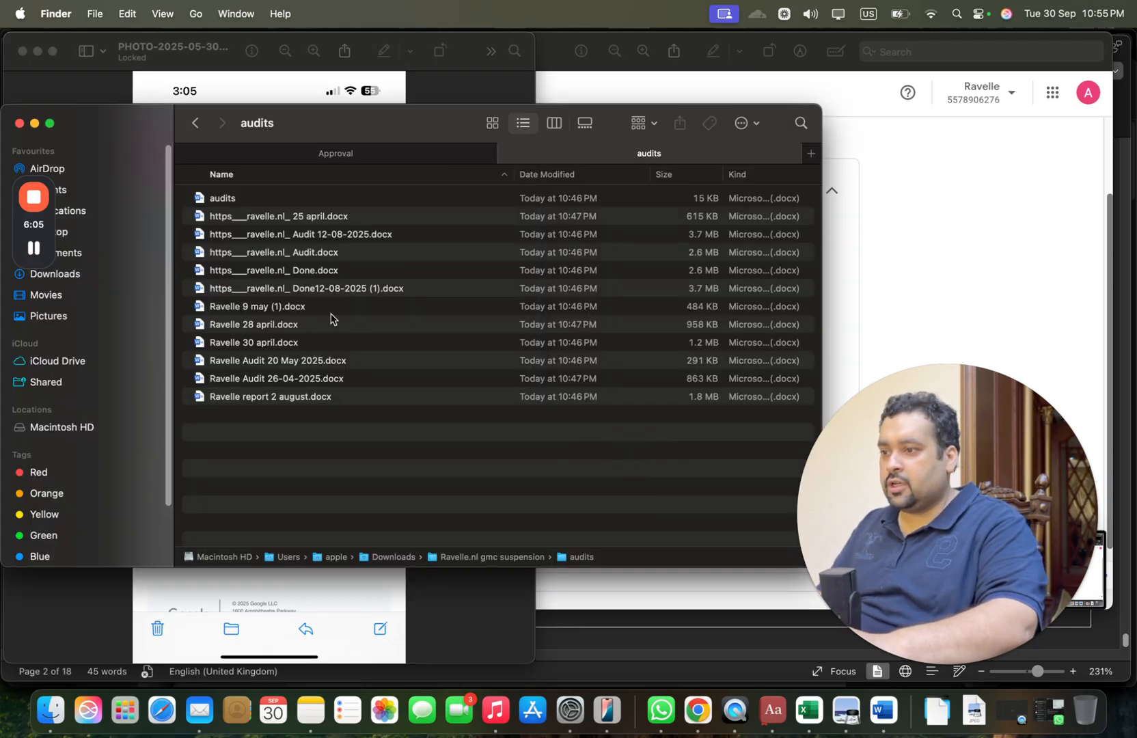
double_click(257, 306)
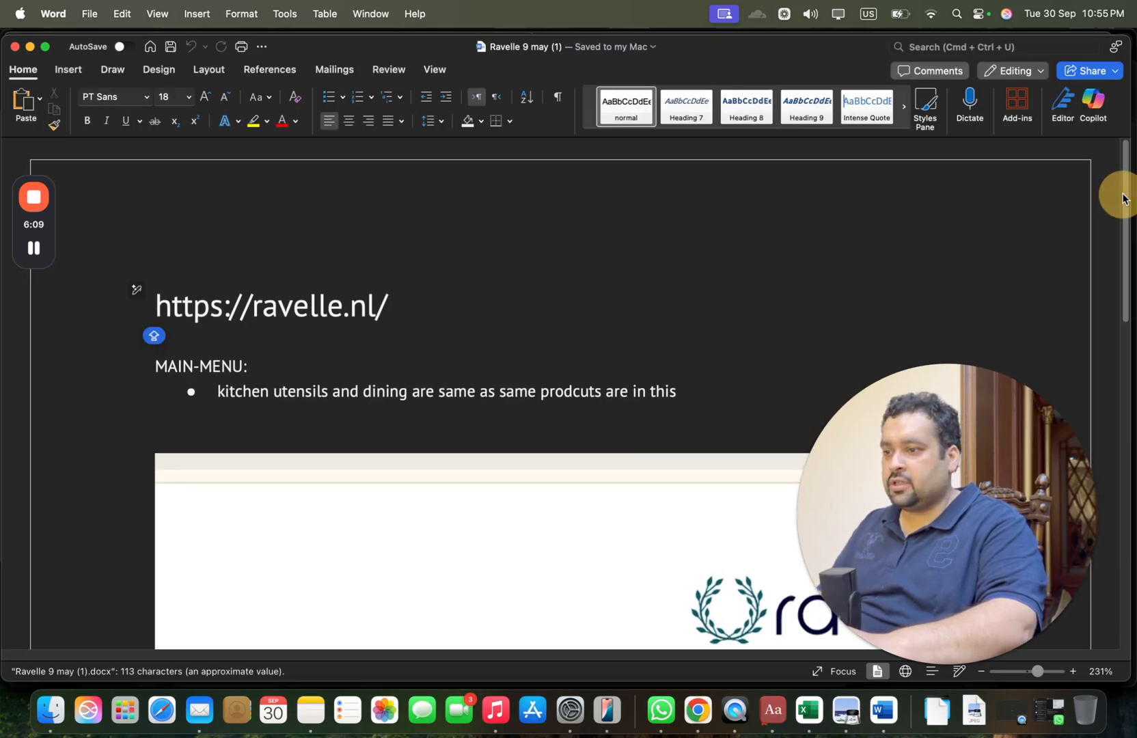
scroll(down, 3)
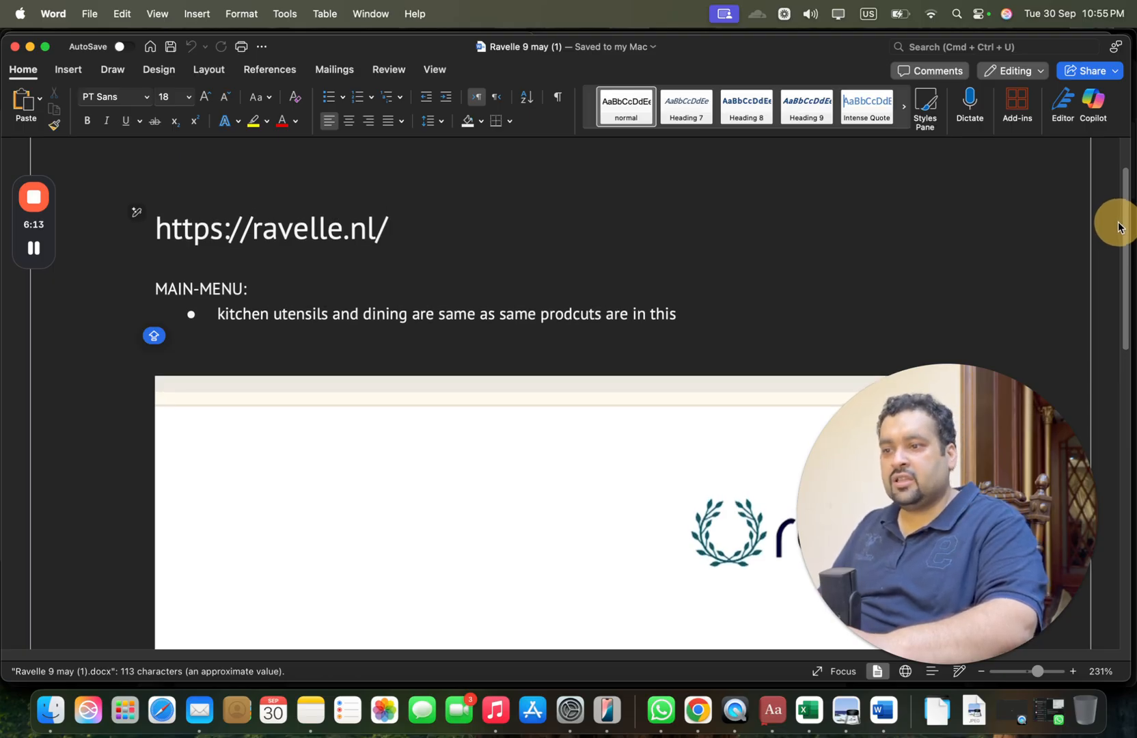
scroll(down, 3)
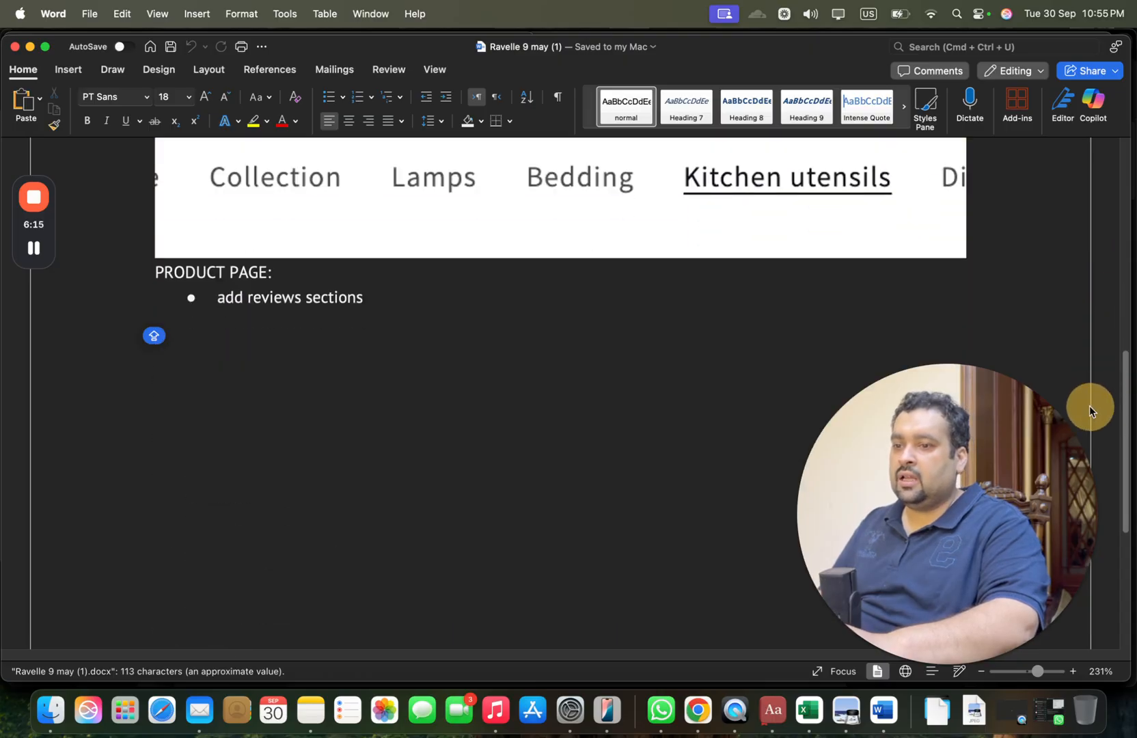
scroll(down, 3)
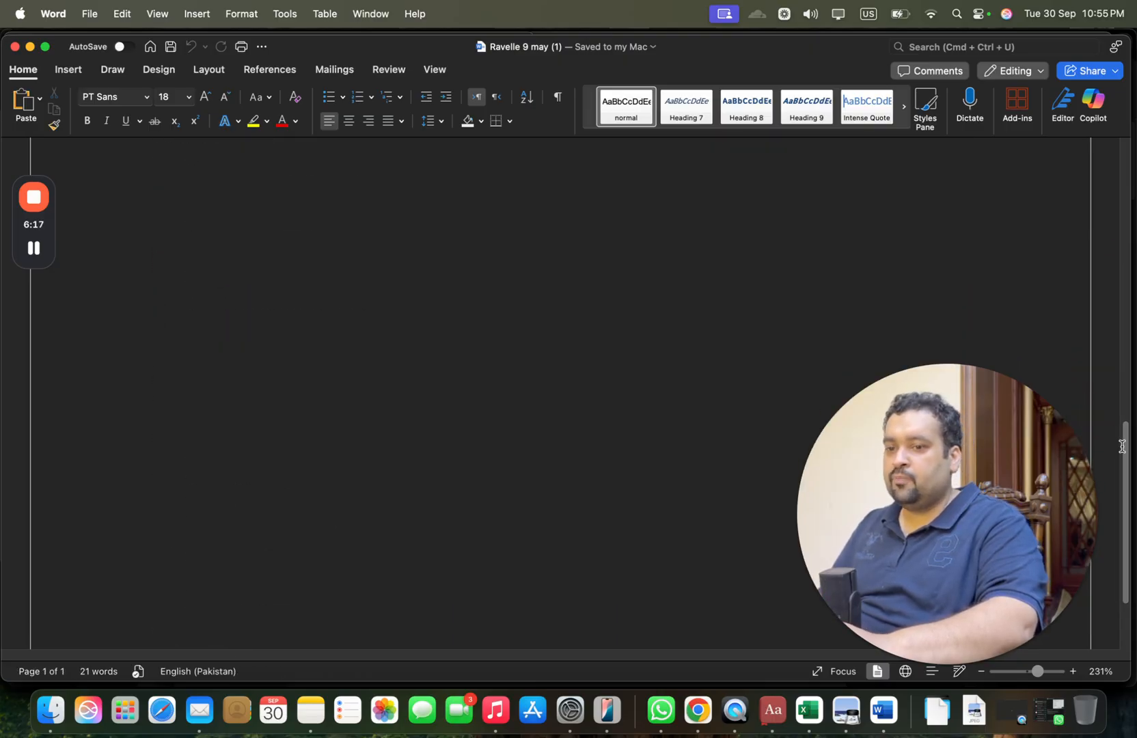
mouse_move(161, 721)
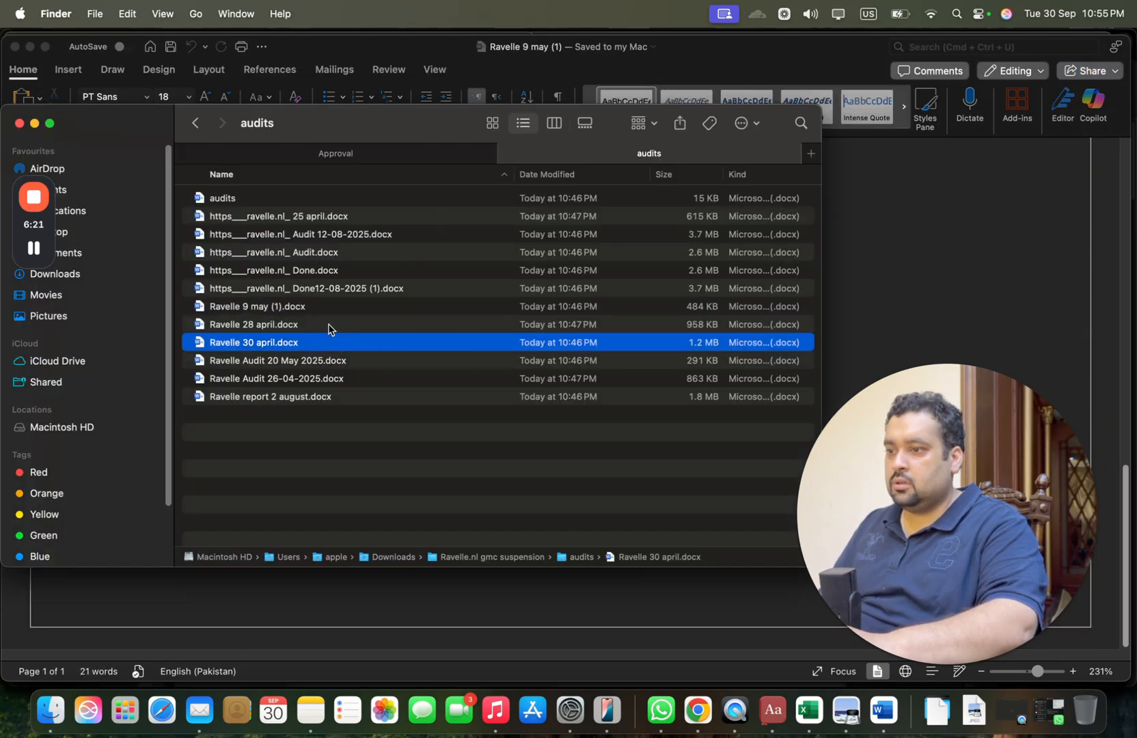
double_click(254, 324)
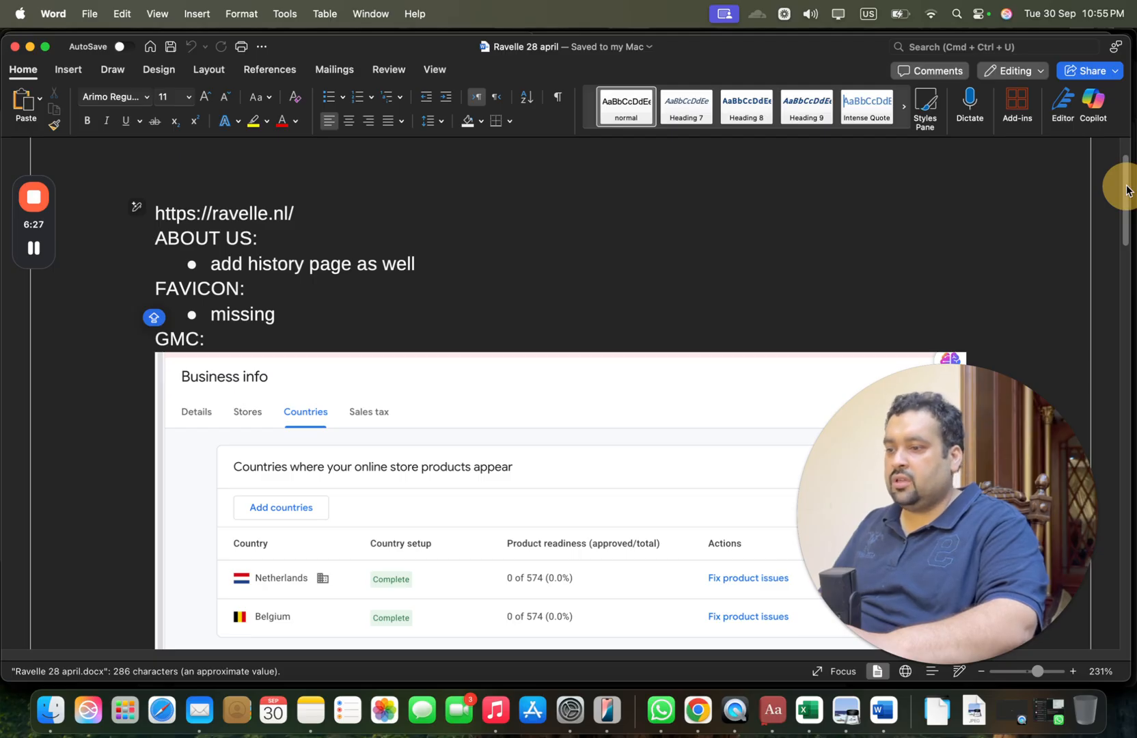
scroll(down, 3)
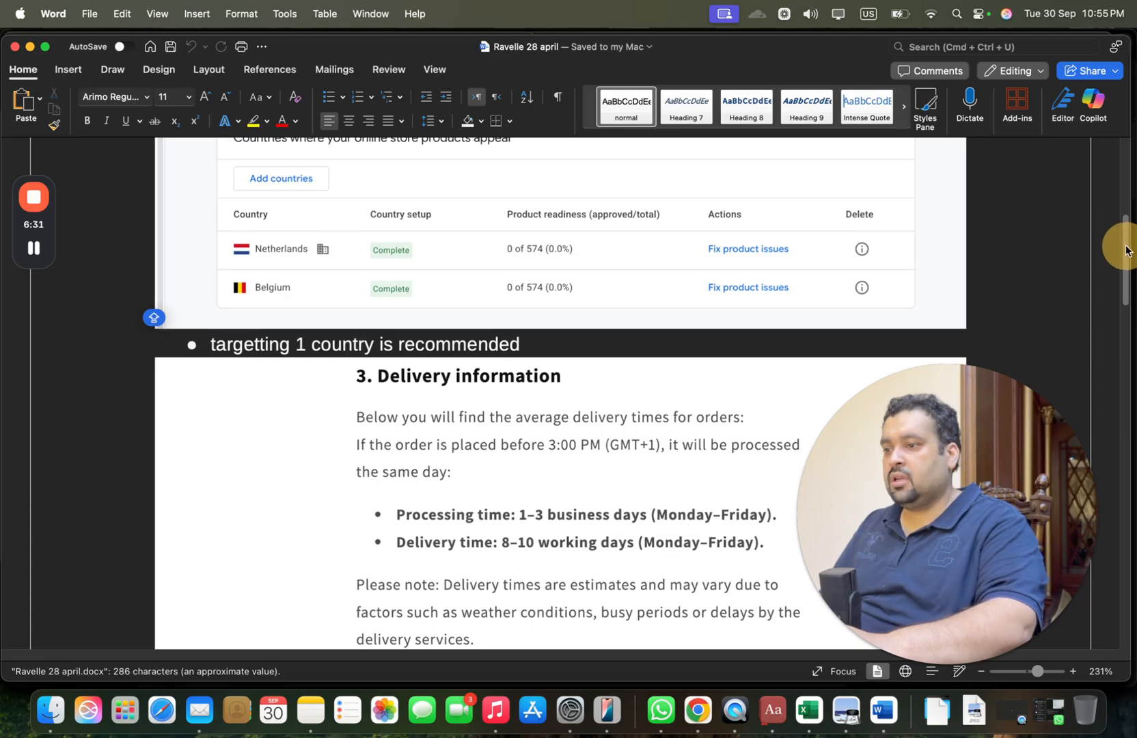
scroll(down, 3)
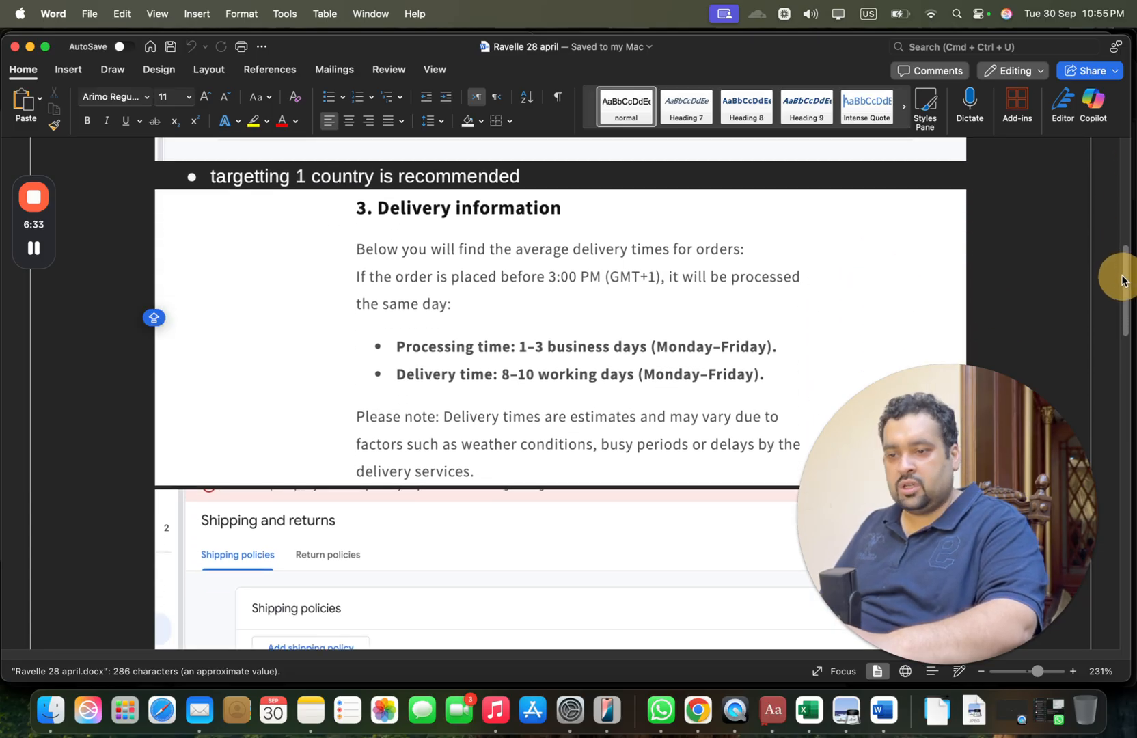
scroll(down, 3)
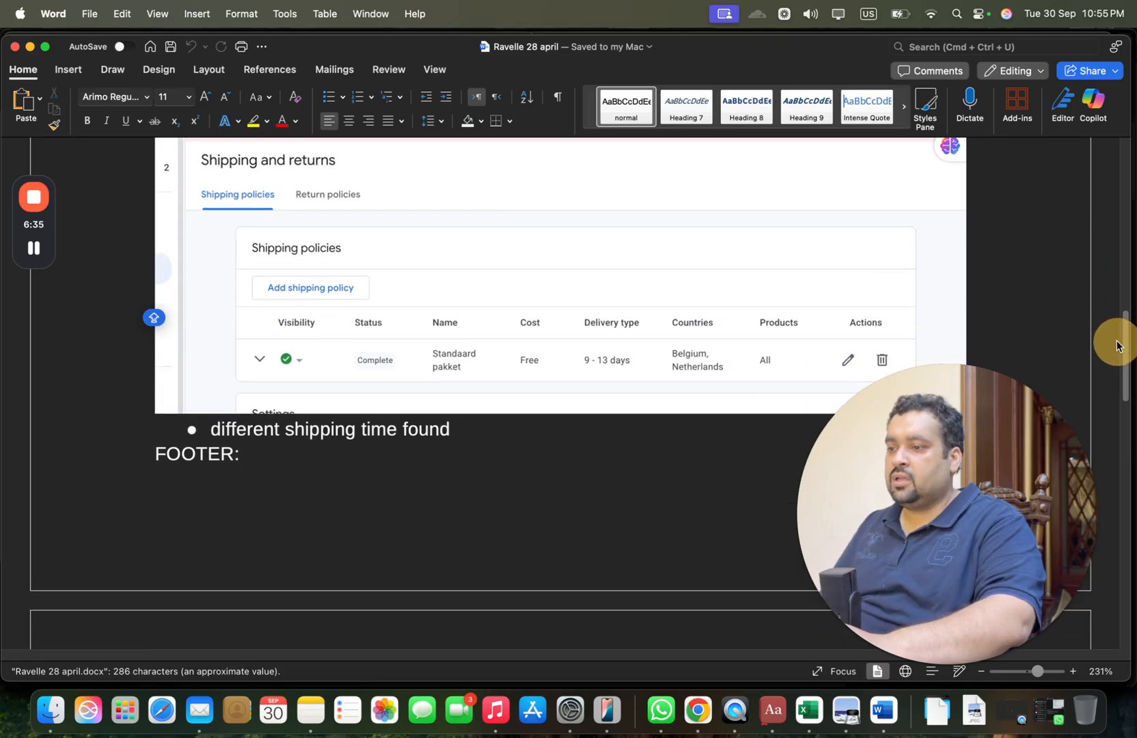
scroll(down, 3)
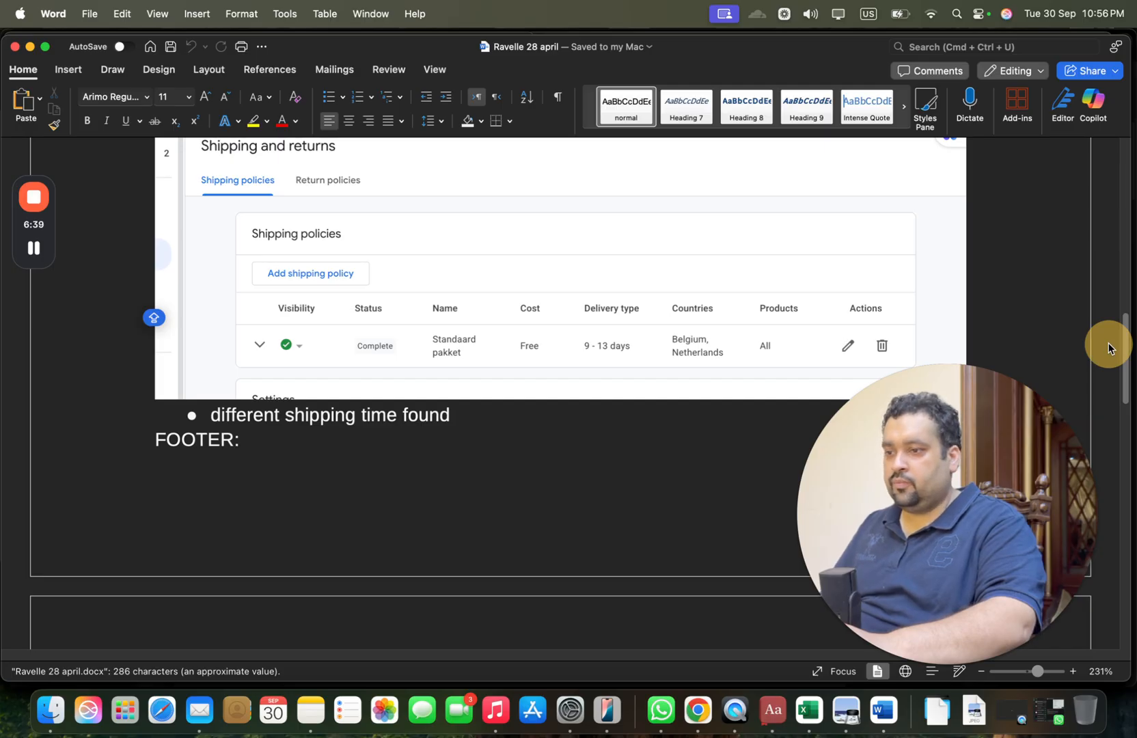
scroll(down, 3)
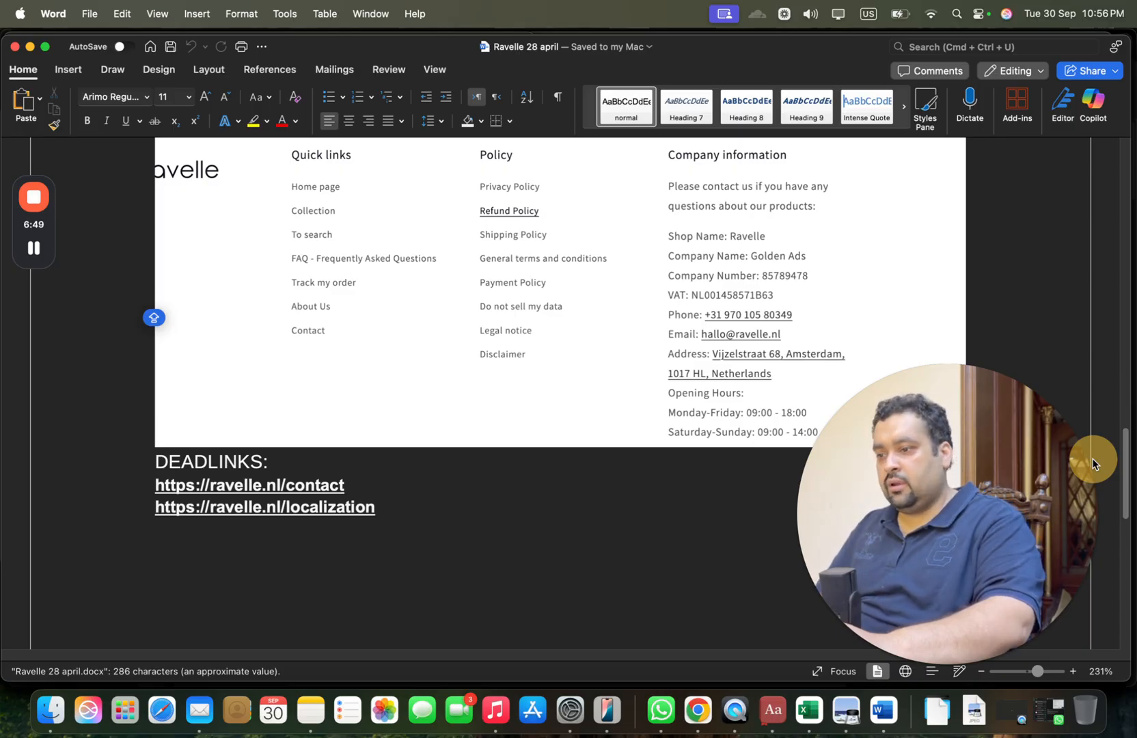
scroll(down, 3)
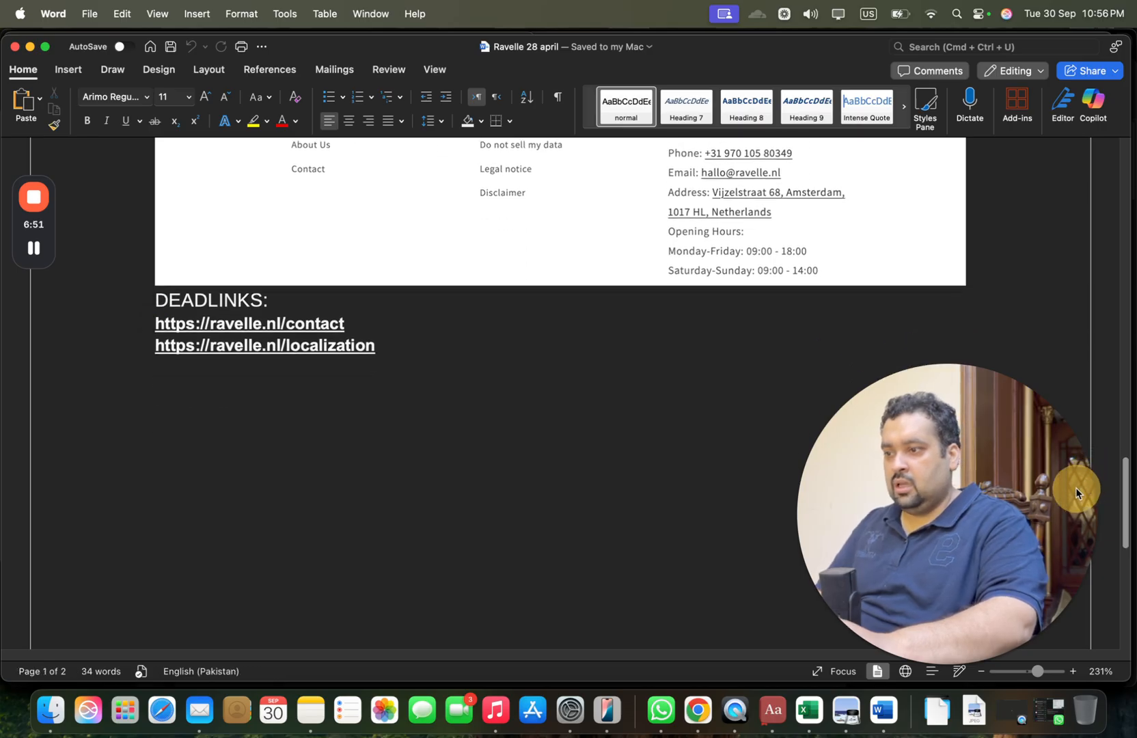
mouse_move(50, 718)
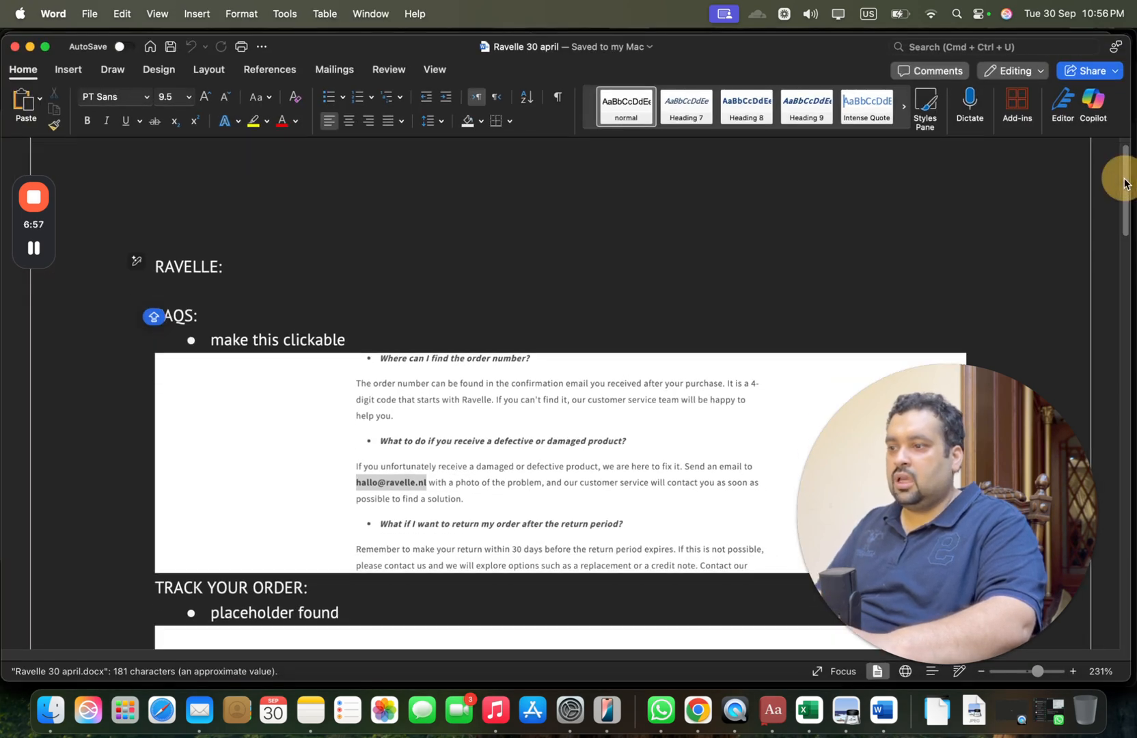
Read the Ravelle 30 april audit's FAQ, order tracking, about-us and return-and-refund notes
scroll(down, 3)
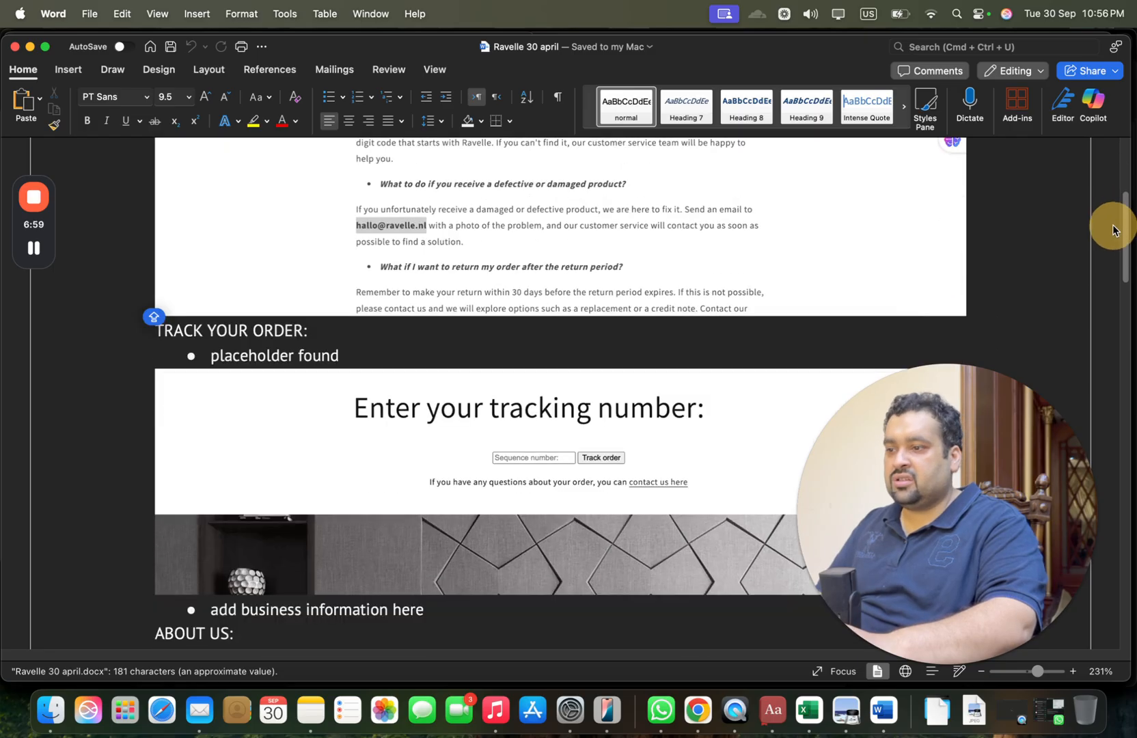
scroll(down, 3)
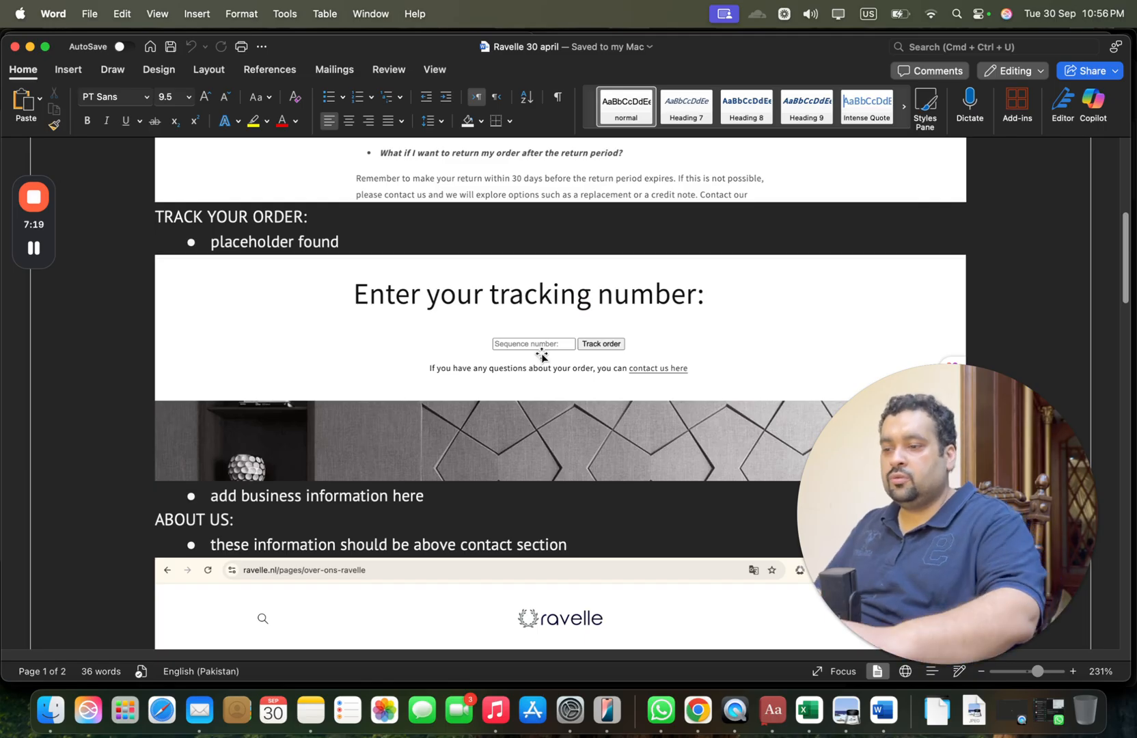
scroll(down, 3)
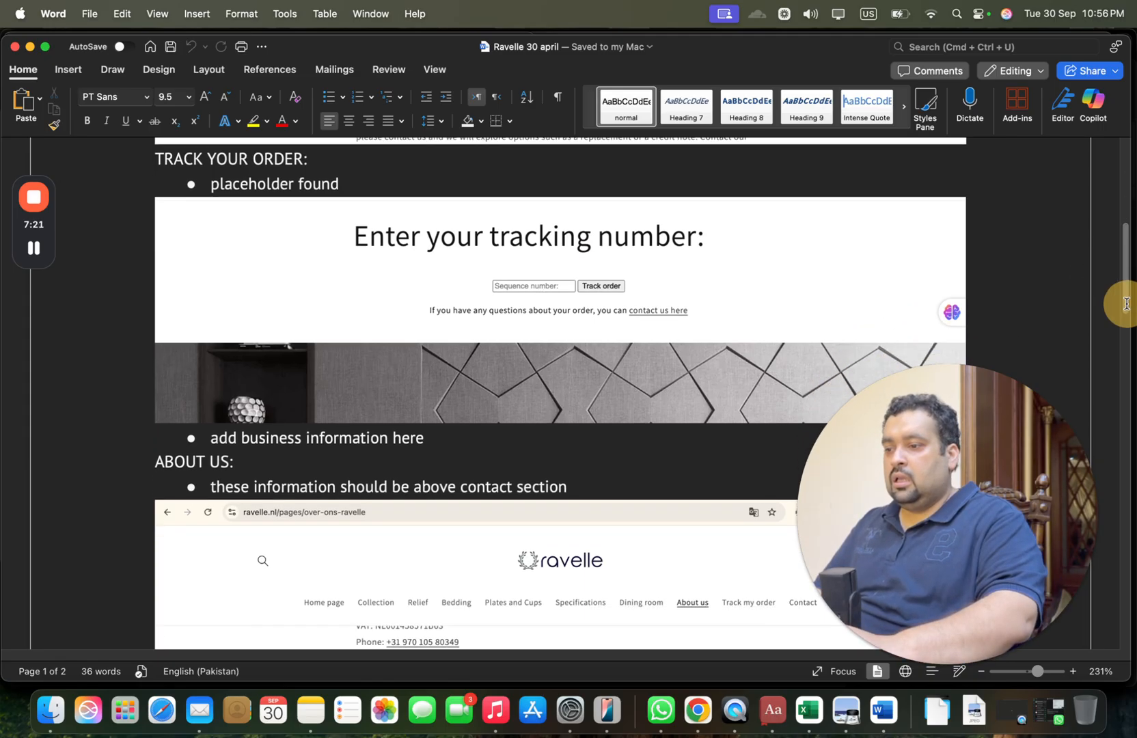
scroll(down, 3)
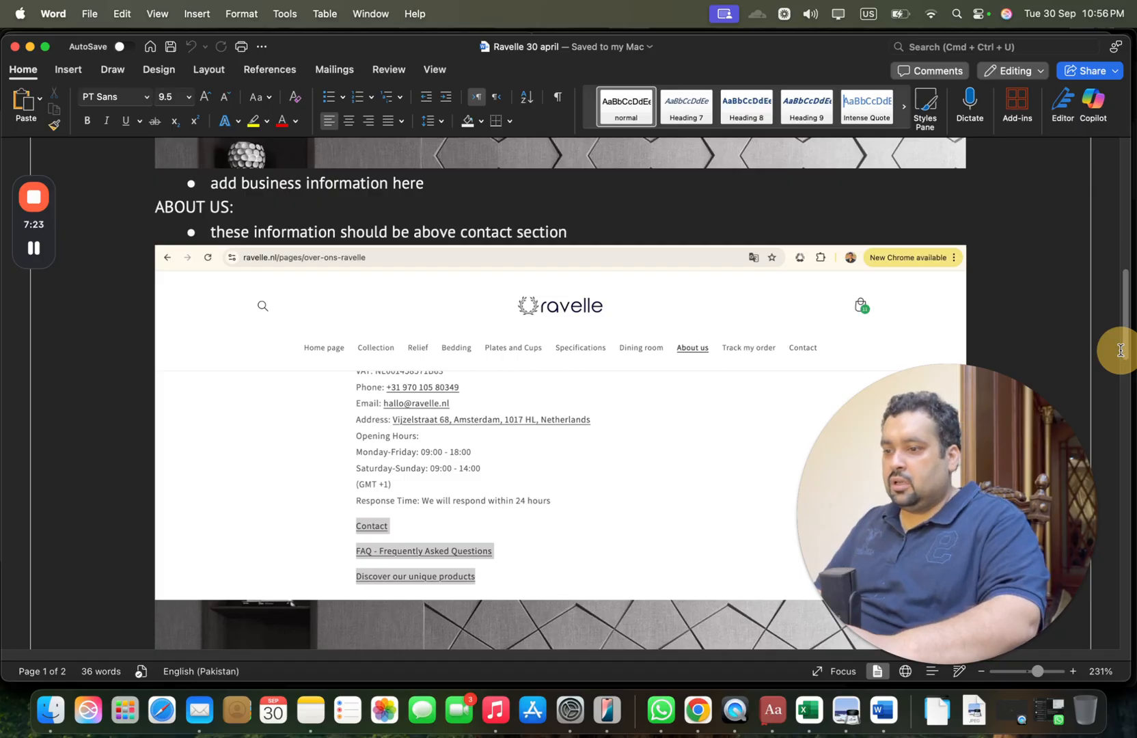
scroll(down, 3)
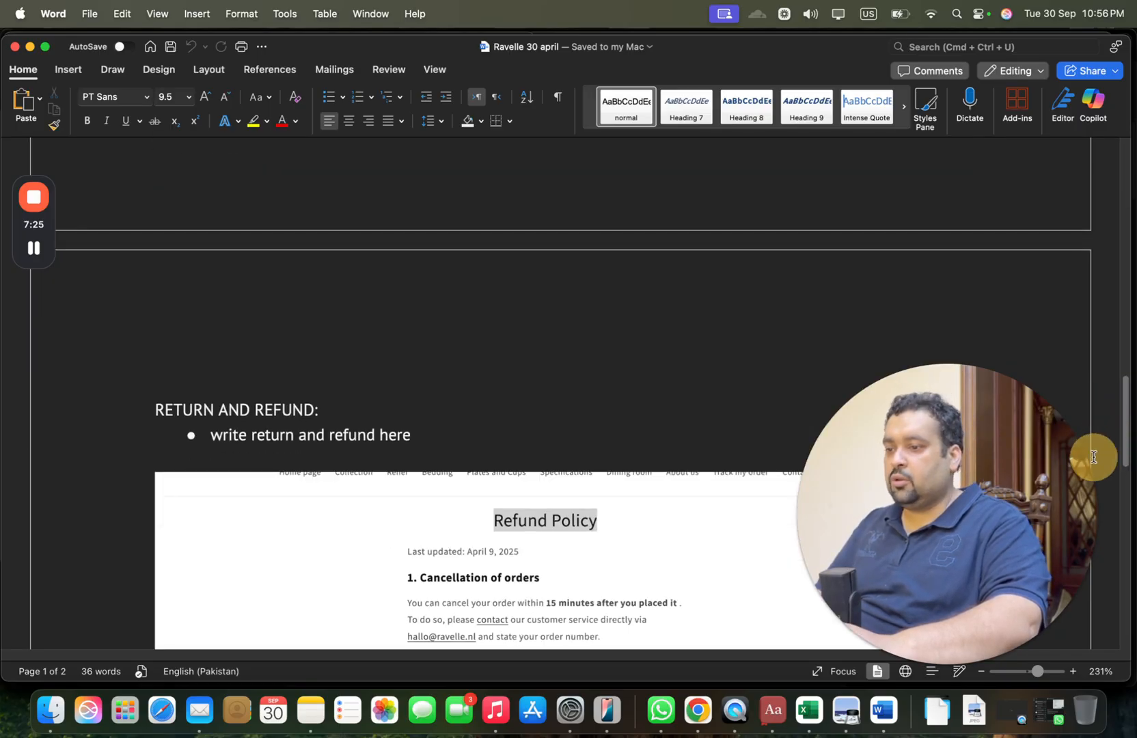
scroll(down, 3)
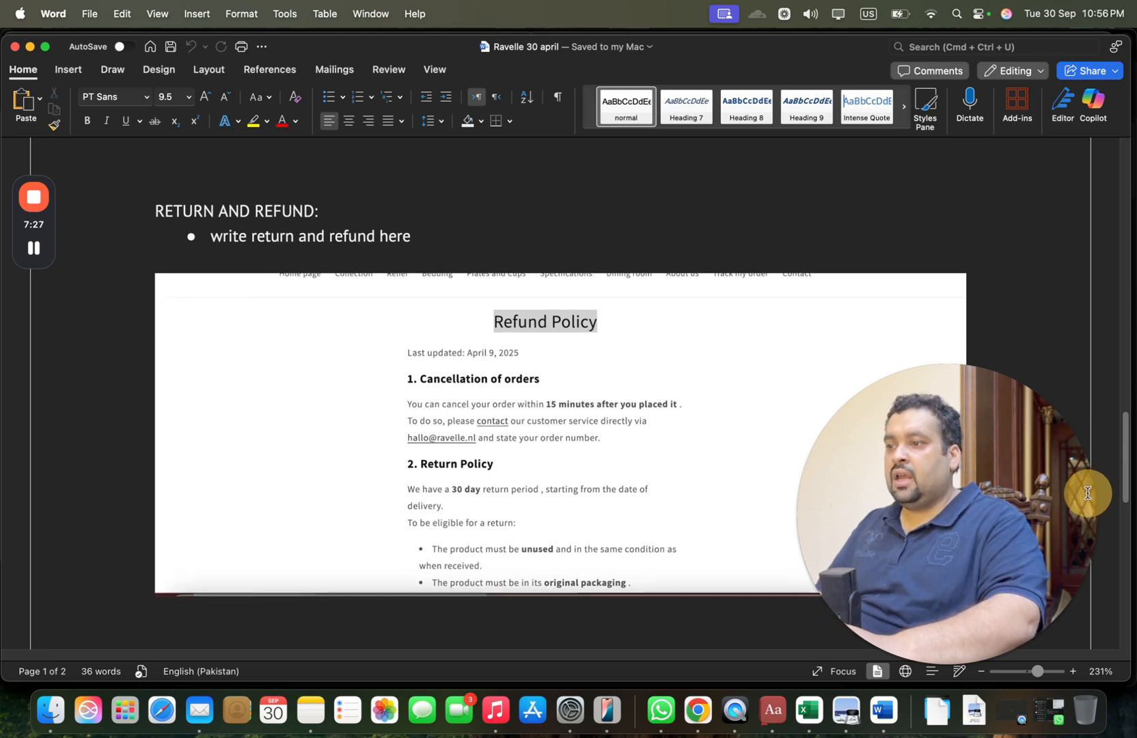
scroll(down, 3)
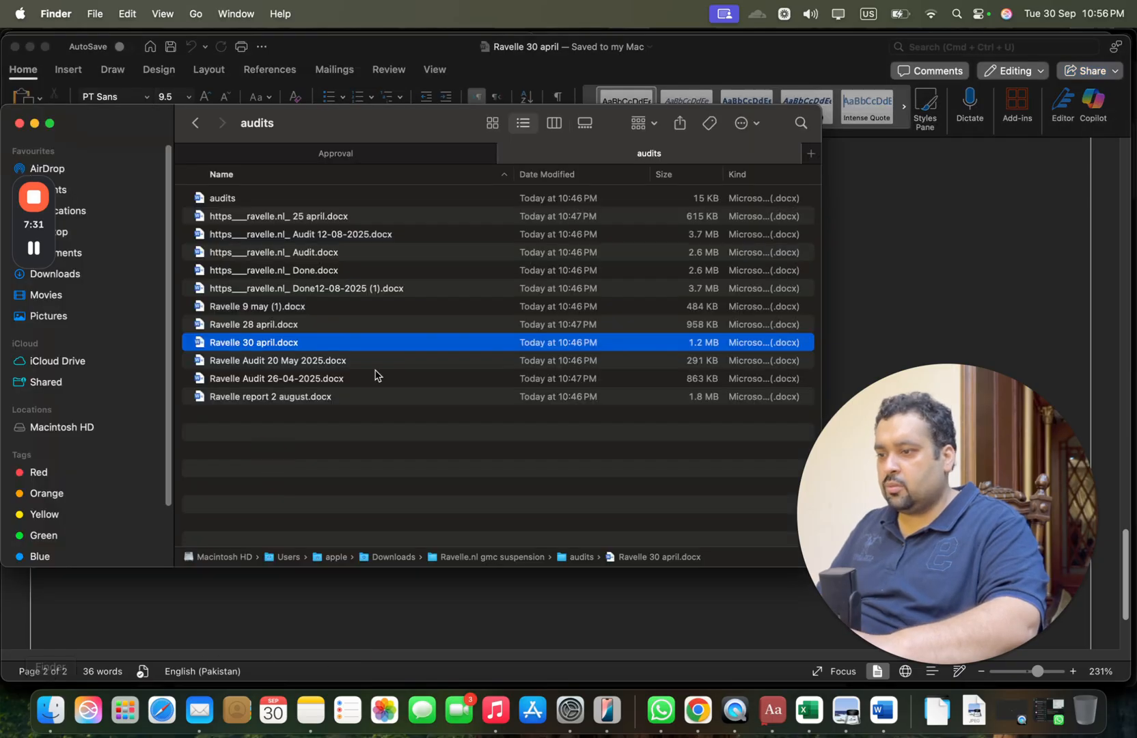
Read the Ravelle Audit 20 May 2025 through its shipping, FAQ and pagespeed findings
double_click(277, 360)
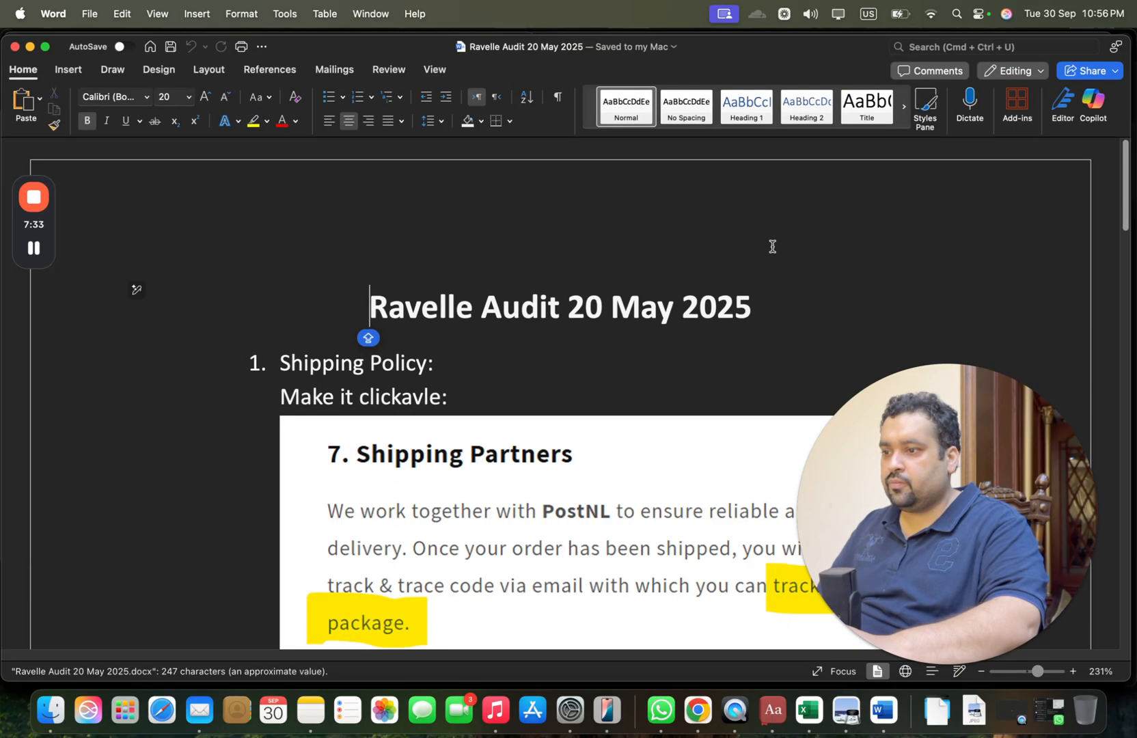
scroll(down, 3)
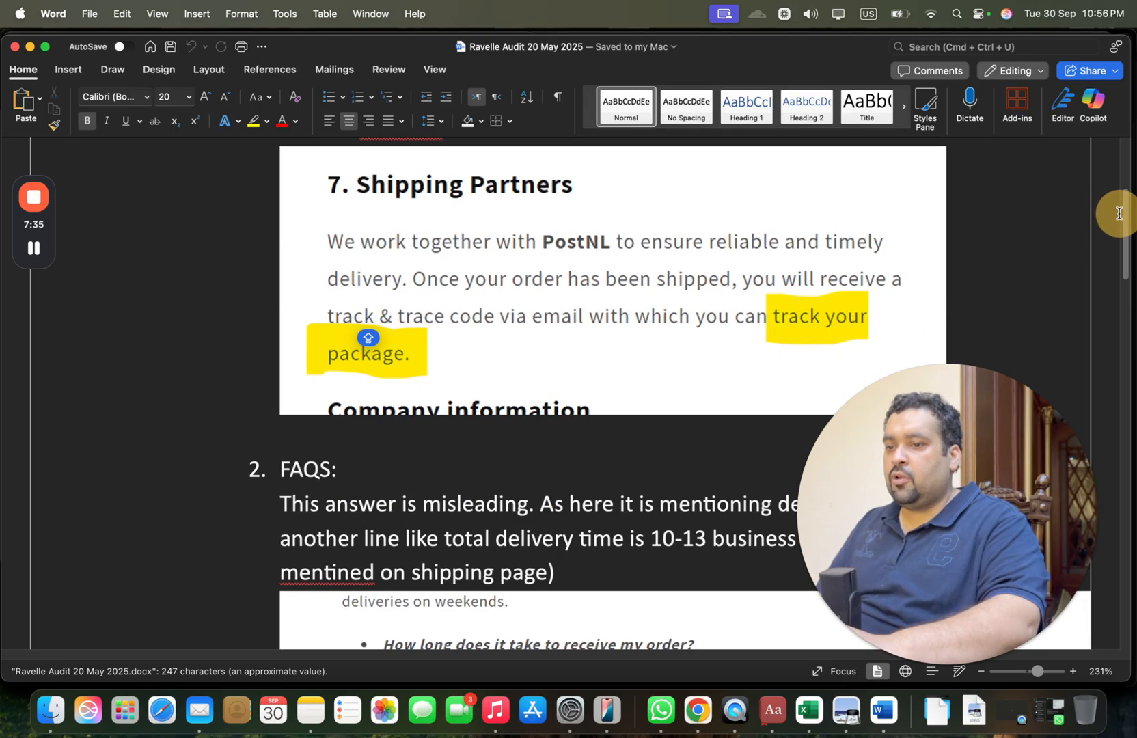
scroll(down, 3)
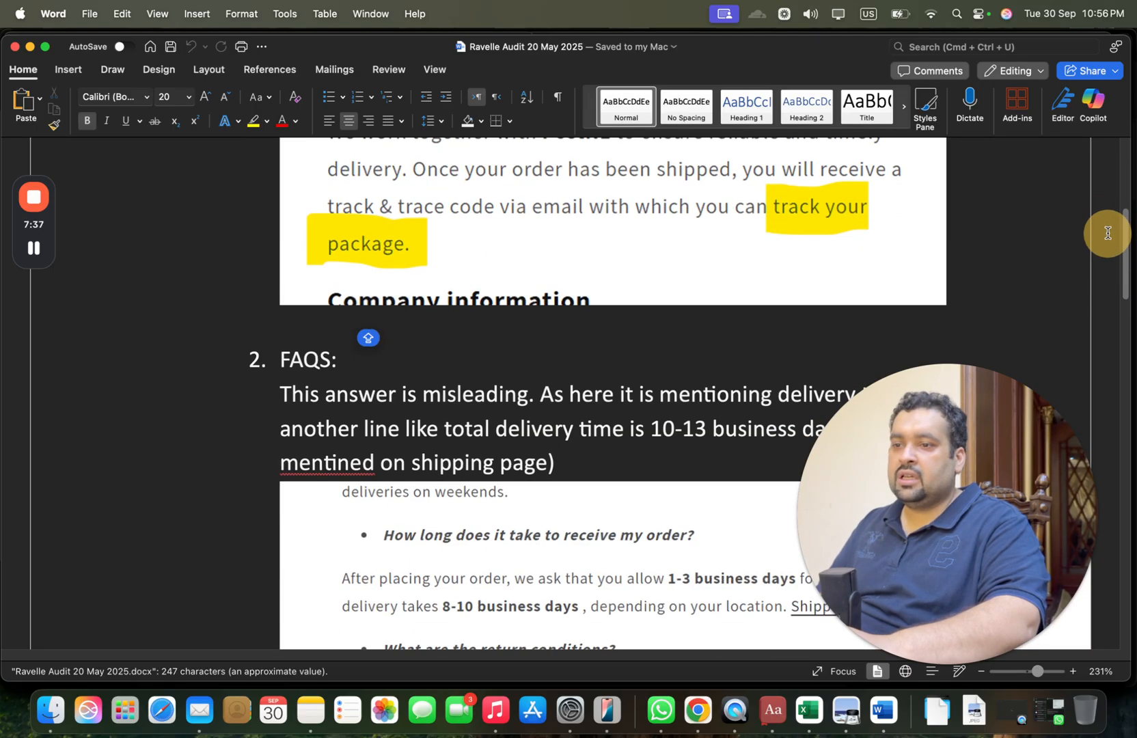
scroll(down, 3)
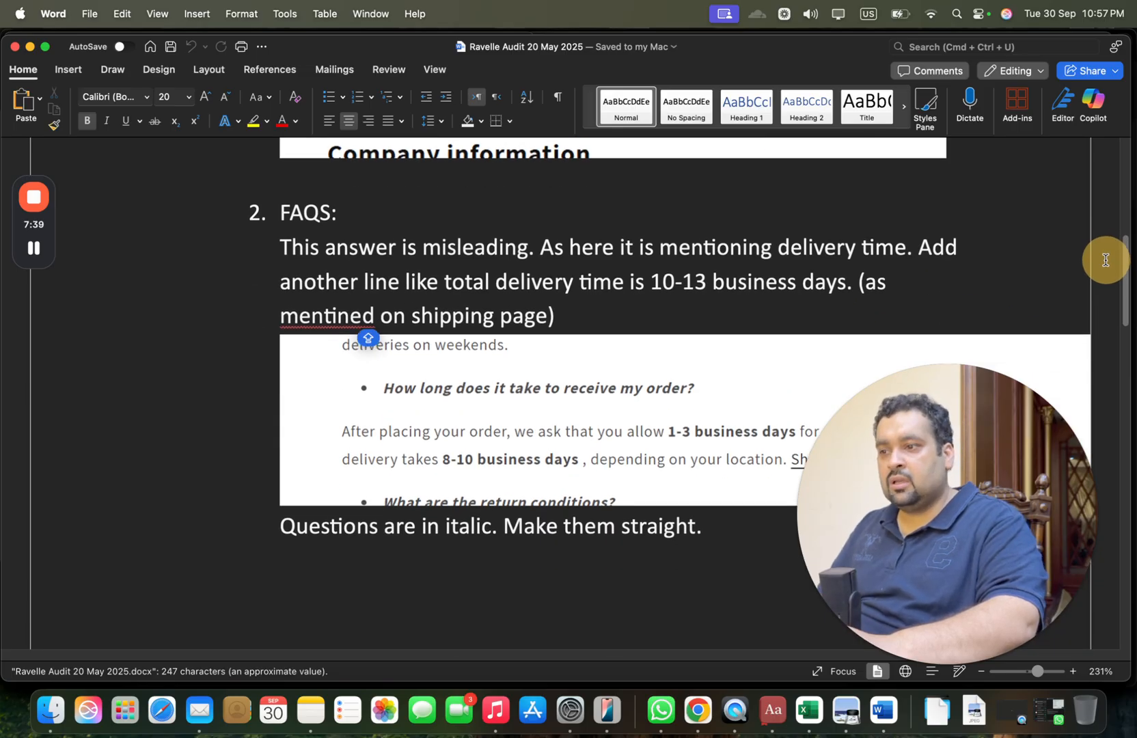
scroll(down, 3)
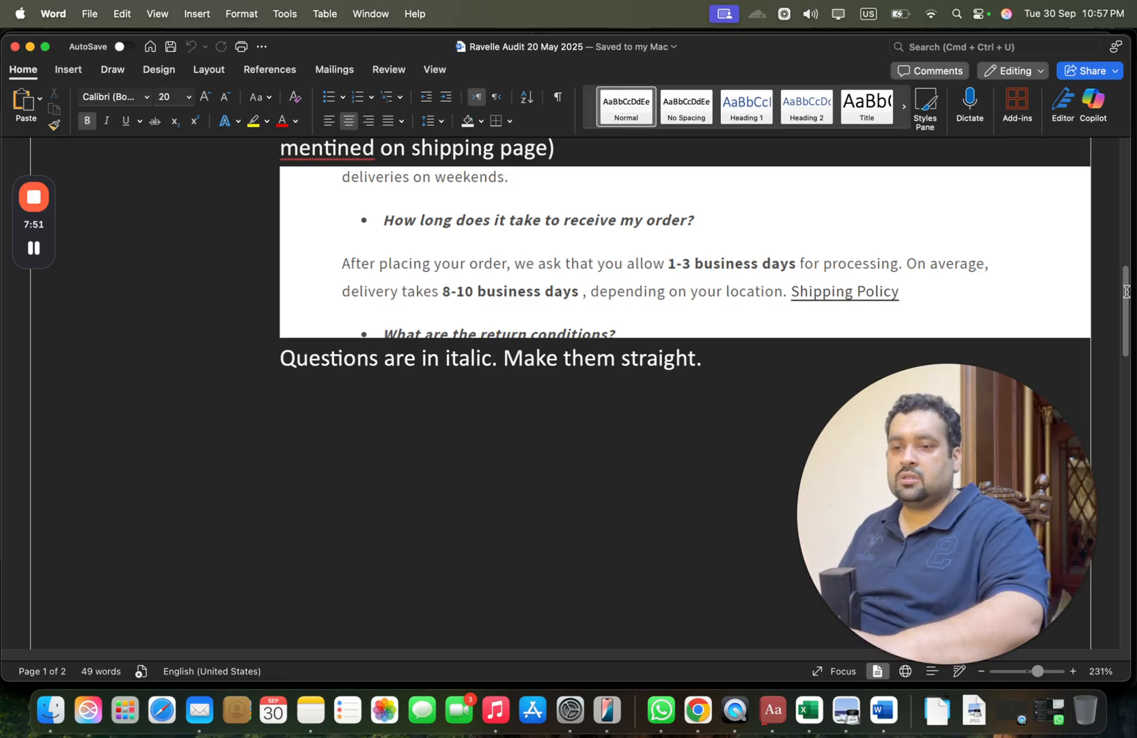
scroll(down, 3)
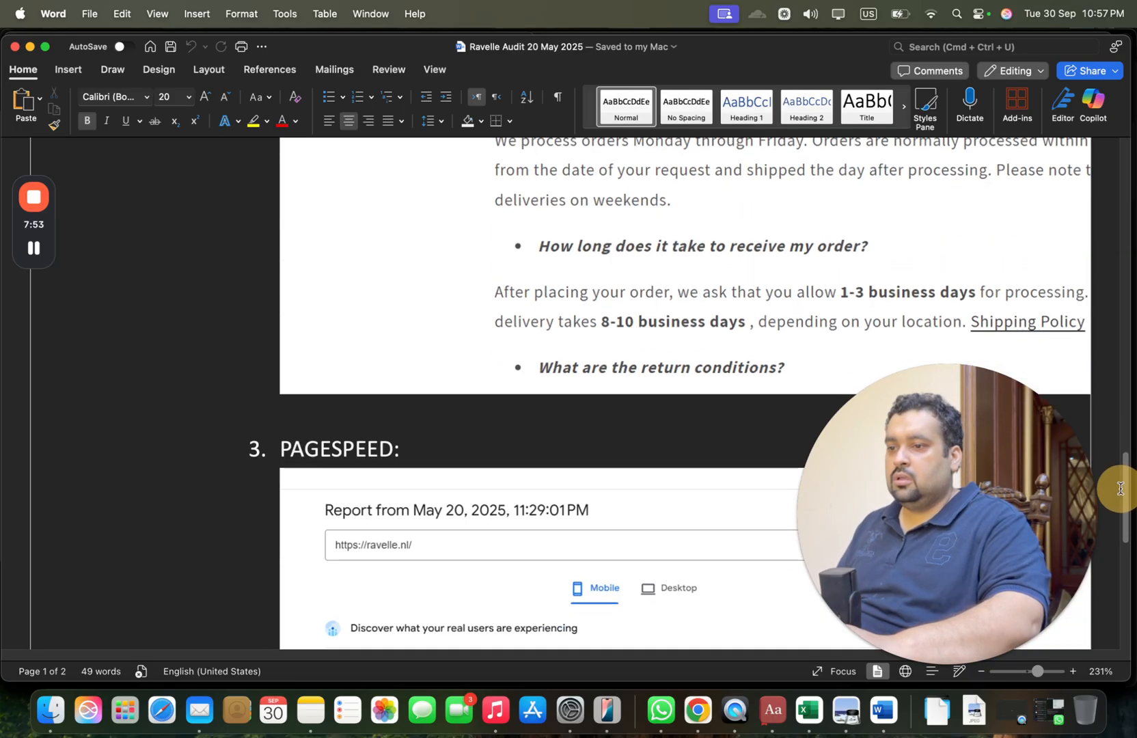
scroll(down, 3)
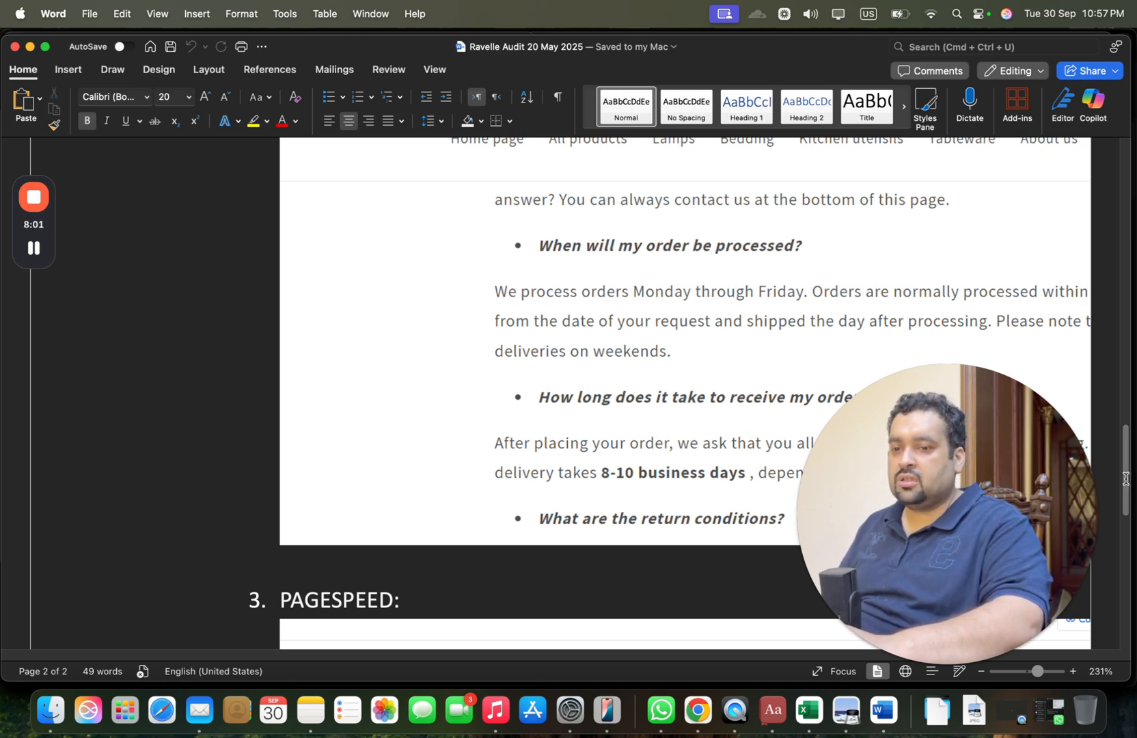
scroll(down, 3)
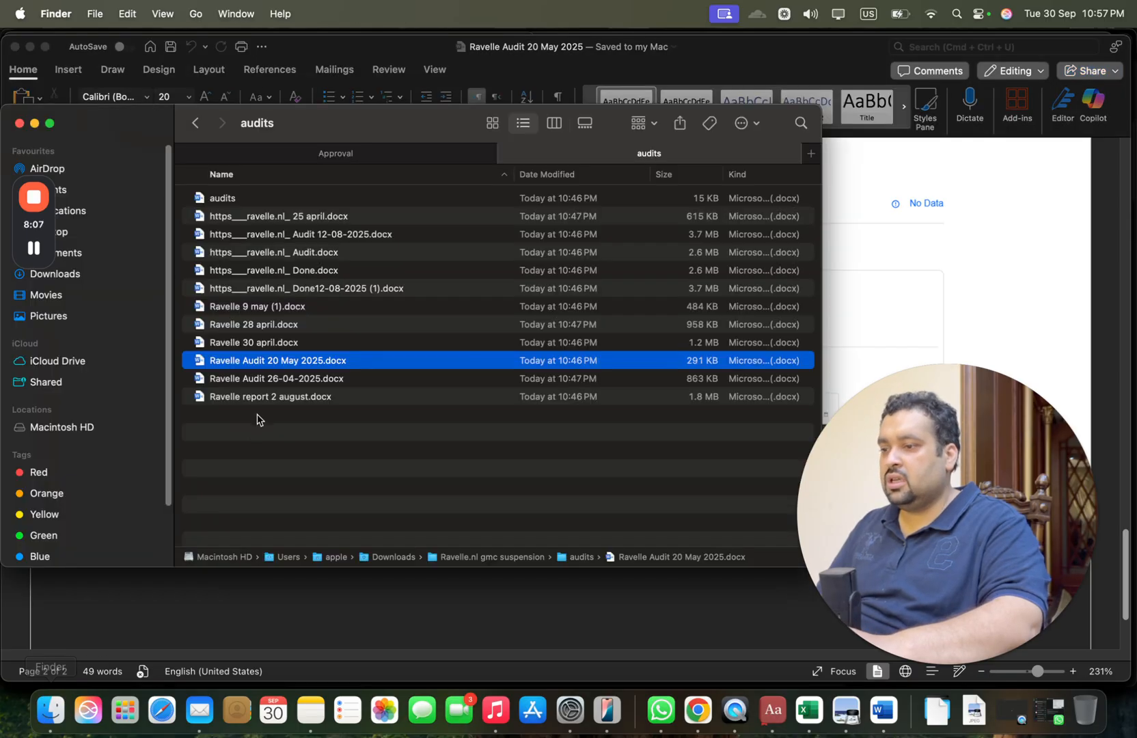
Read through the Ravelle Audit 26-04-2025 document
double_click(276, 377)
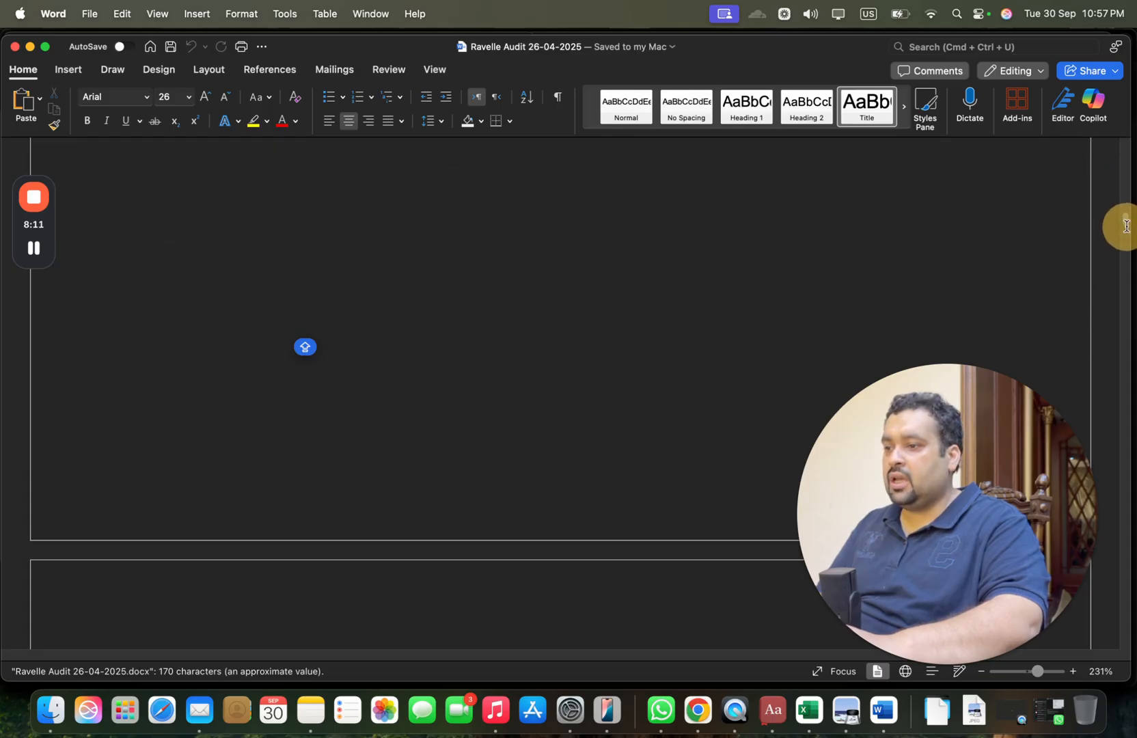
scroll(down, 3)
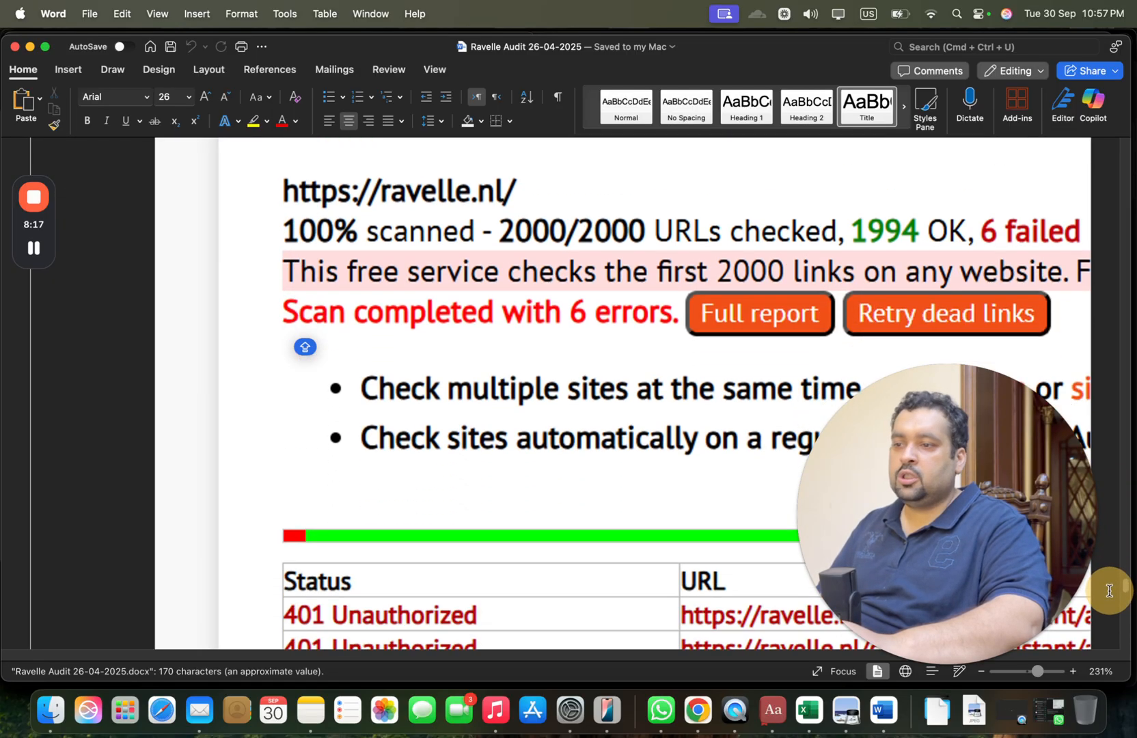
scroll(down, 3)
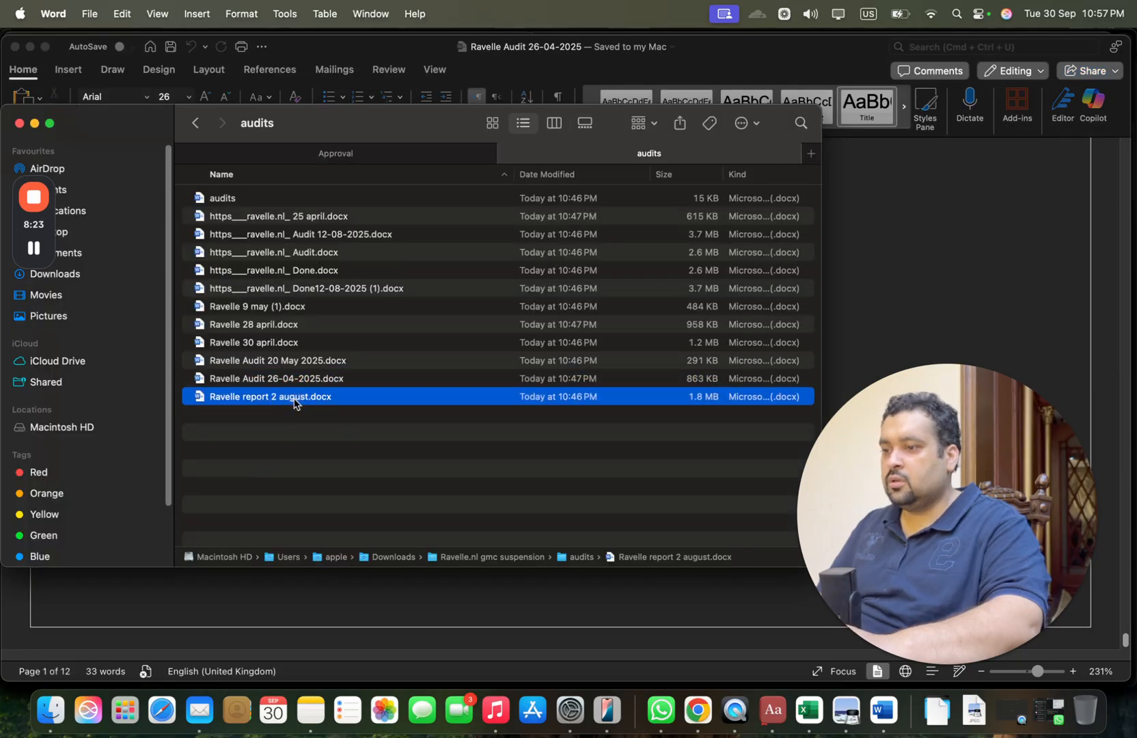
Read the Ravelle report 2 august with its items marked done, to the end
double_click(271, 396)
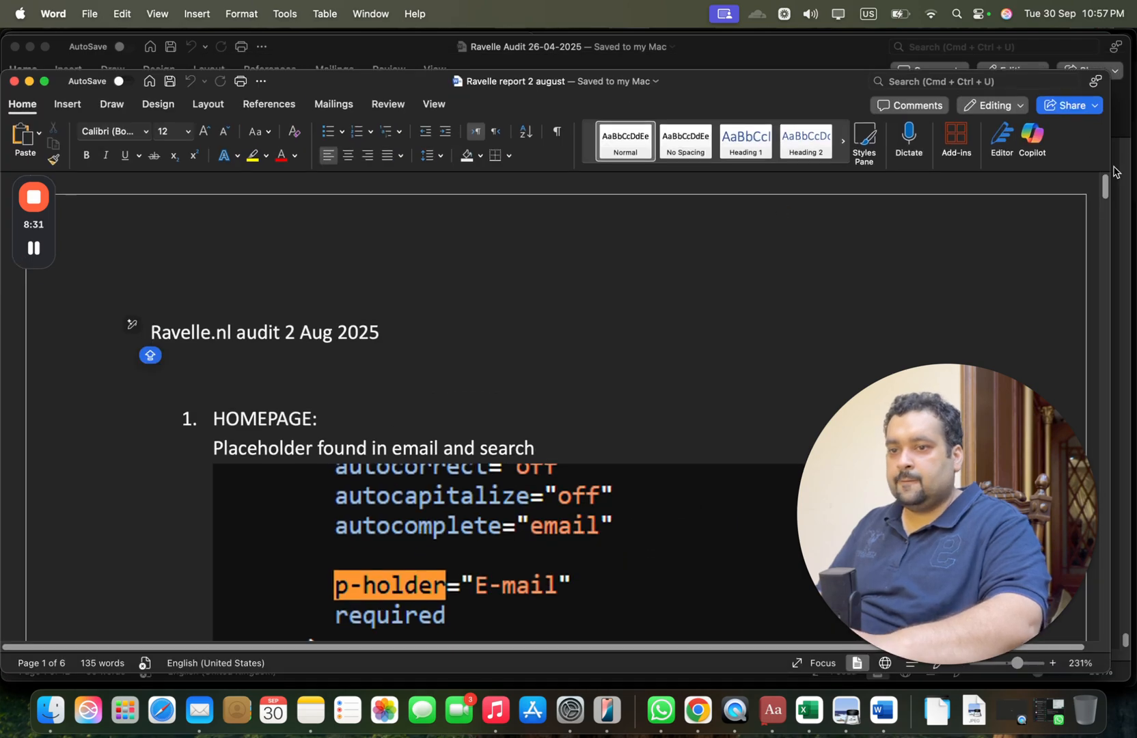
scroll(down, 3)
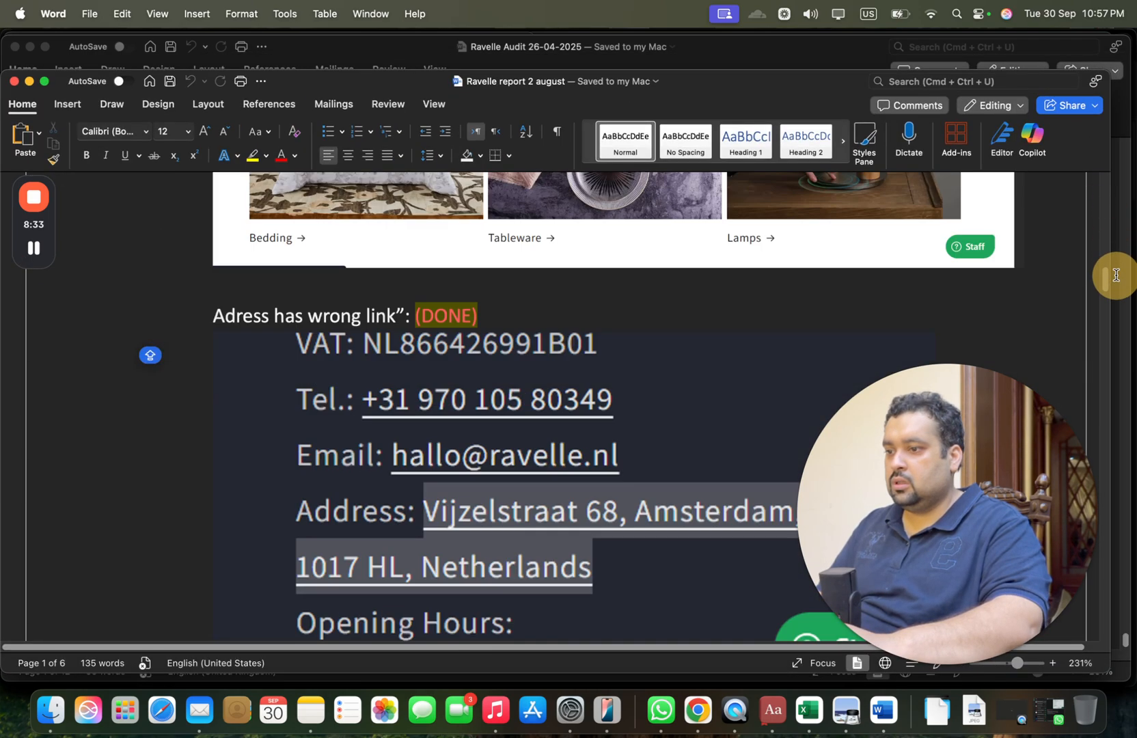
scroll(down, 3)
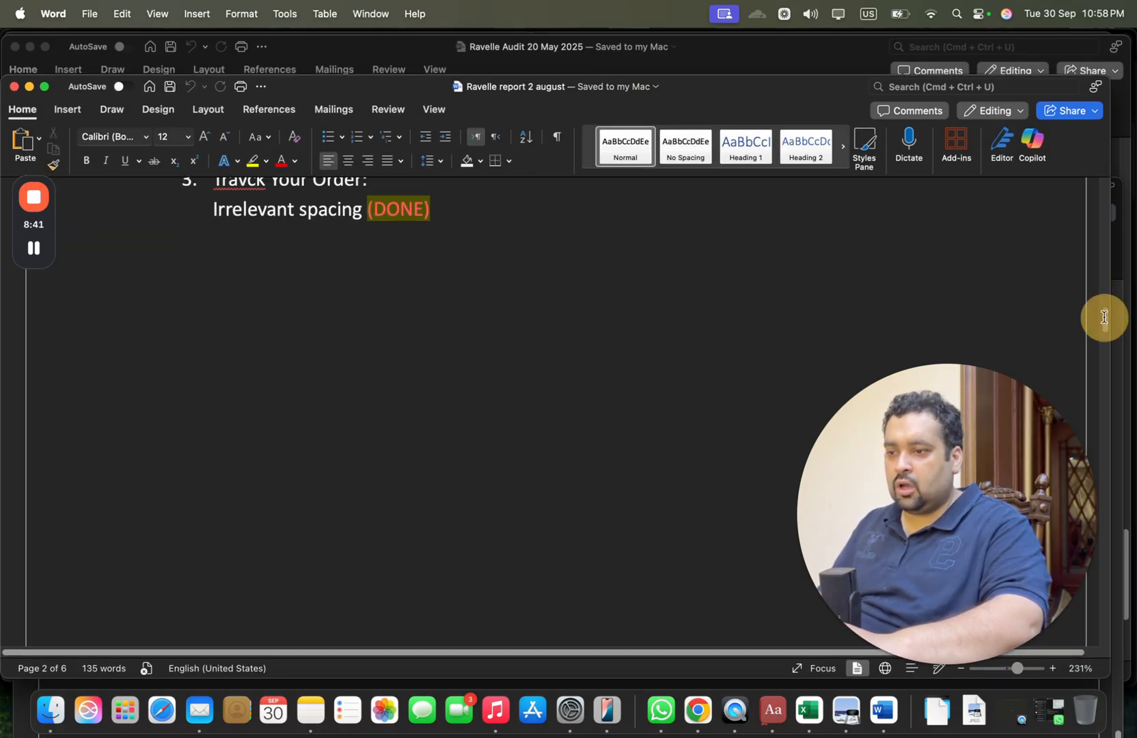
scroll(down, 3)
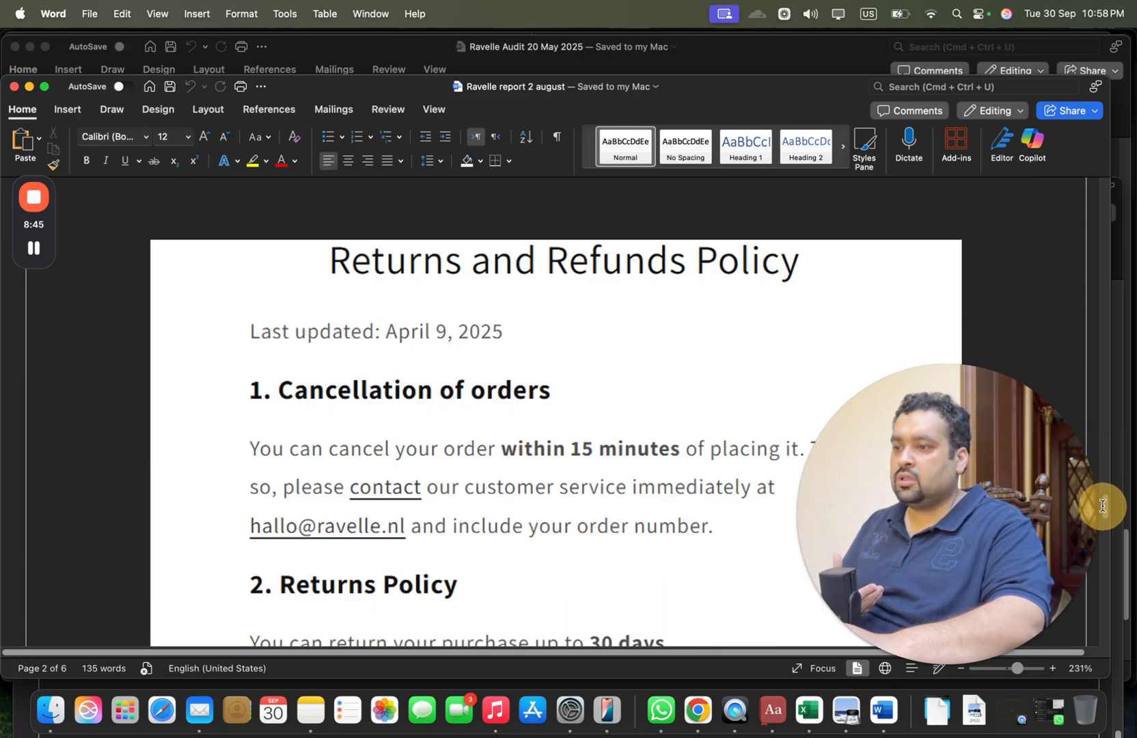
scroll(down, 3)
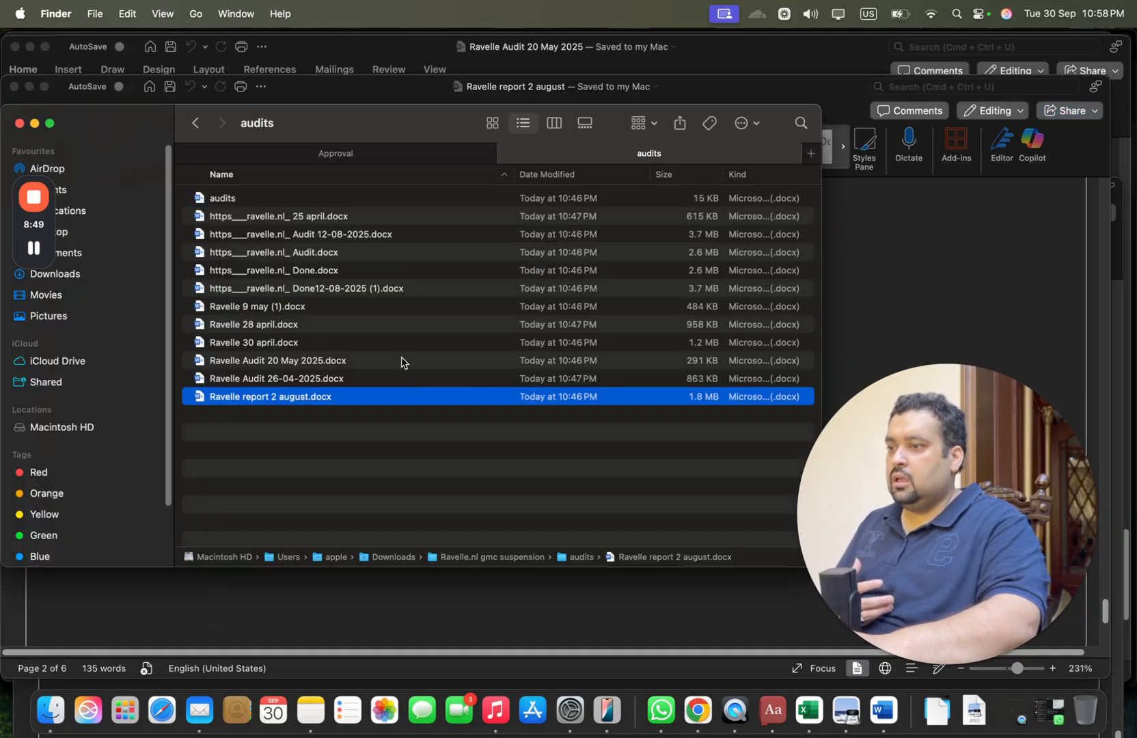
Return to the case folder and view the misrepresentation email and disagree-page screenshots in Preview
click(195, 123)
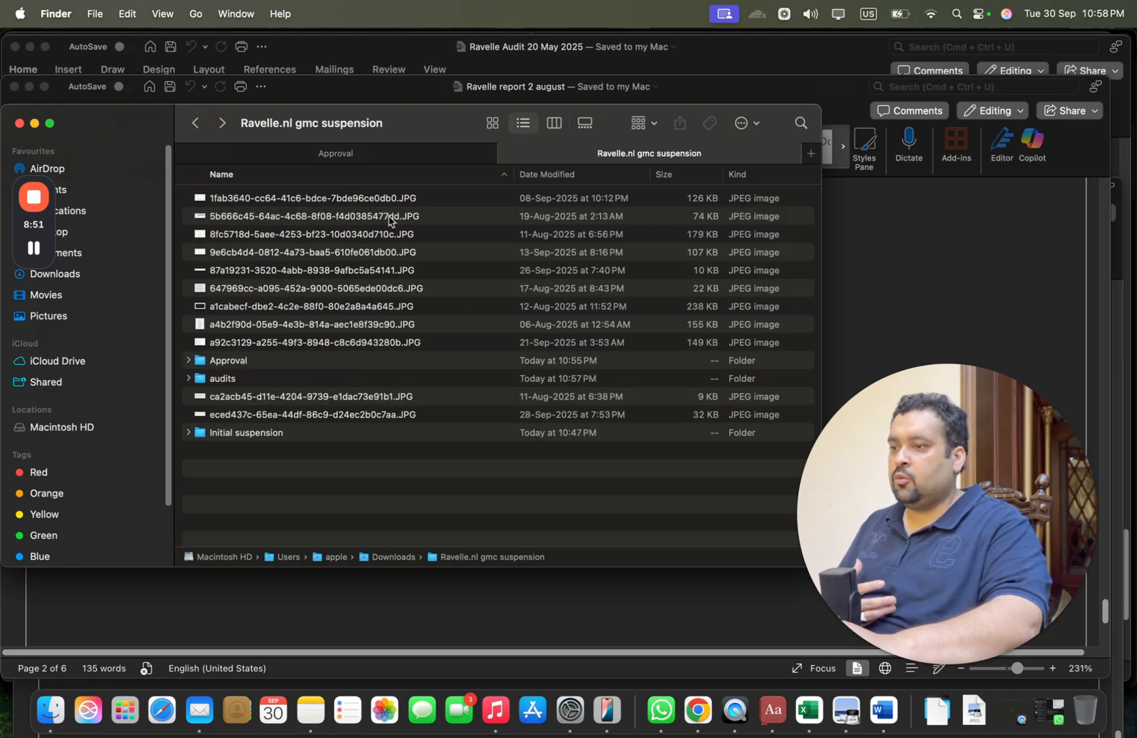
double_click(328, 197)
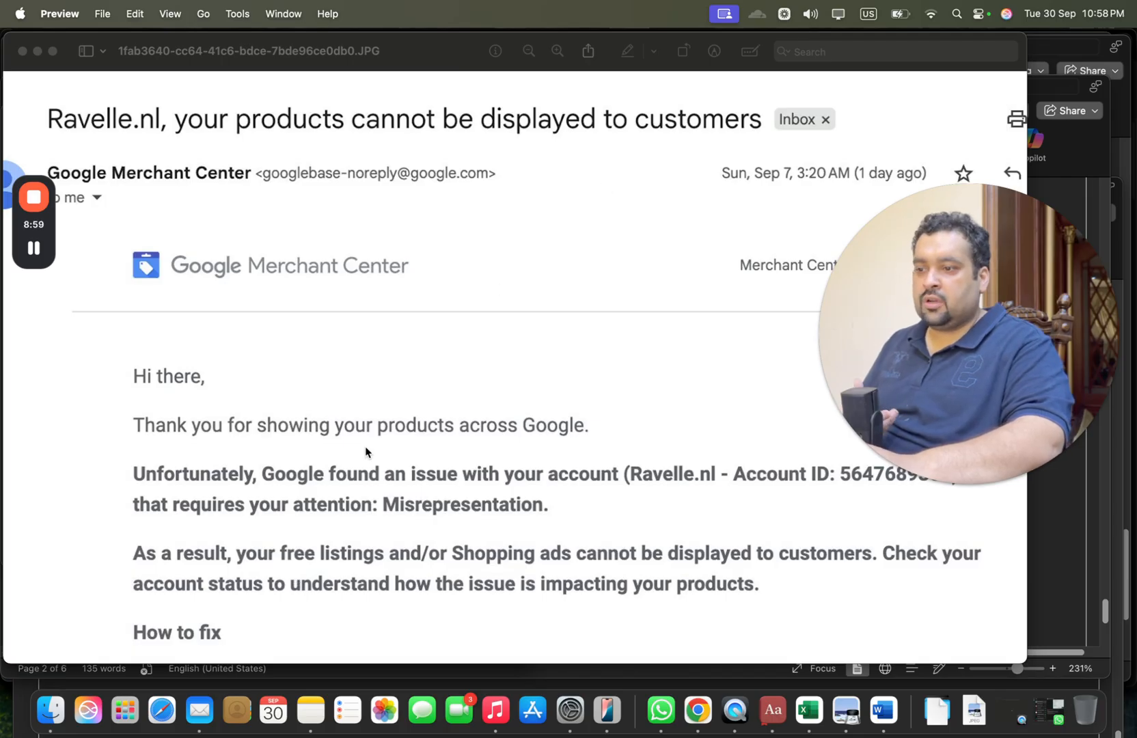
mouse_move(48, 716)
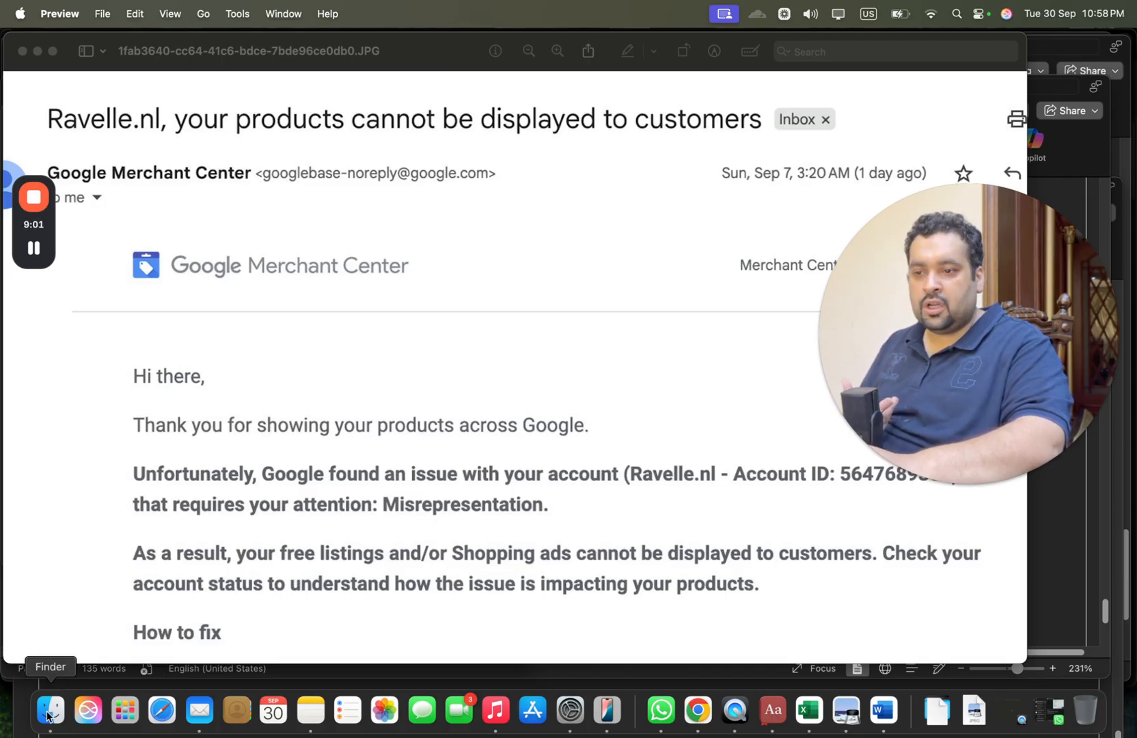
click(50, 713)
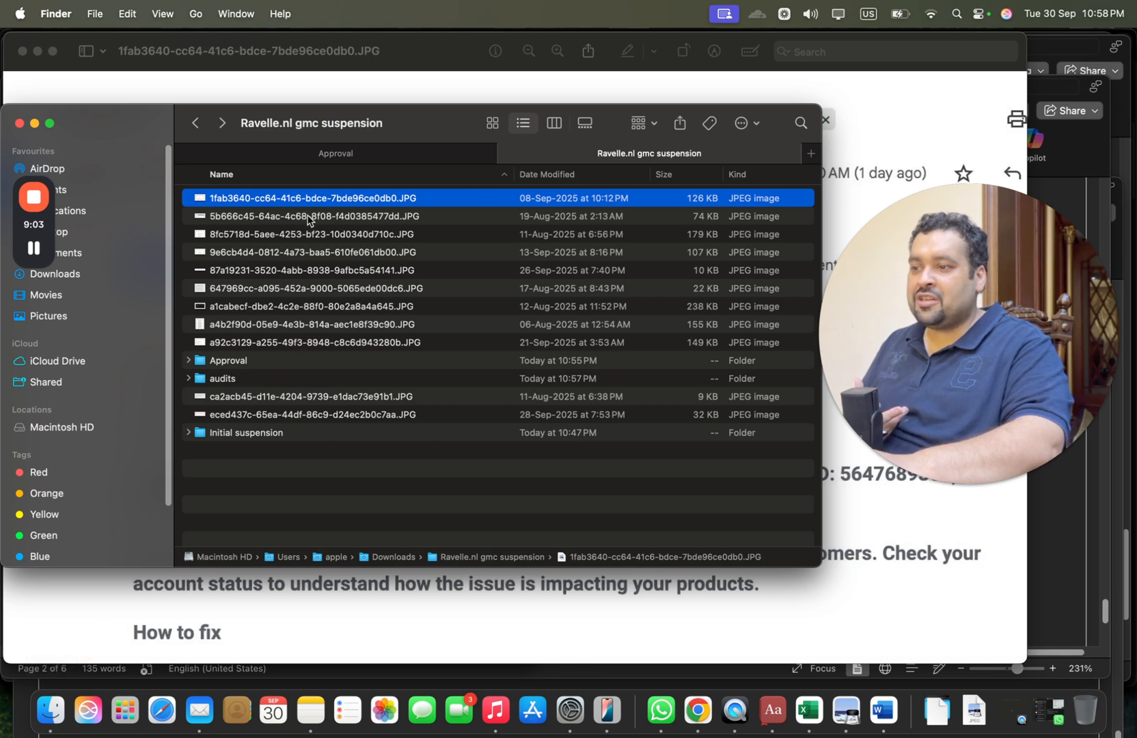
double_click(310, 216)
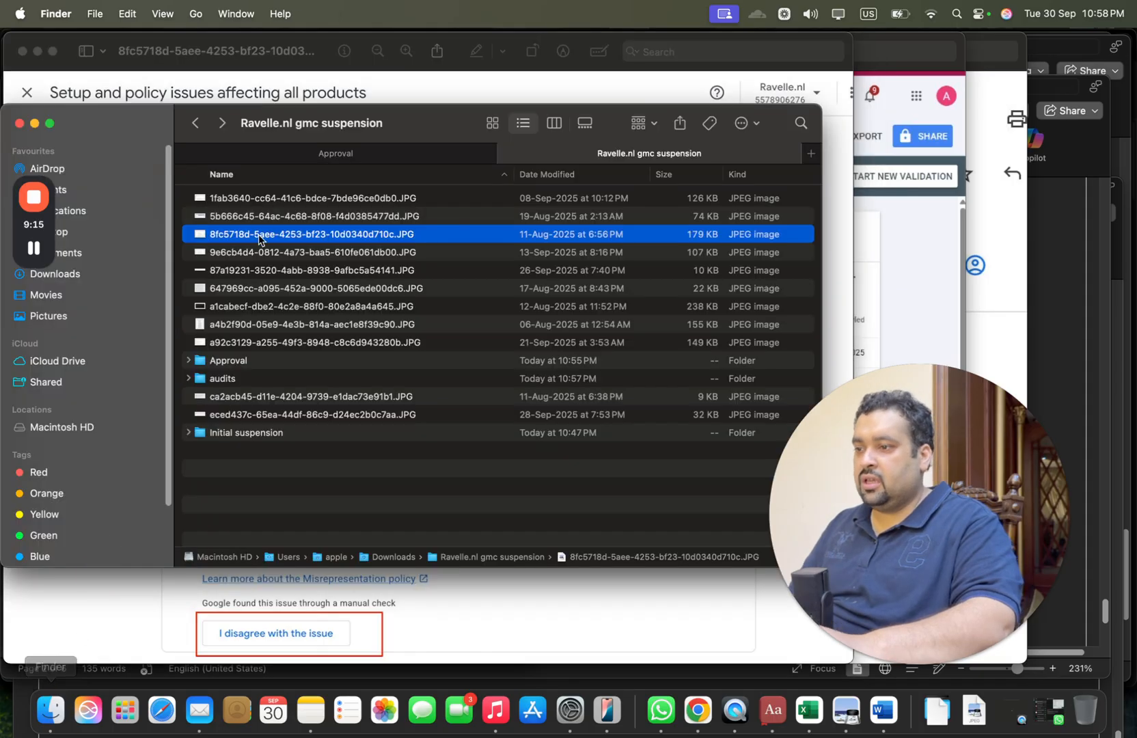
View the support chat and no-review-options notice screenshots in Preview
double_click(324, 252)
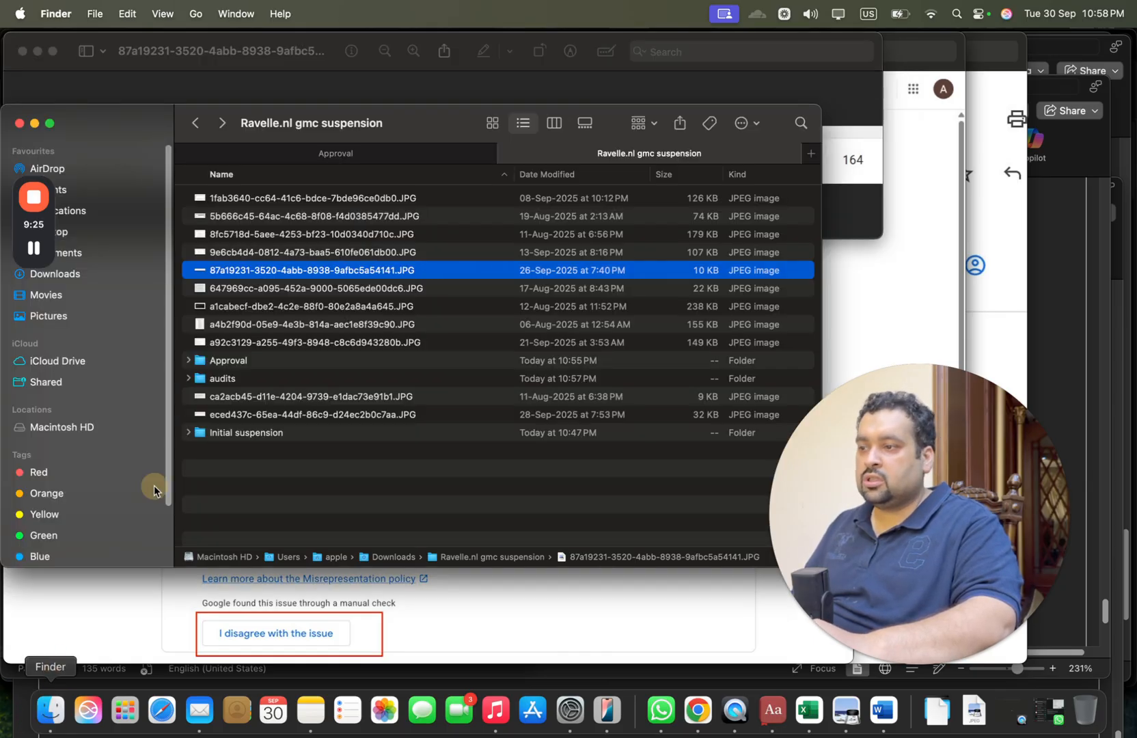
double_click(316, 288)
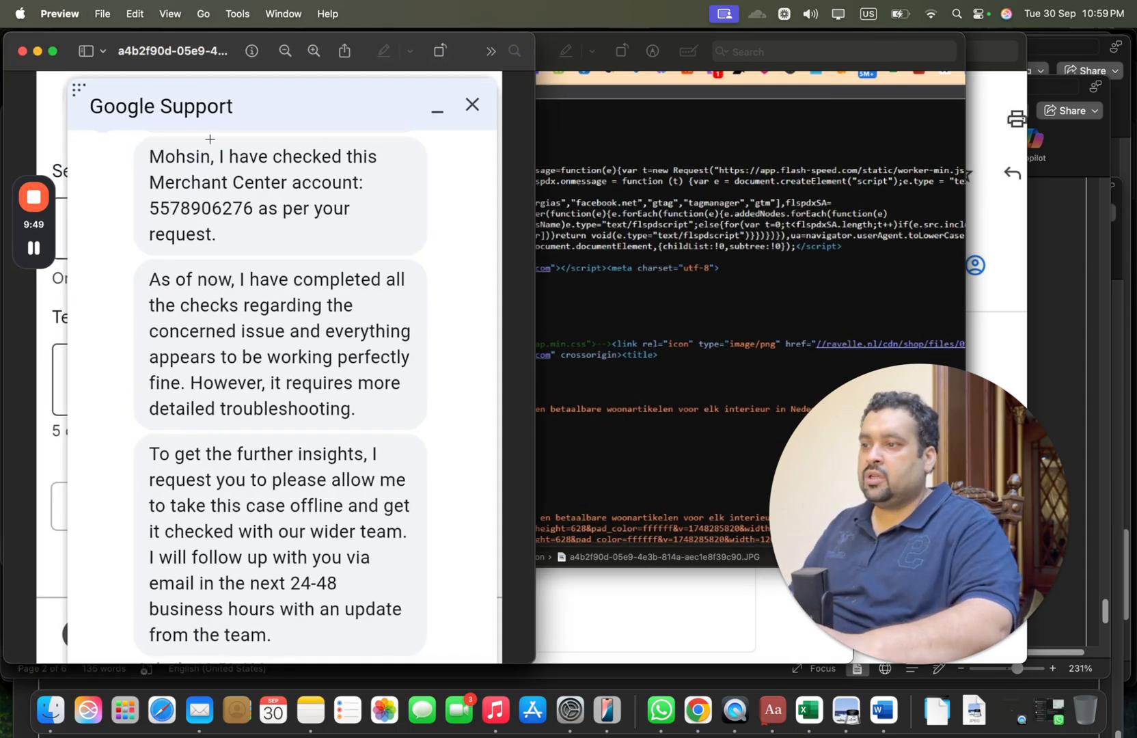
mouse_move(320, 224)
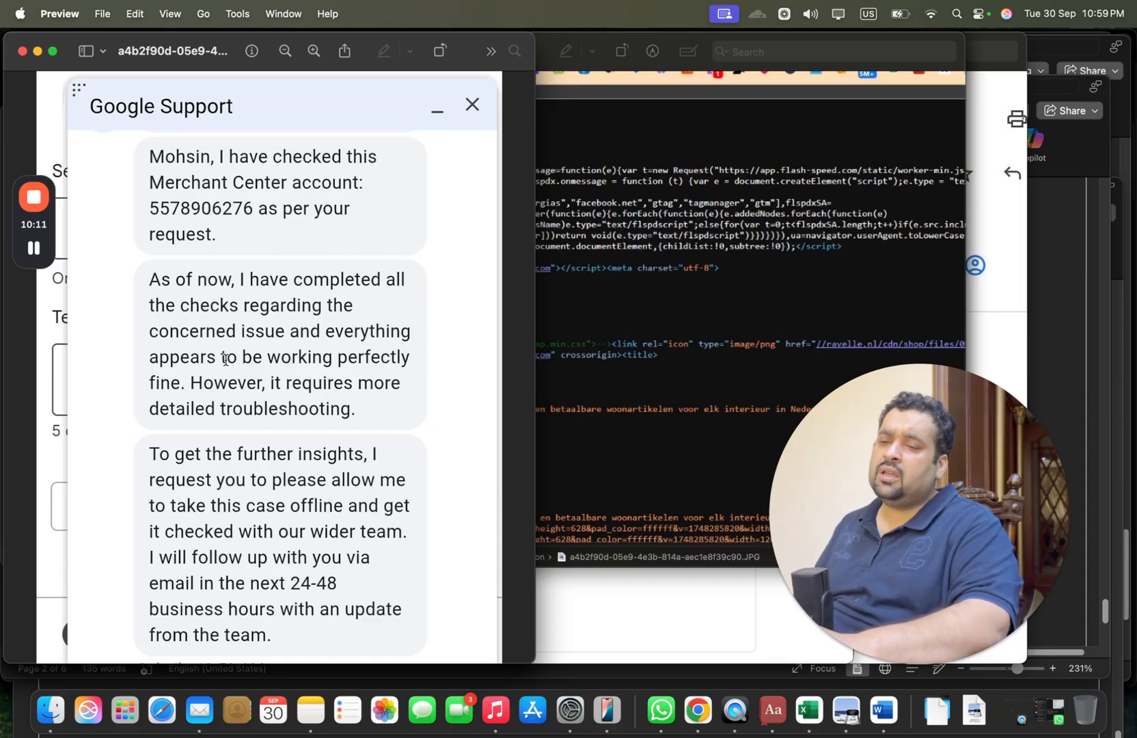
mouse_move(49, 710)
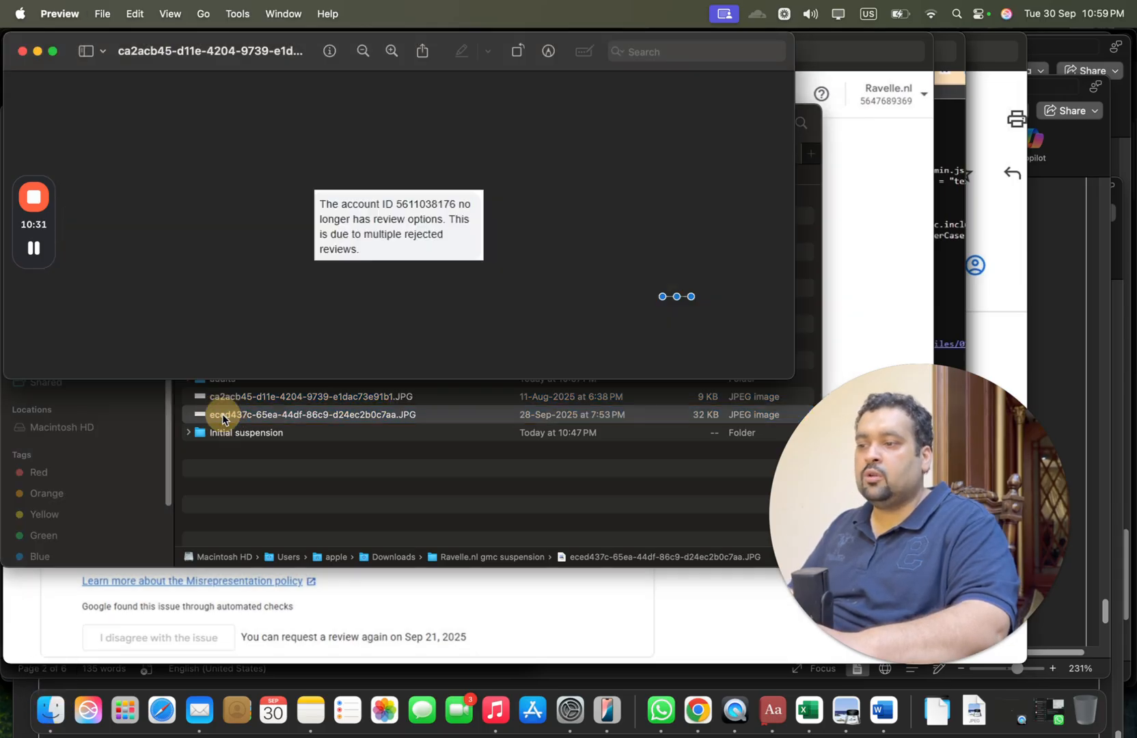
double_click(311, 414)
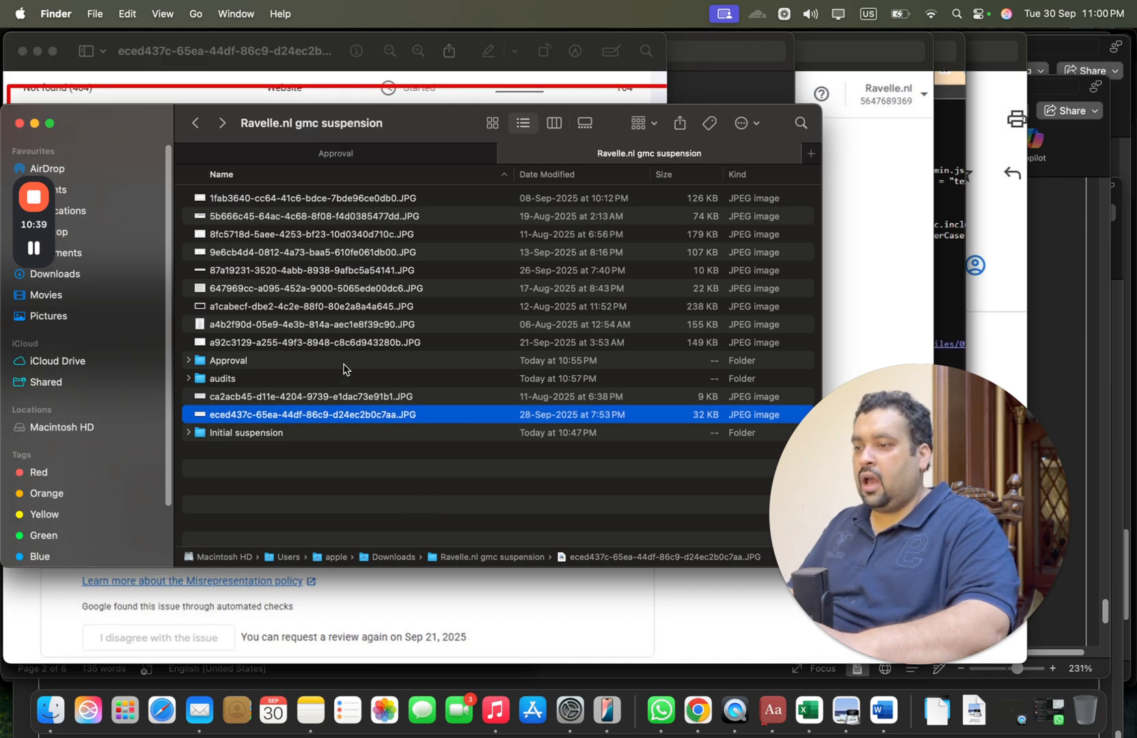
View the suspension-lifted email screenshot from the Approval folder in Preview
double_click(227, 360)
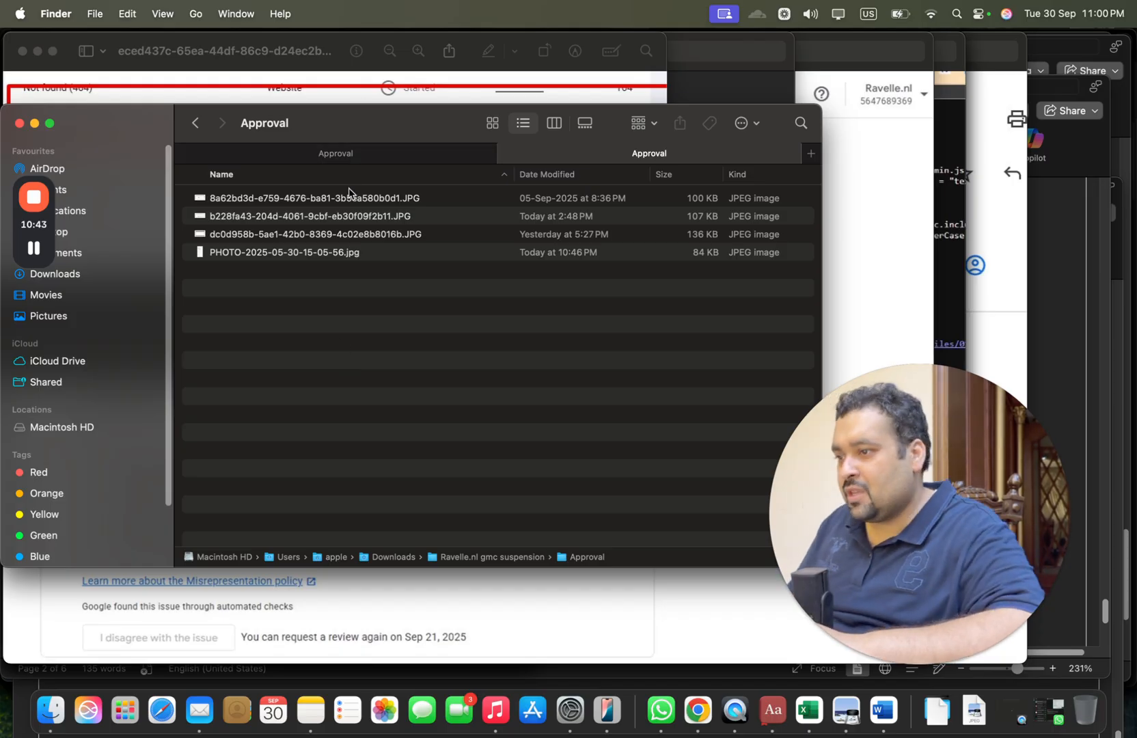
double_click(335, 197)
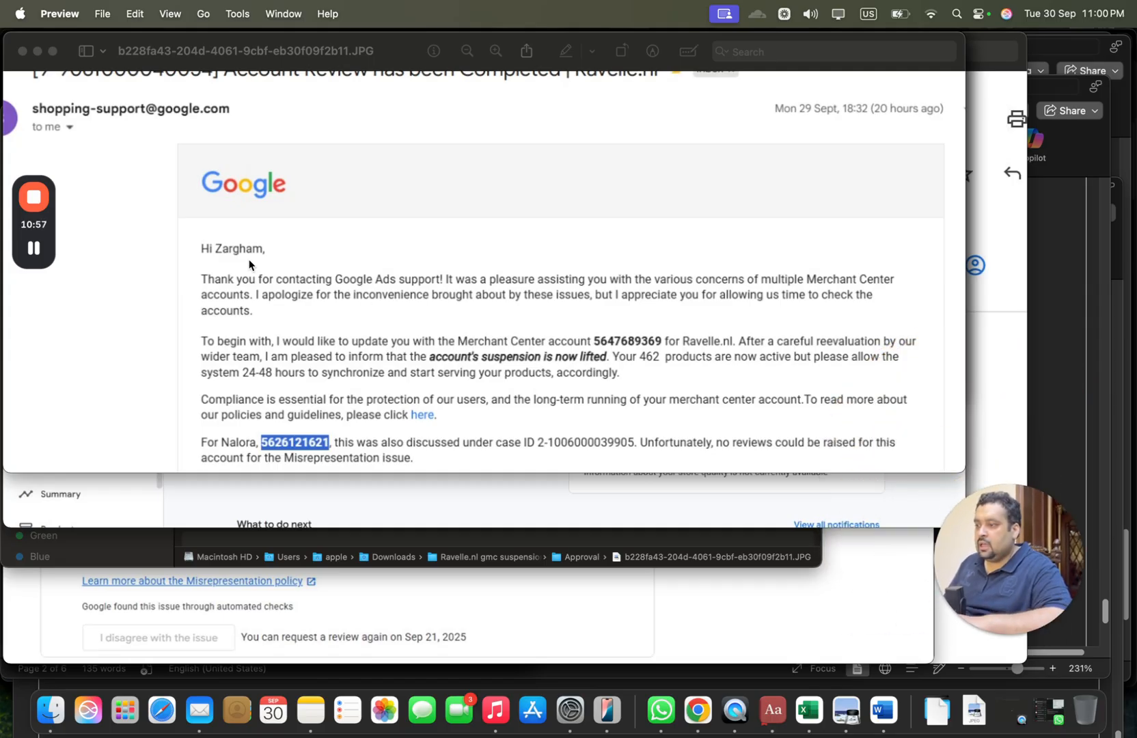
mouse_move(261, 255)
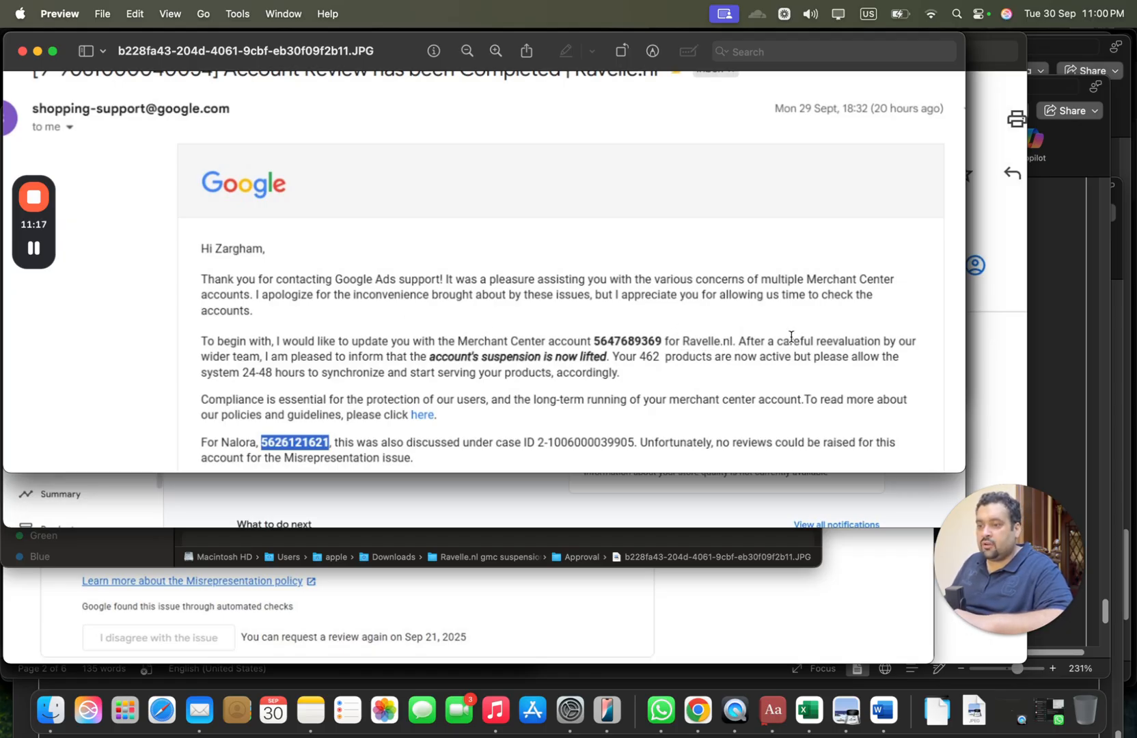
mouse_move(755, 347)
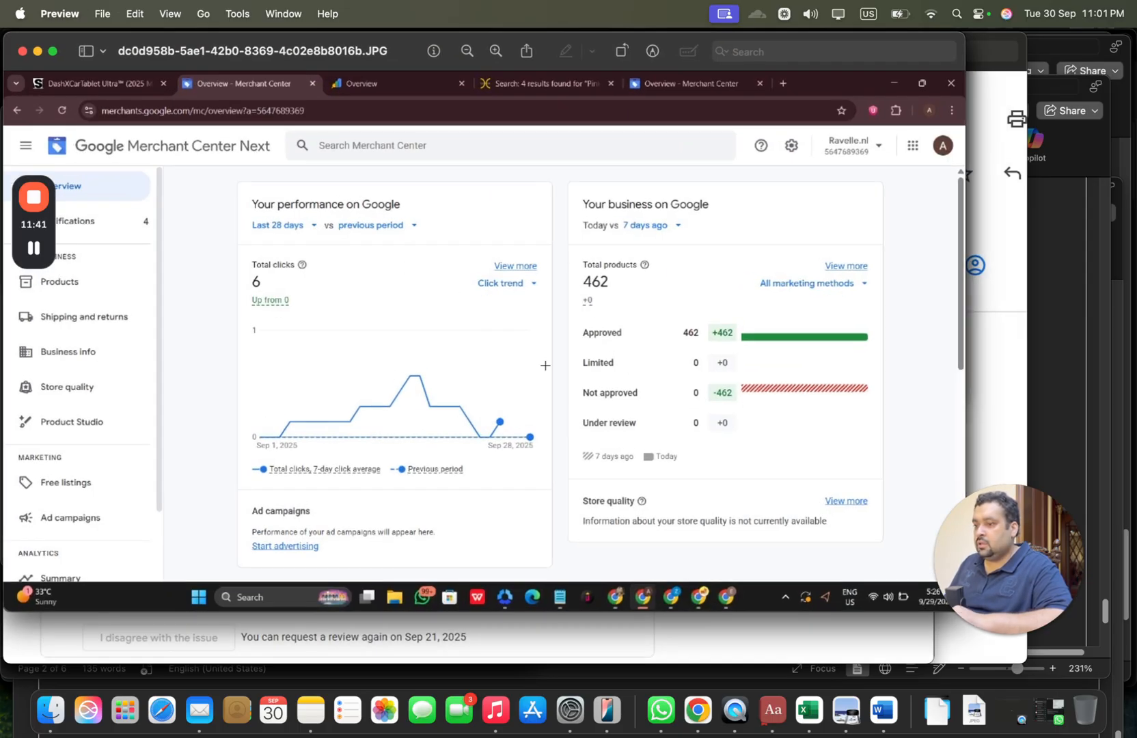
mouse_move(787, 313)
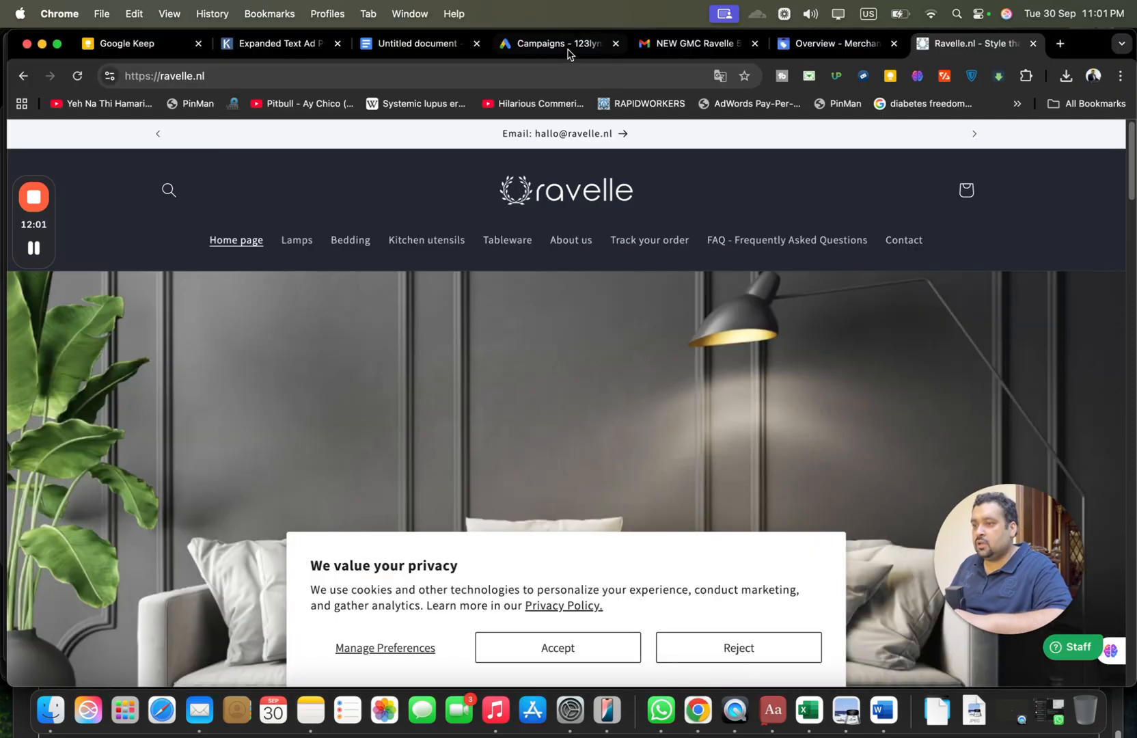
Check Products needing attention, view the single unlinked-Ads setup issue, and return to the account overview
click(834, 42)
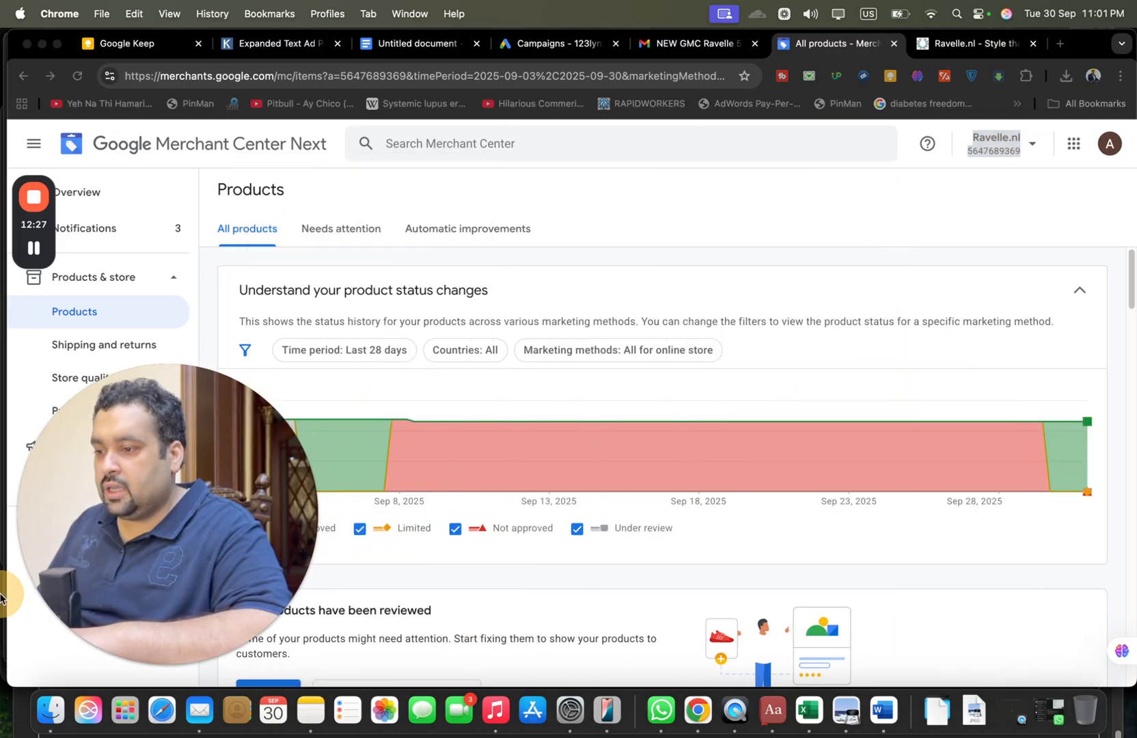
mouse_move(743, 498)
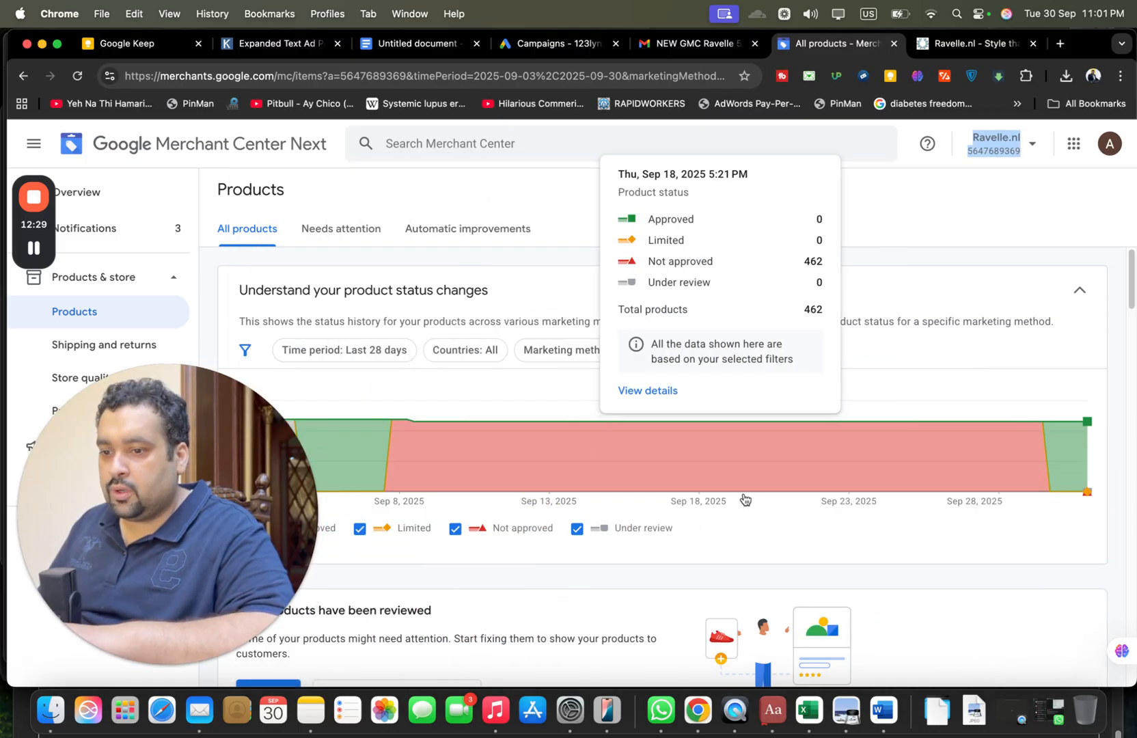
mouse_move(1049, 491)
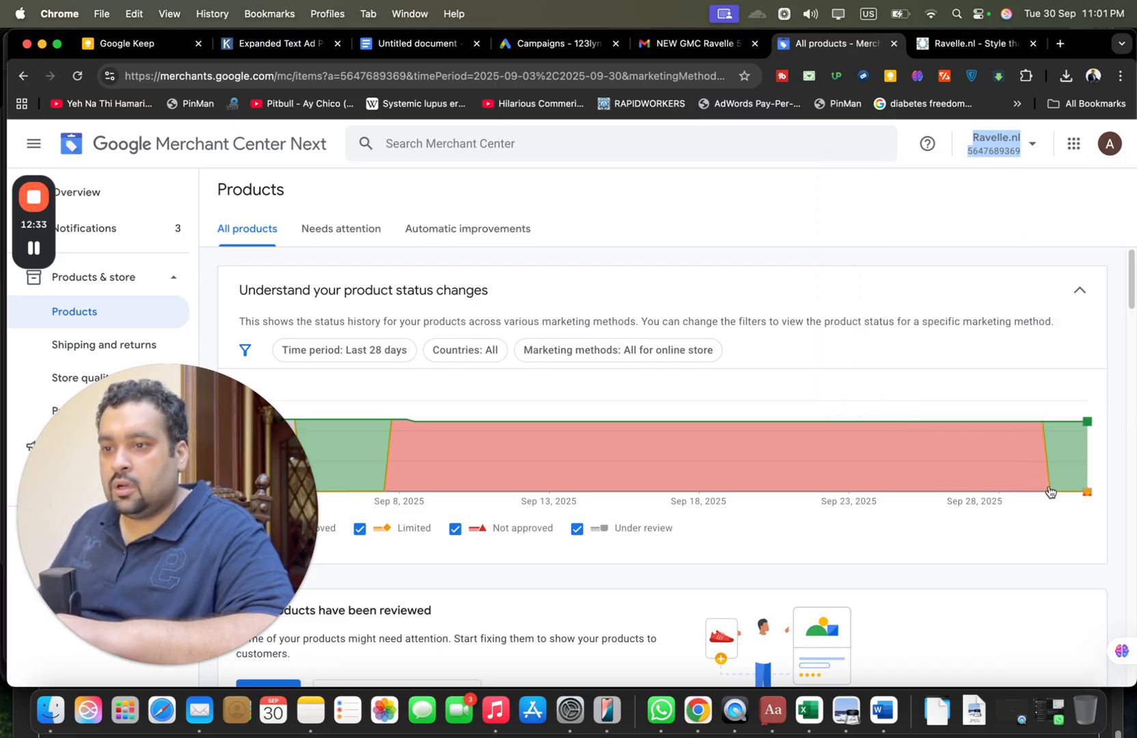
mouse_move(1121, 313)
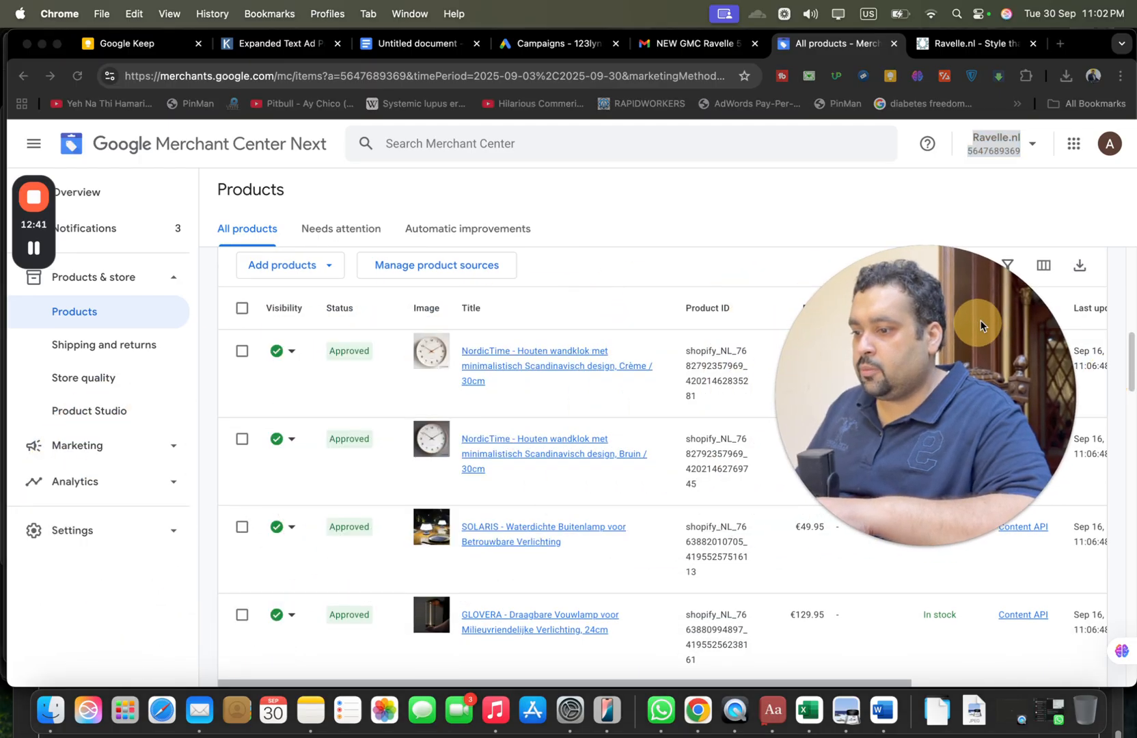
click(341, 228)
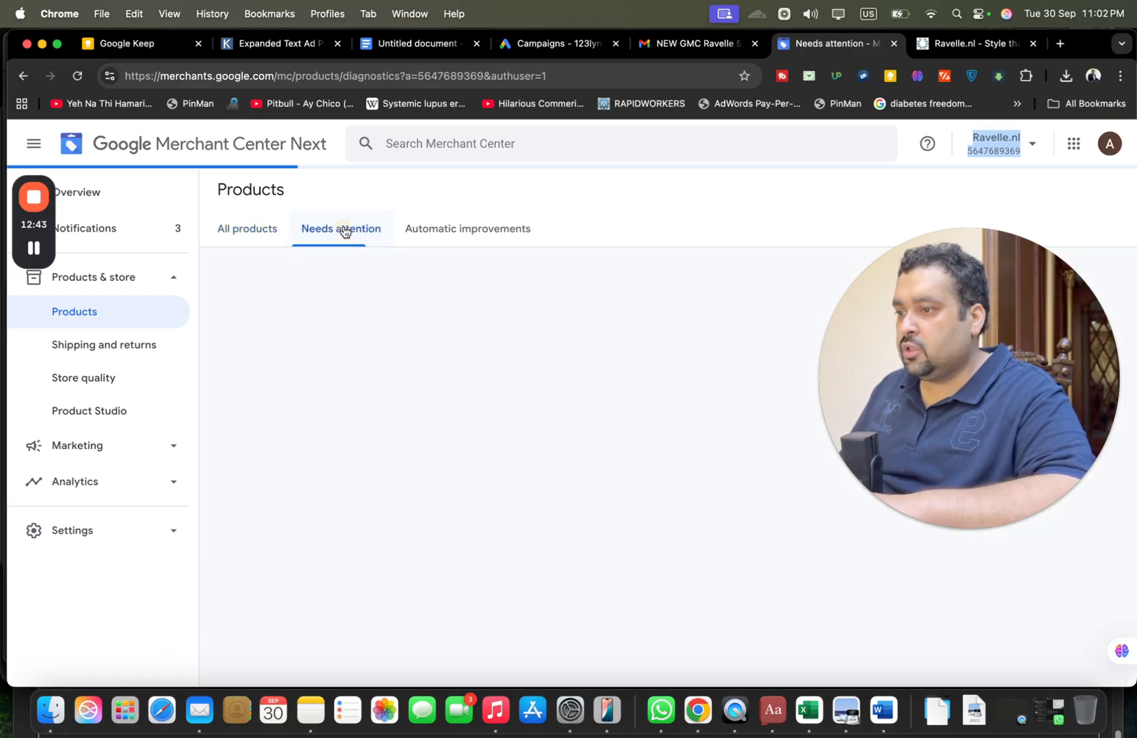
click(341, 228)
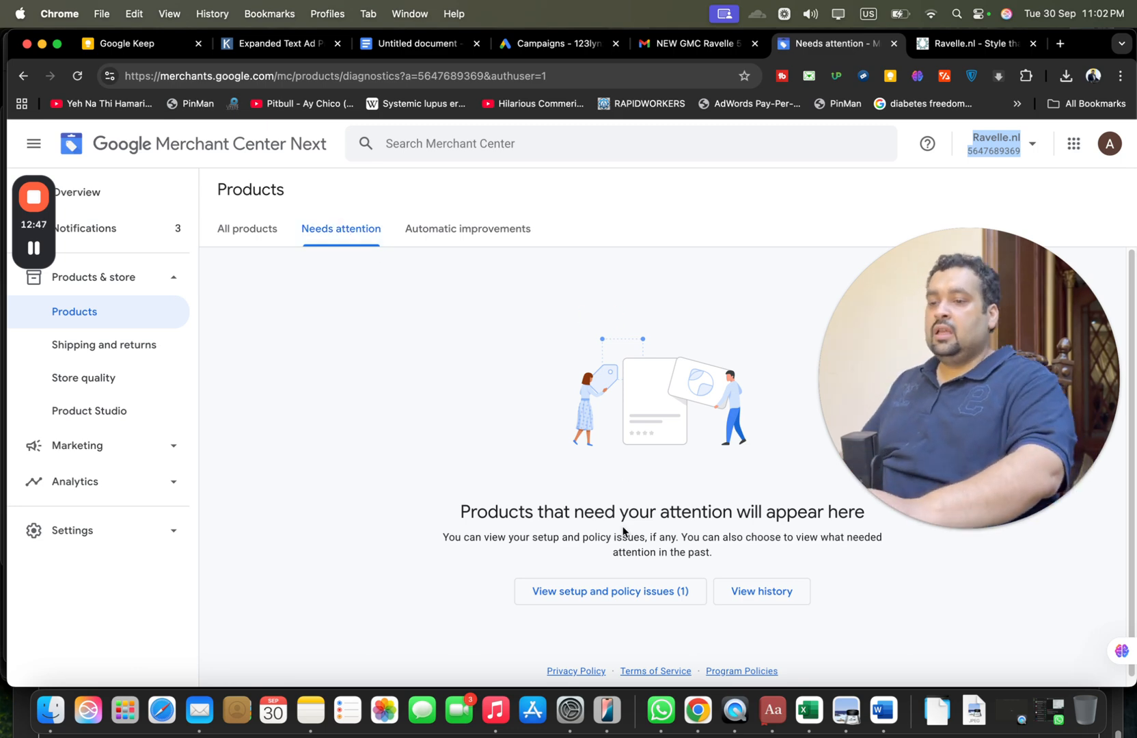
click(609, 590)
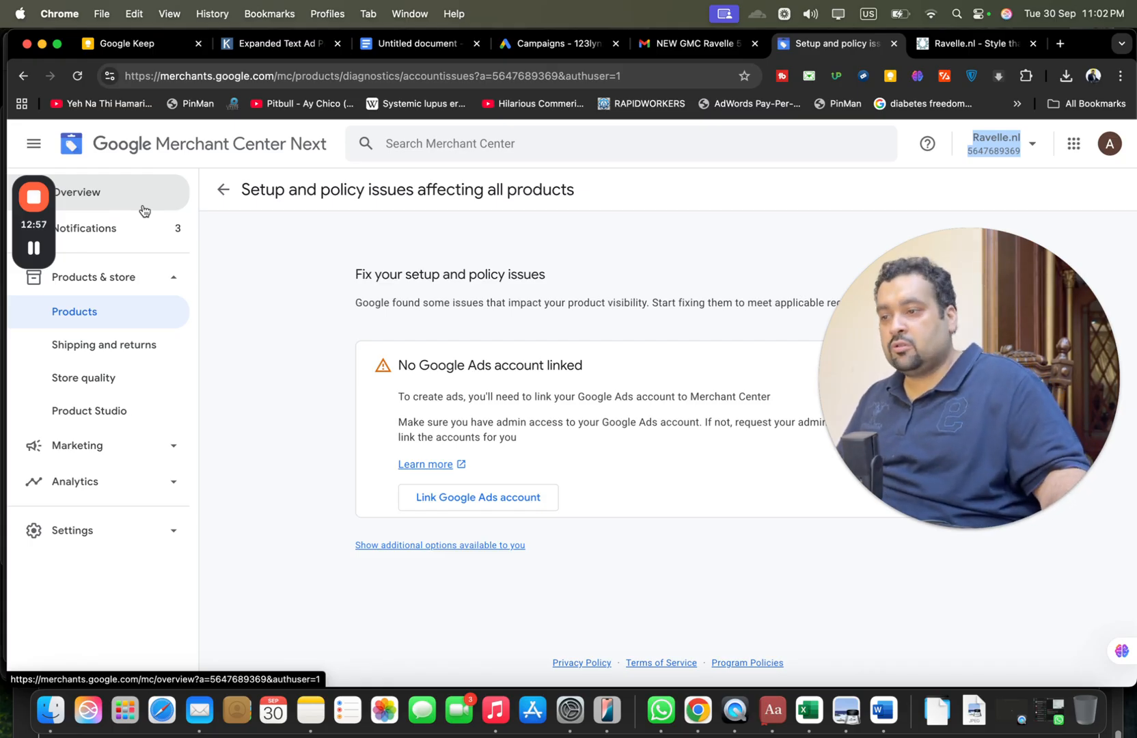
click(76, 192)
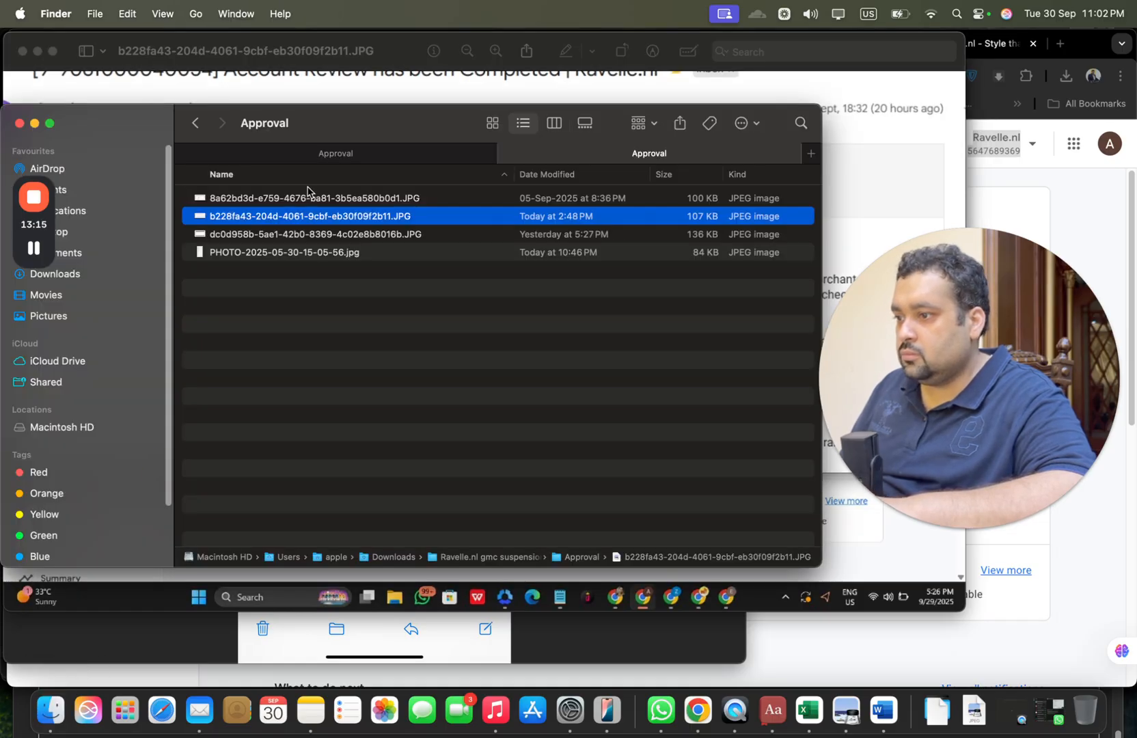
View the remaining Approval screenshots, then bring back the Merchant Center overview showing 462 products
double_click(328, 197)
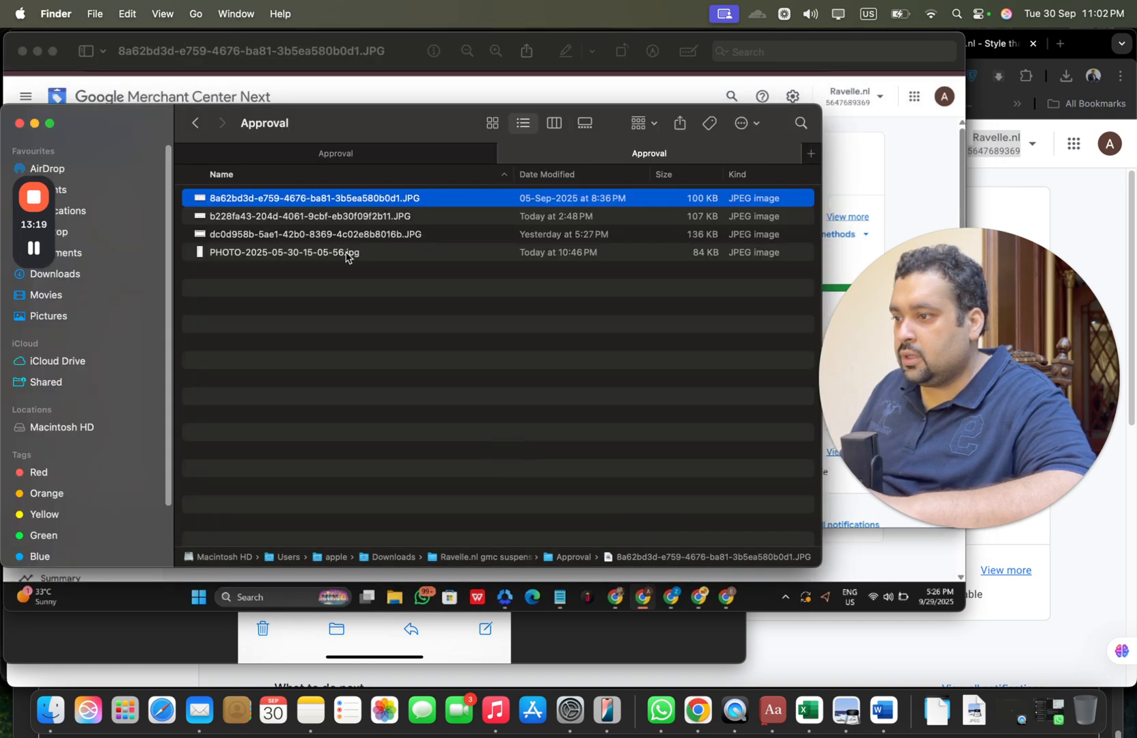
double_click(284, 252)
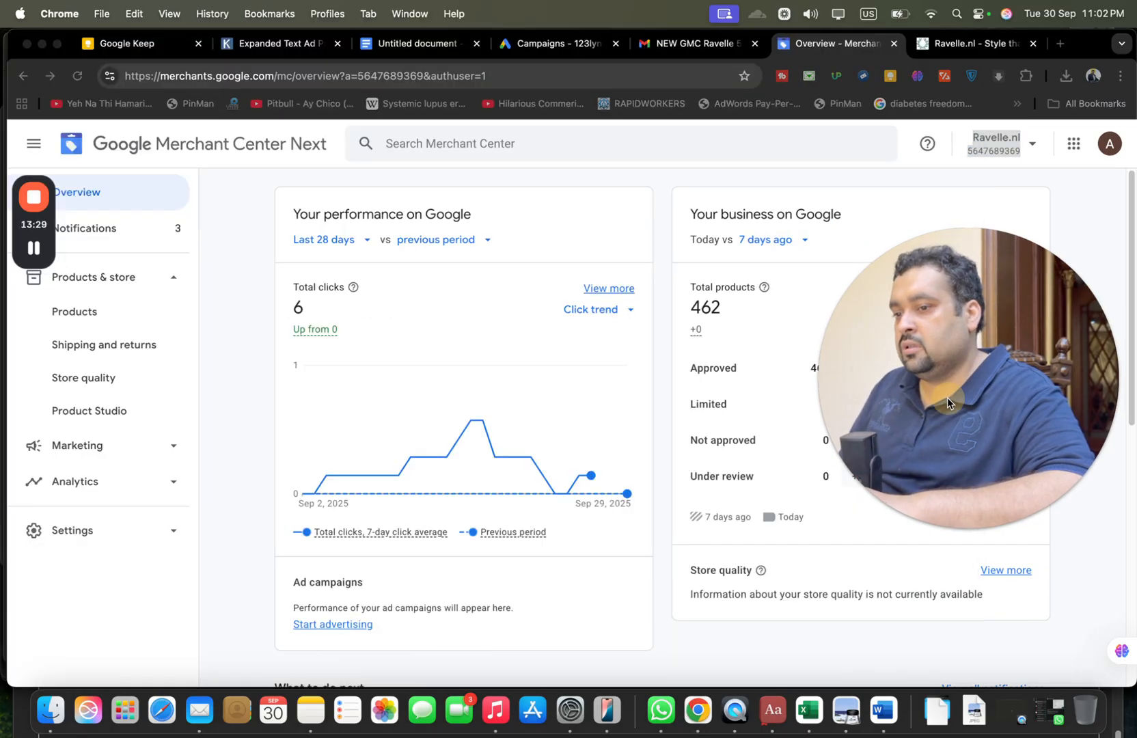
click(949, 403)
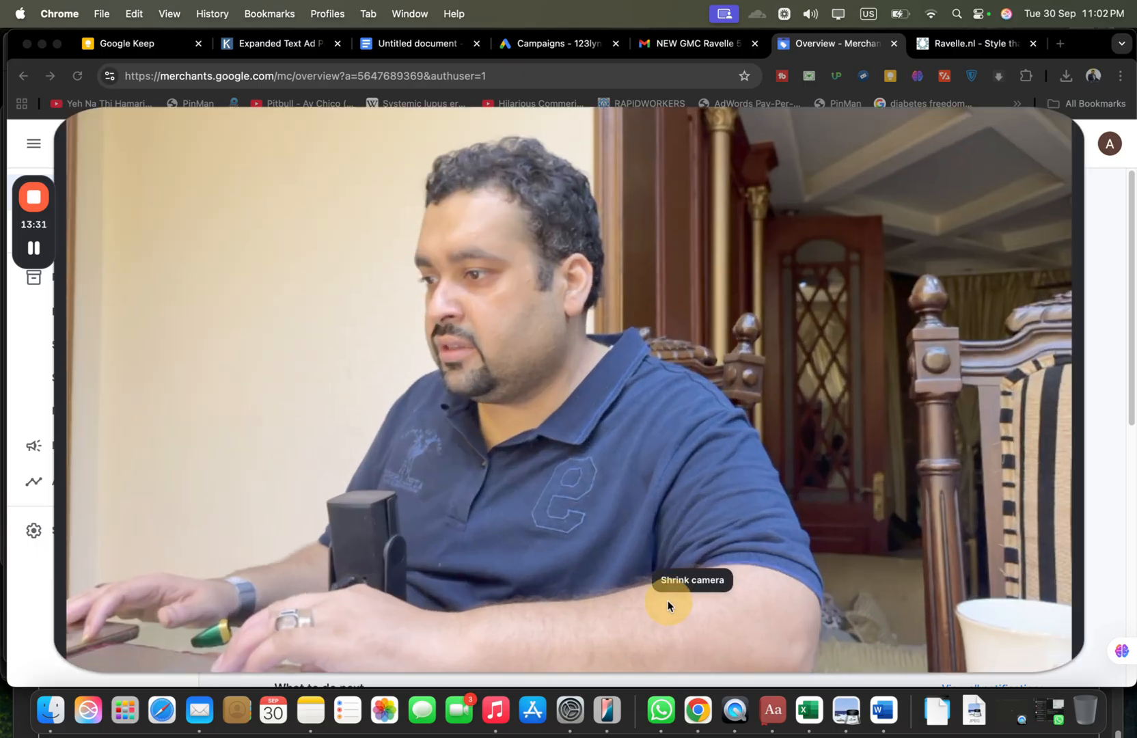